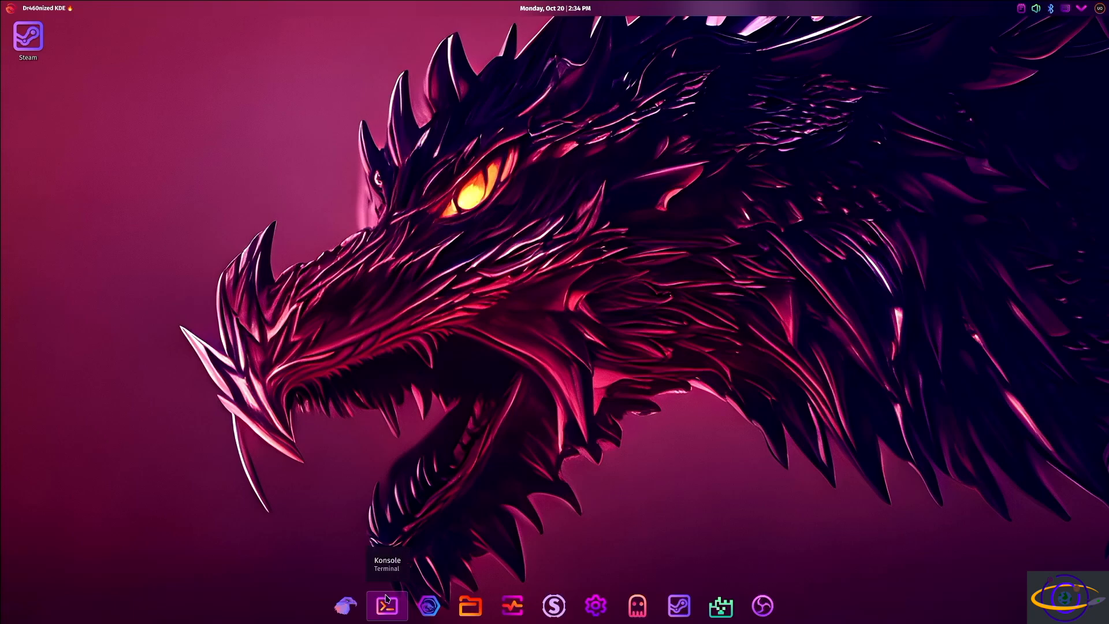
# Step: Launch Konsole from the dock so fastfetch shows the Garuda system summary
pyautogui.click(386, 605)
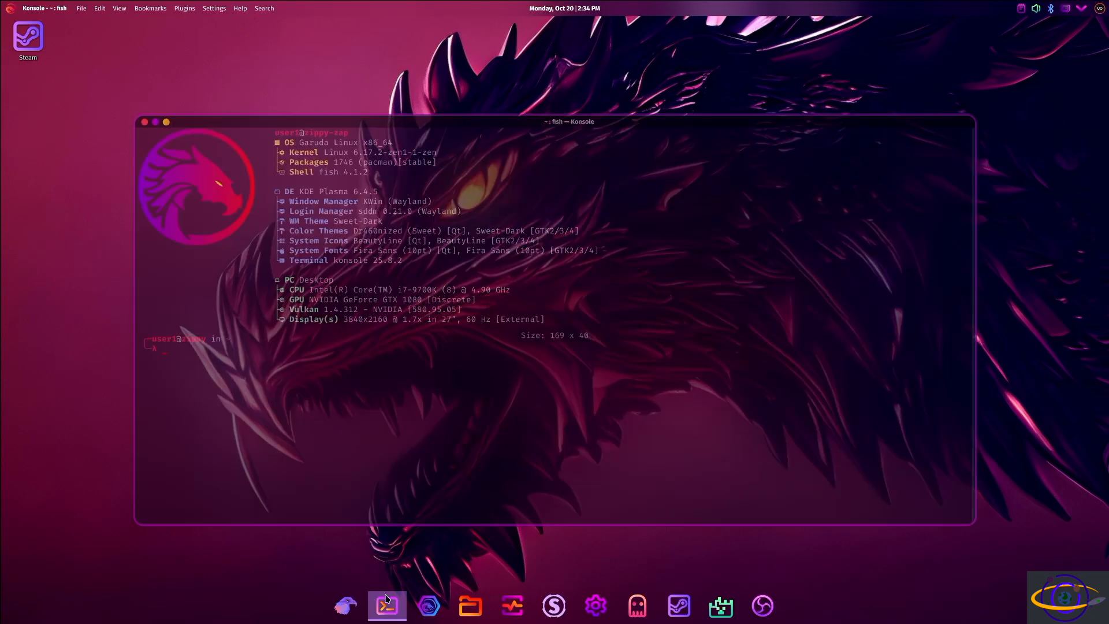
pyautogui.moveTo(386, 604)
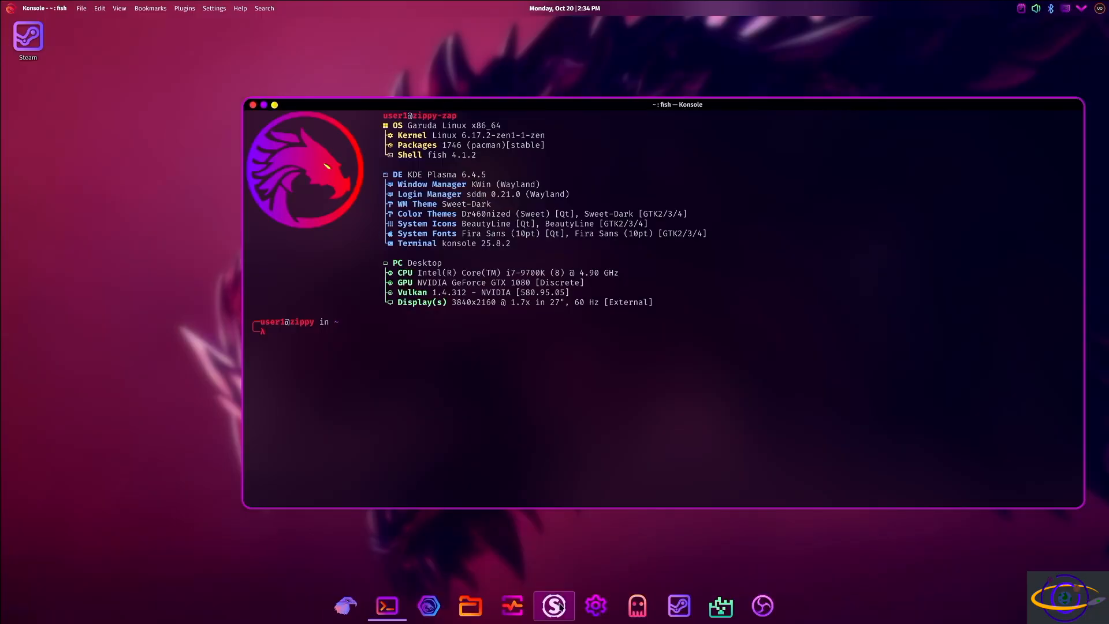
pyautogui.moveTo(554, 605)
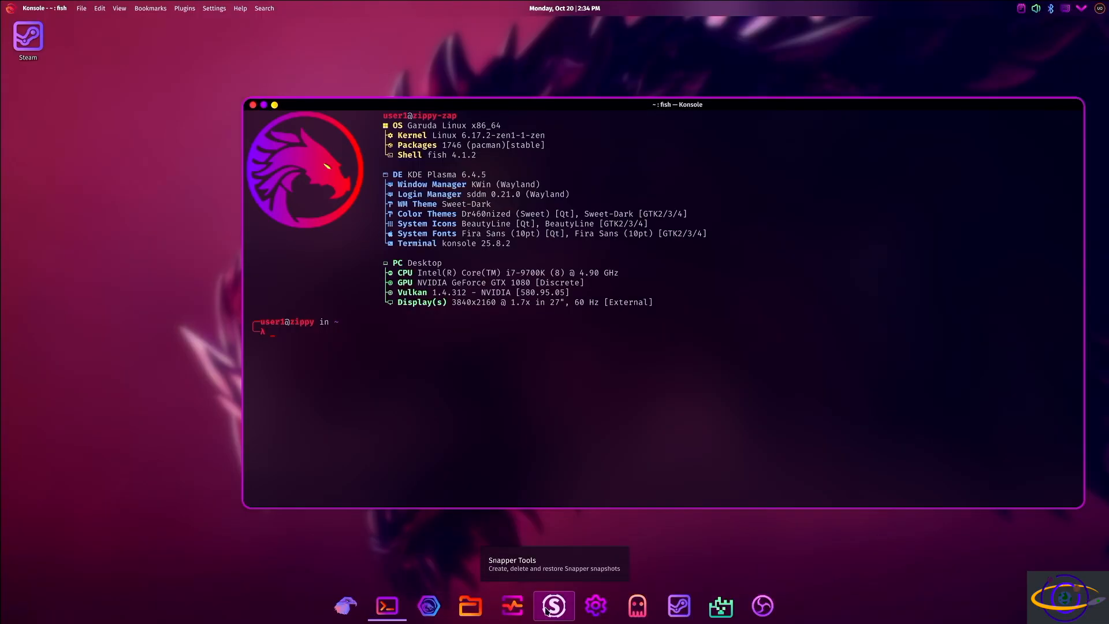
pyautogui.moveTo(346, 604)
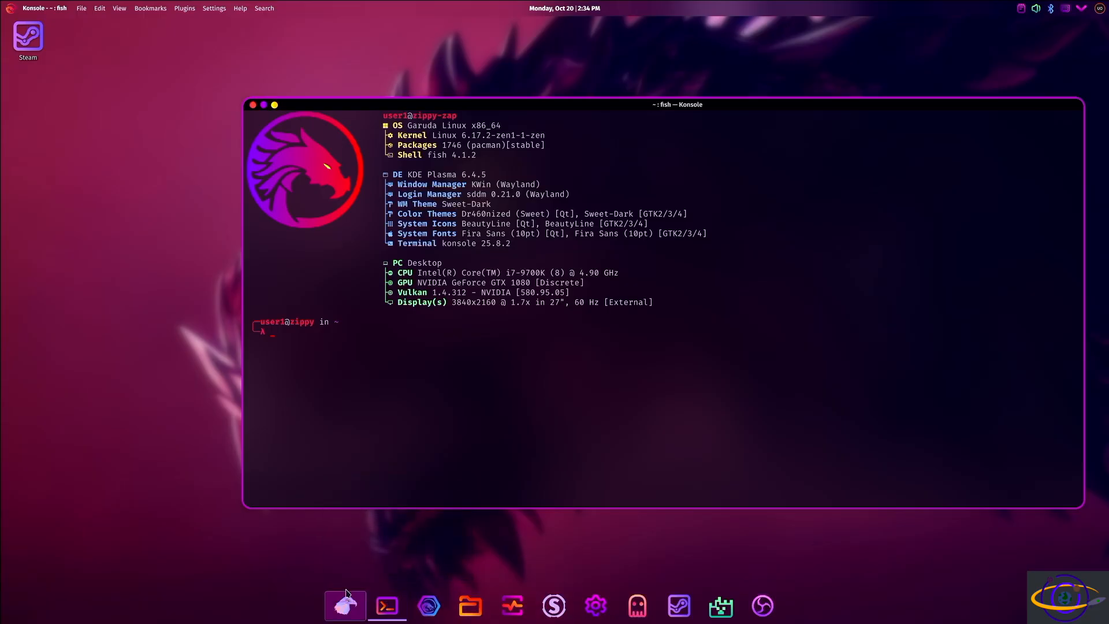
pyautogui.moveTo(345, 604)
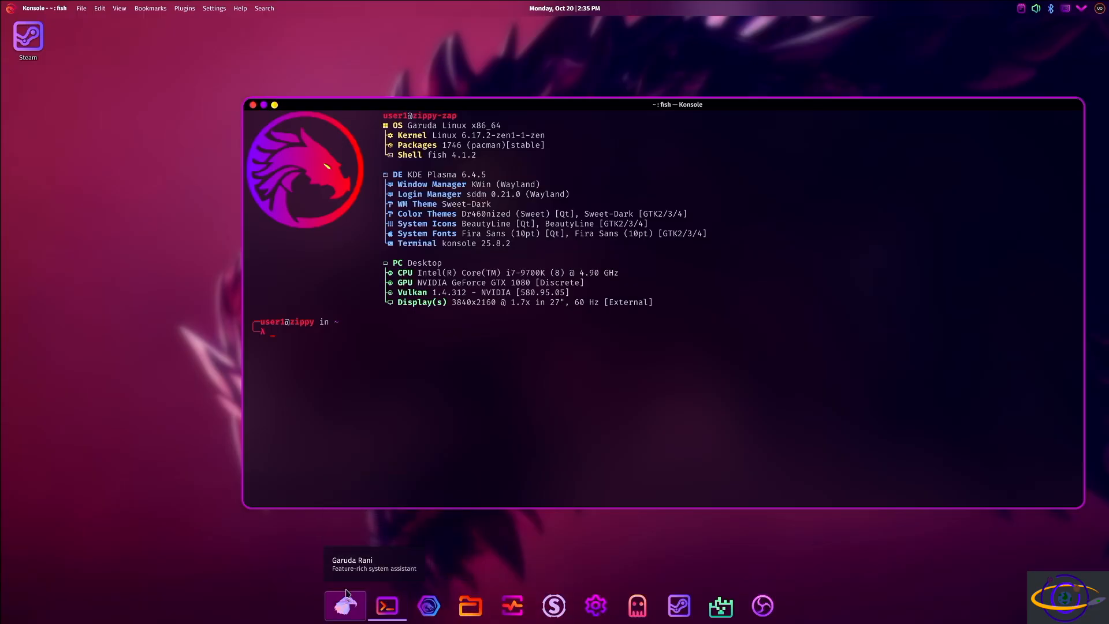
pyautogui.moveTo(420, 107)
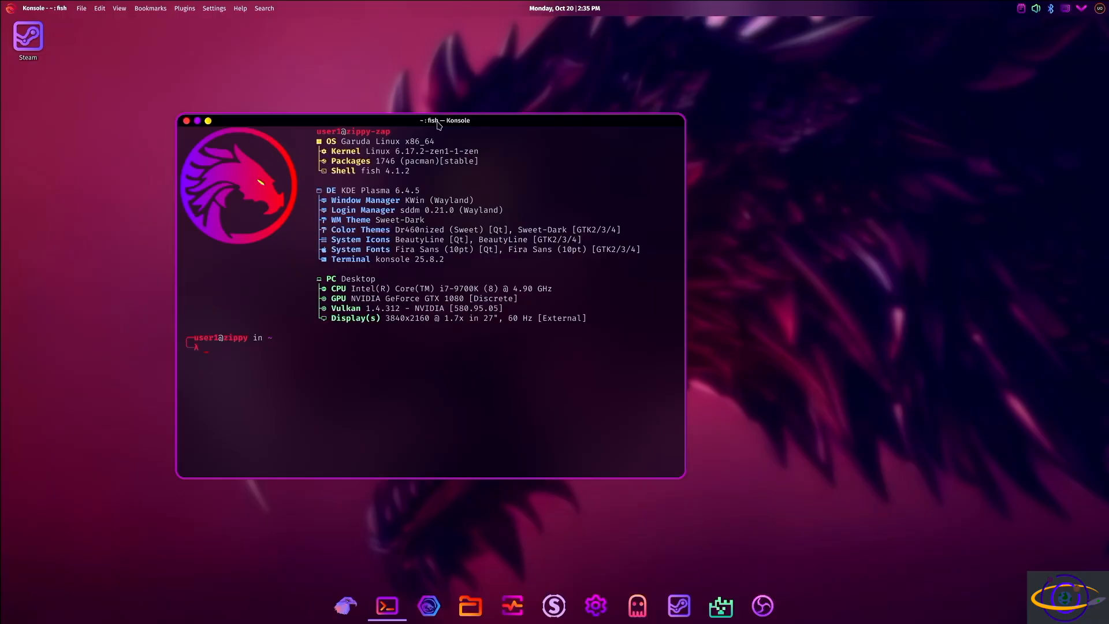
pyautogui.moveTo(343, 86)
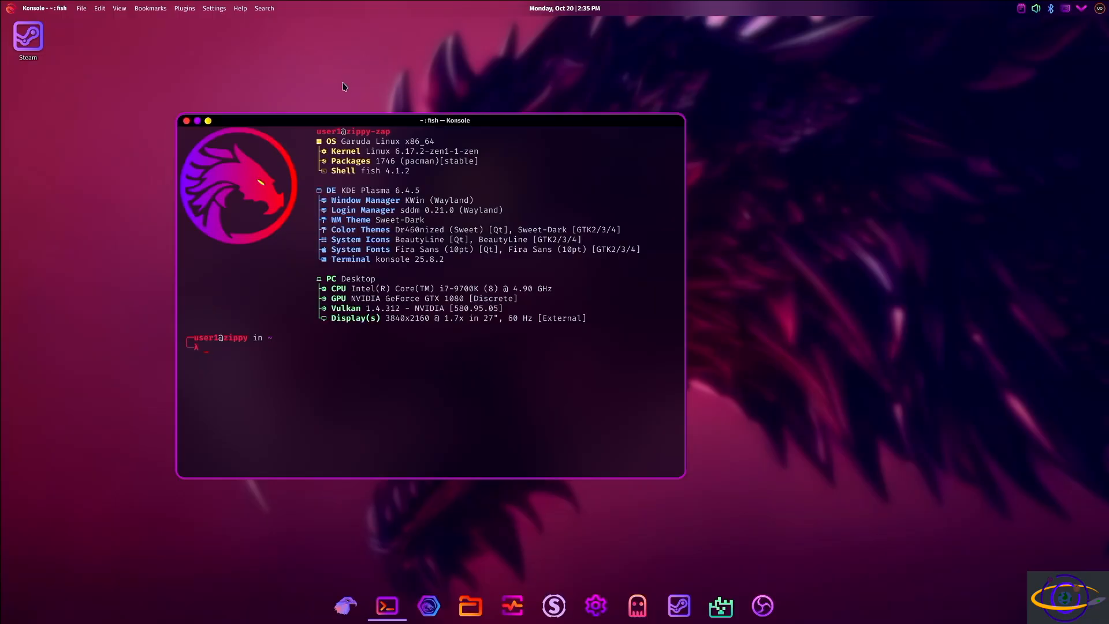
pyautogui.moveTo(576, 153)
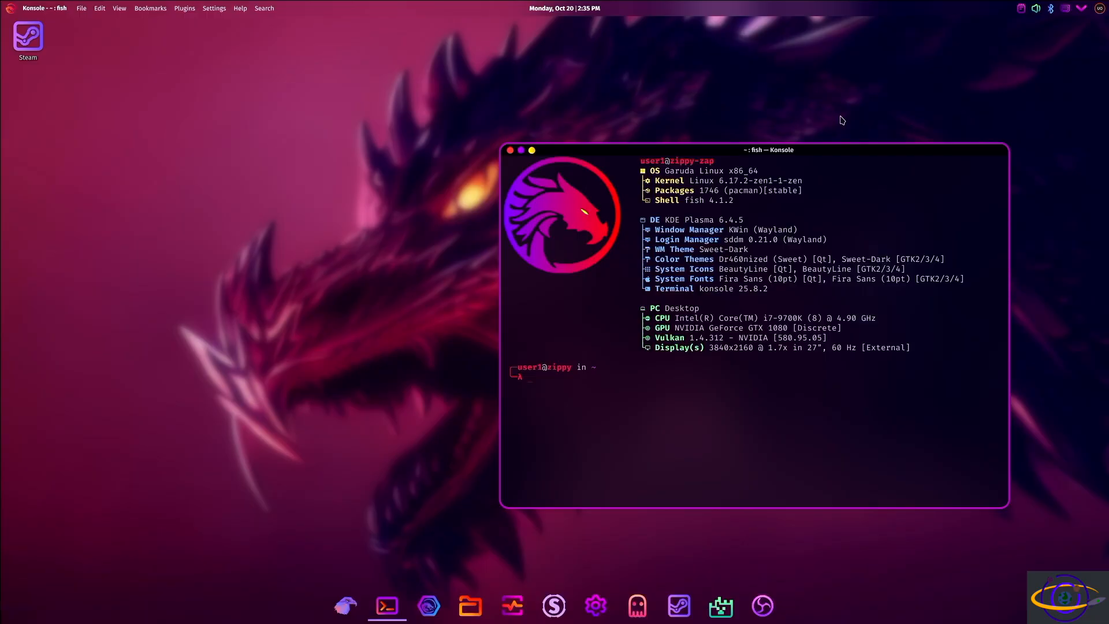
pyautogui.moveTo(375, 273)
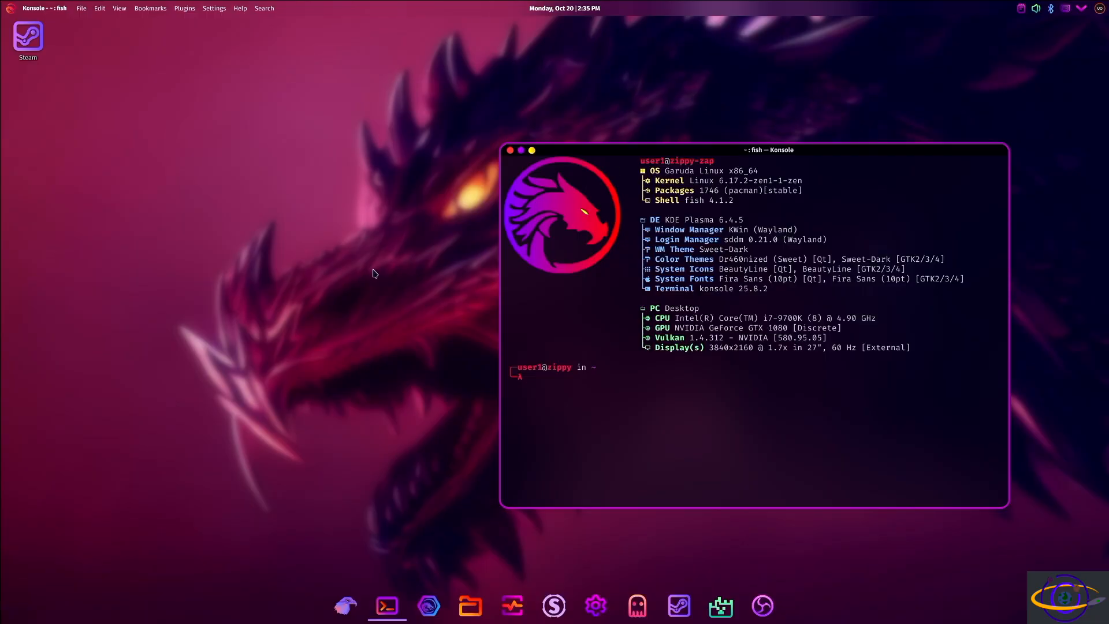
pyautogui.moveTo(367, 300)
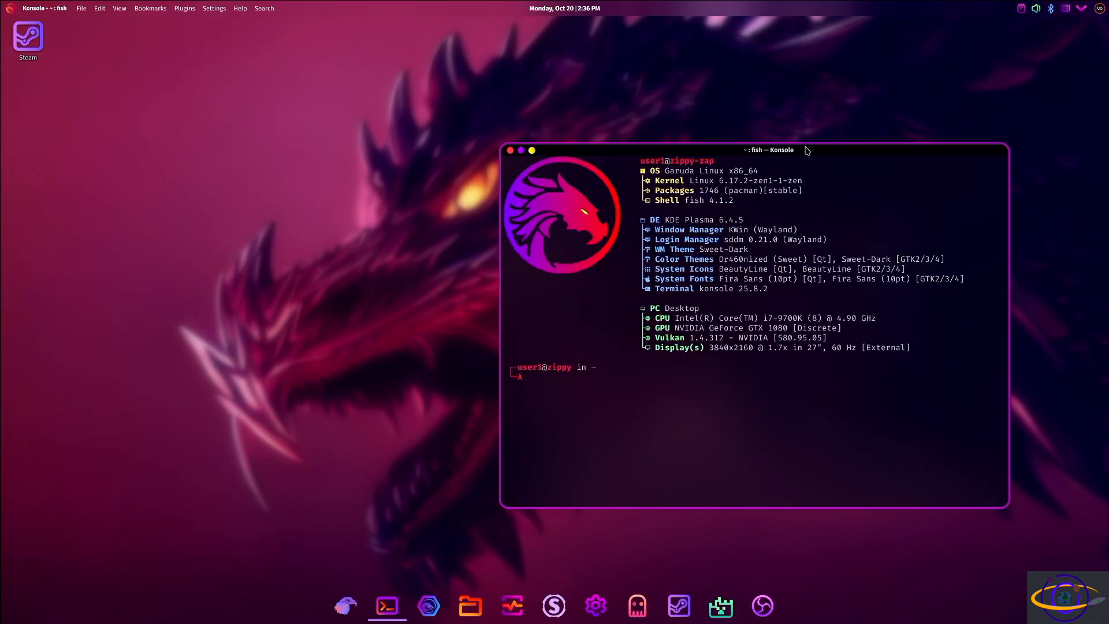
pyautogui.moveTo(818, 121)
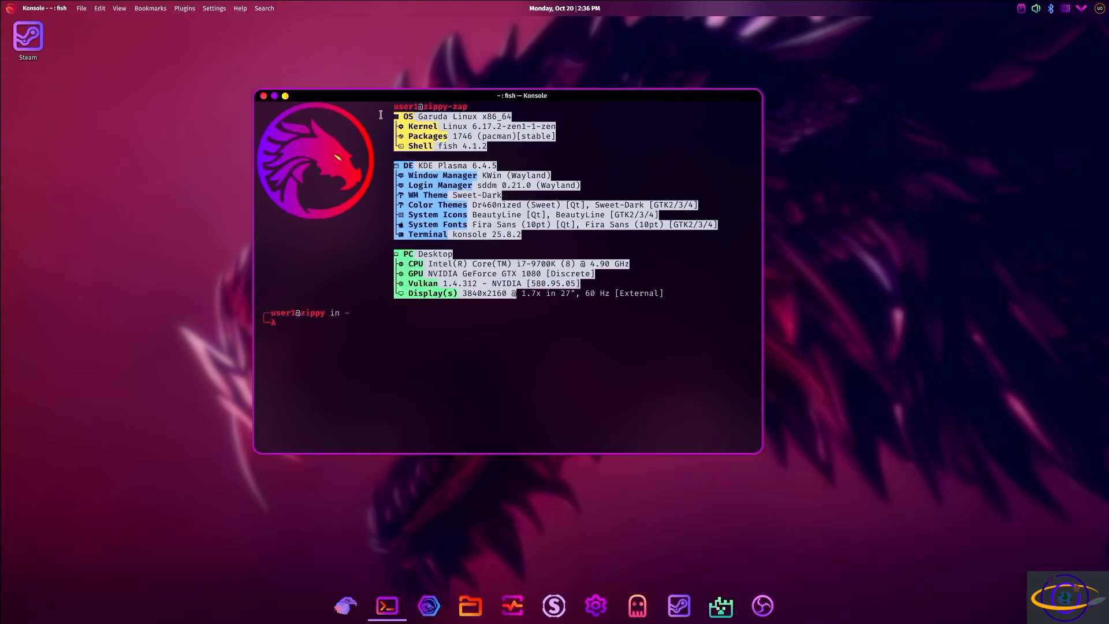
pyautogui.moveTo(371, 348)
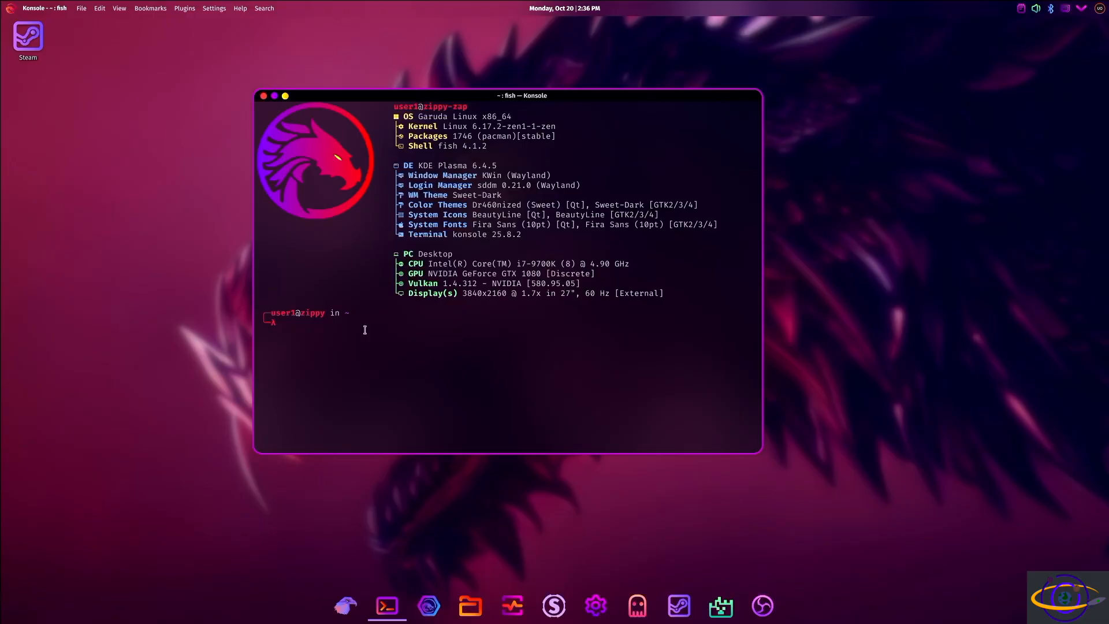
pyautogui.moveTo(245, 363)
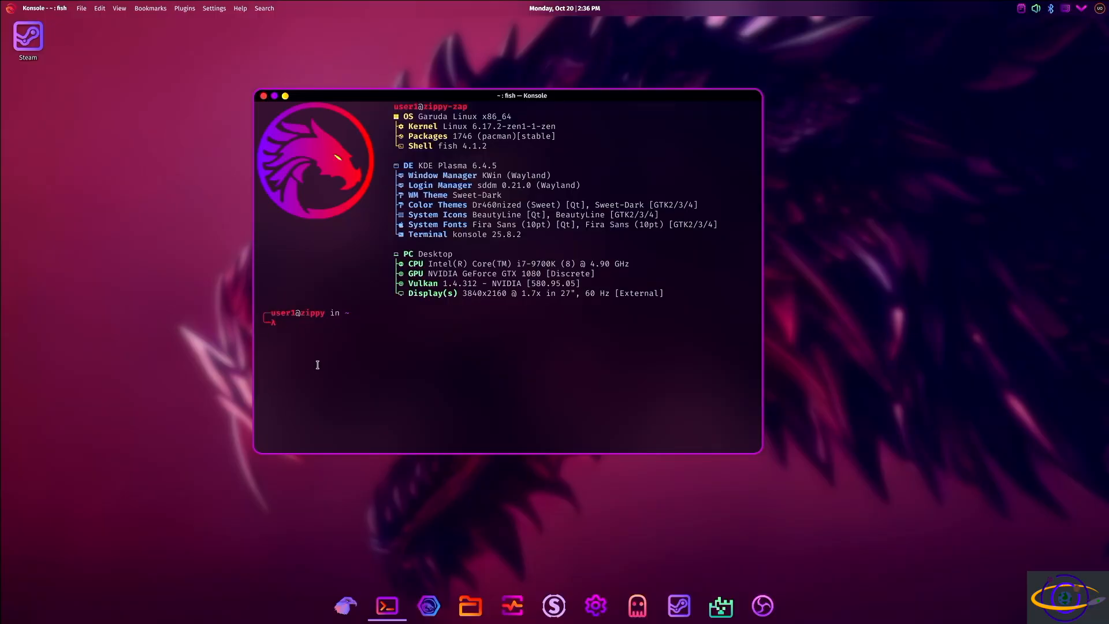
# Step: Run echo $SHELL to show /usr/bin/fish, start bash, then exit back to fish
pyautogui.write('echo $SHELL')
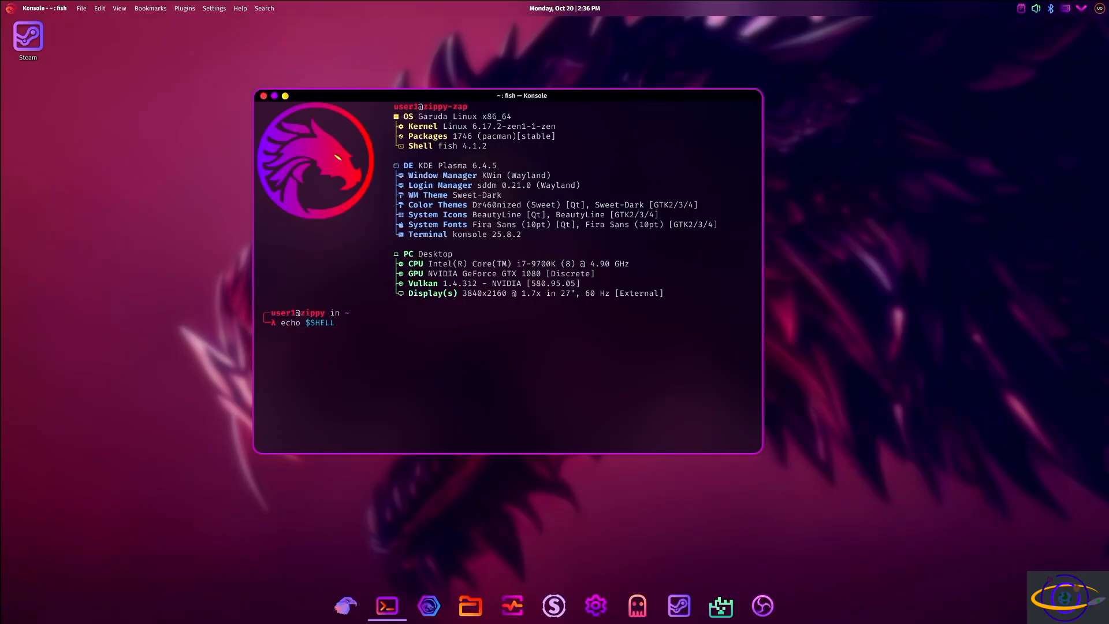
pyautogui.press('Return')
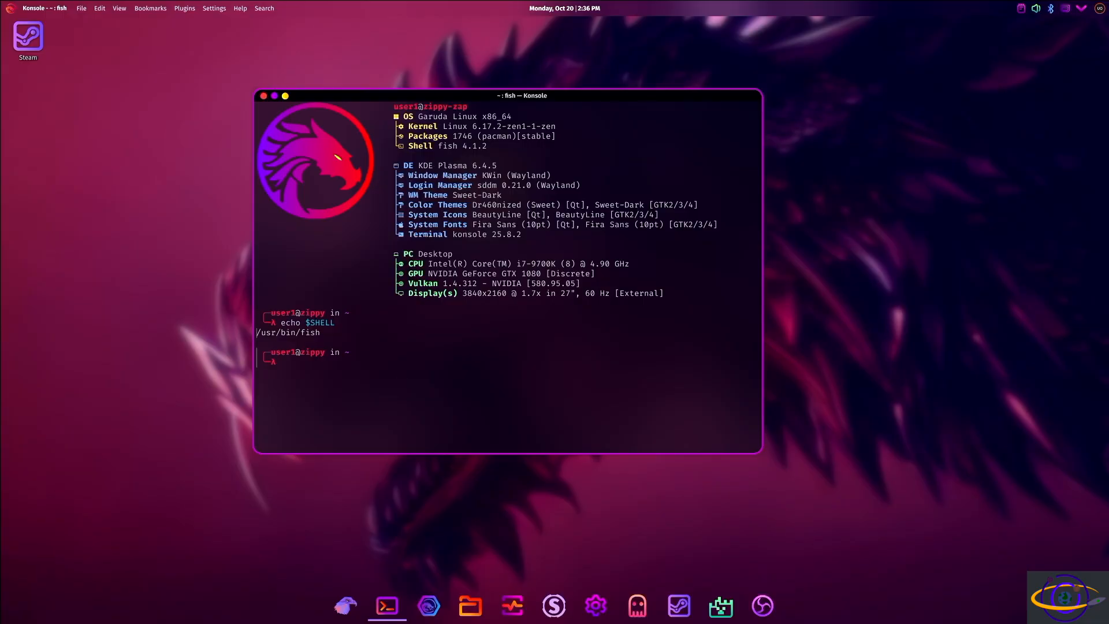
pyautogui.press('Return')
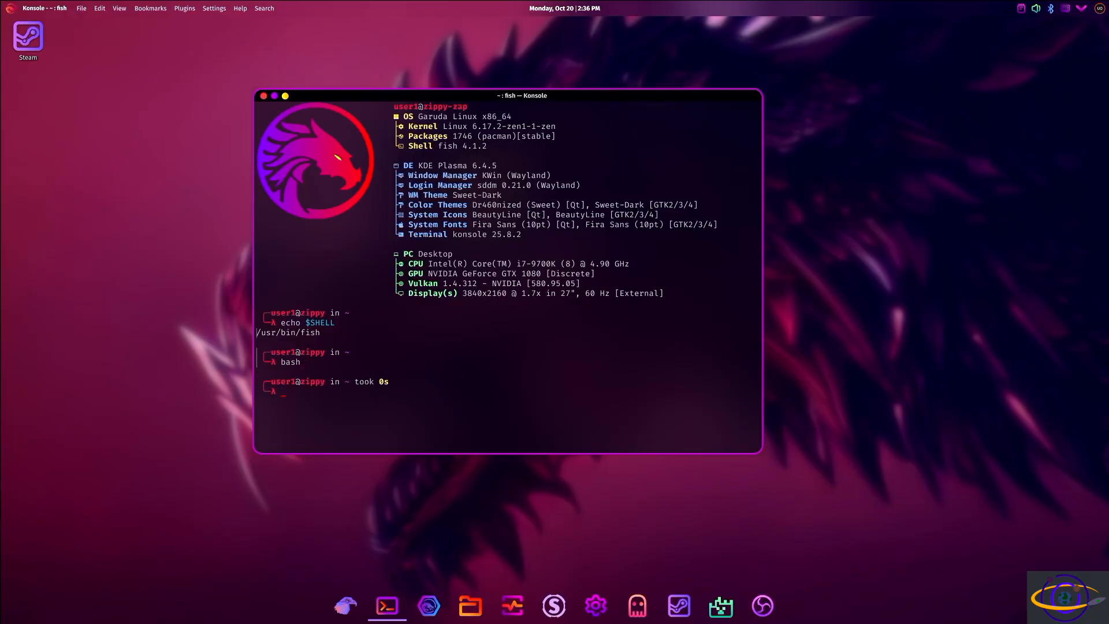
pyautogui.write('e')
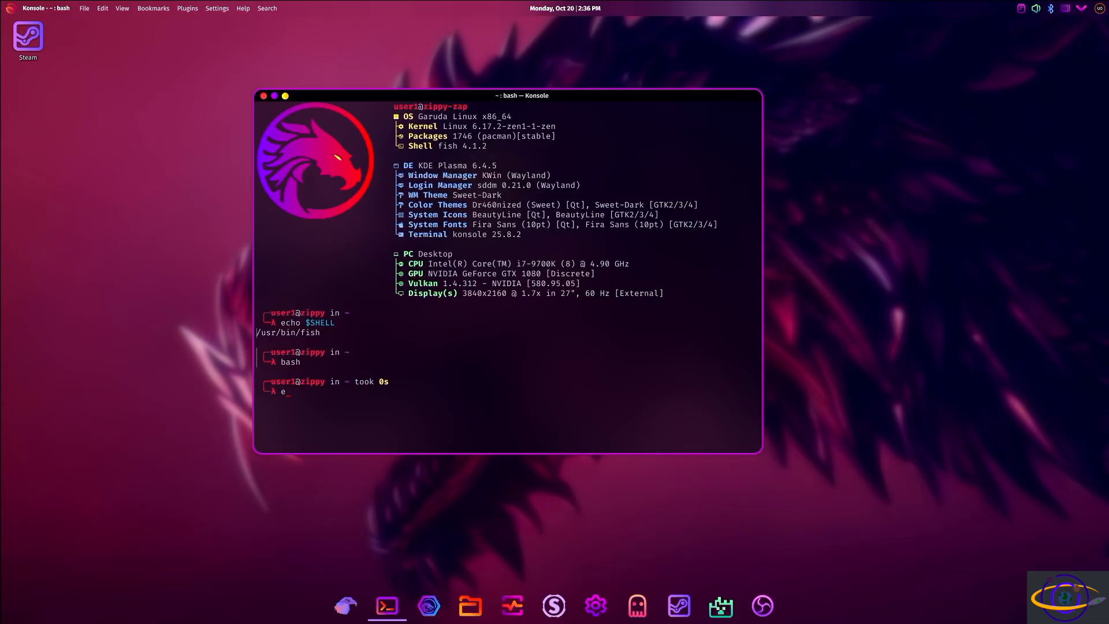
pyautogui.write('xit')
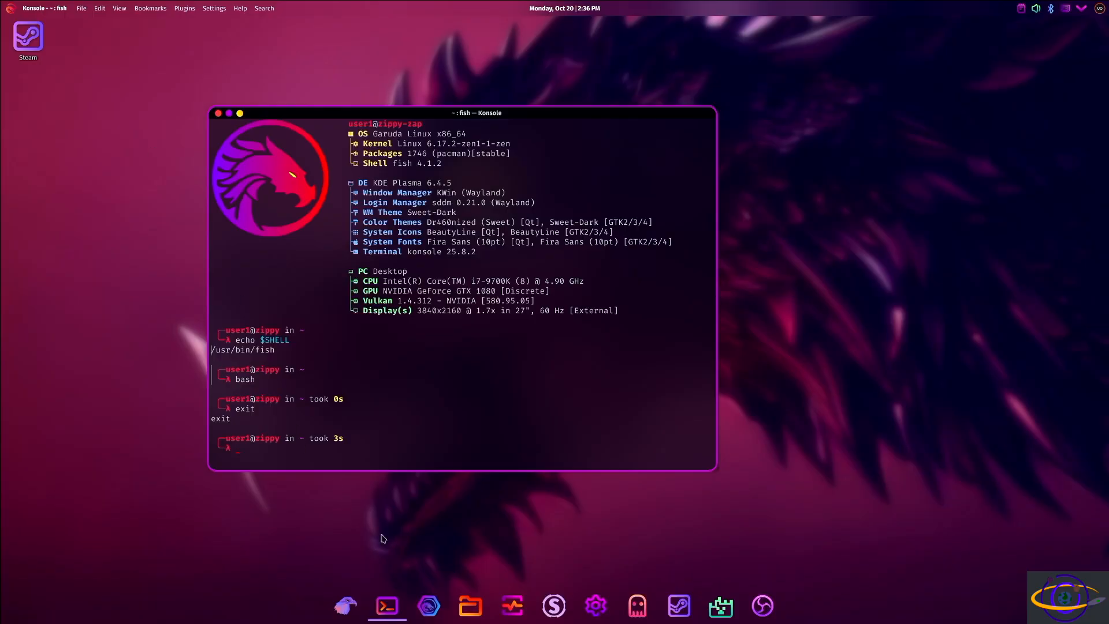
# Step: Show the home folder in Dolphin, preview the Minecraft recording, then dismiss it
pyautogui.click(469, 606)
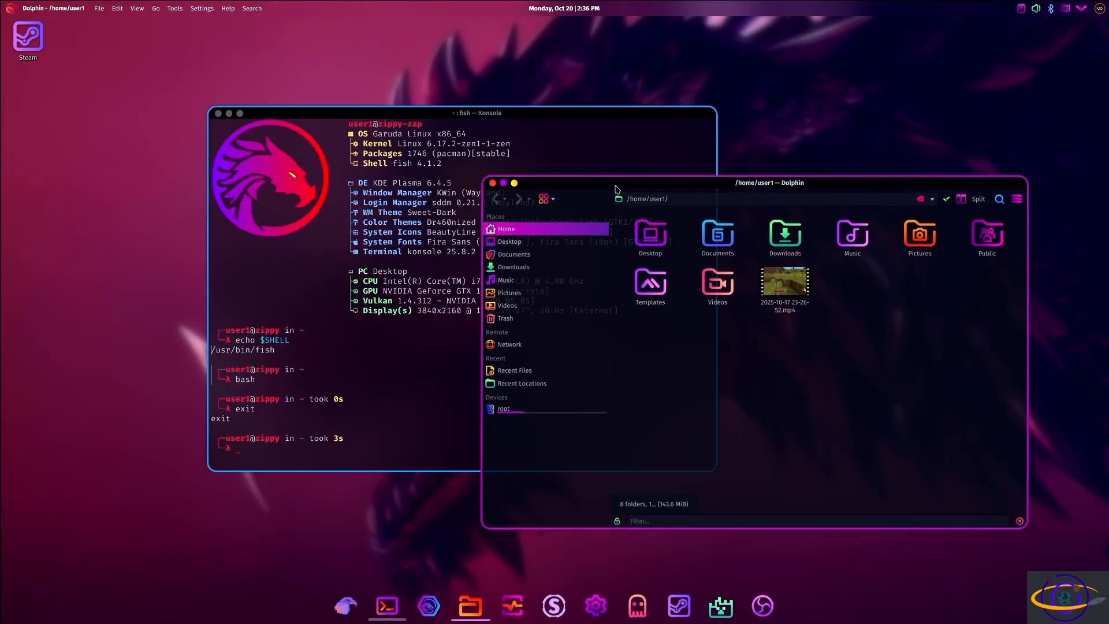
pyautogui.click(785, 279)
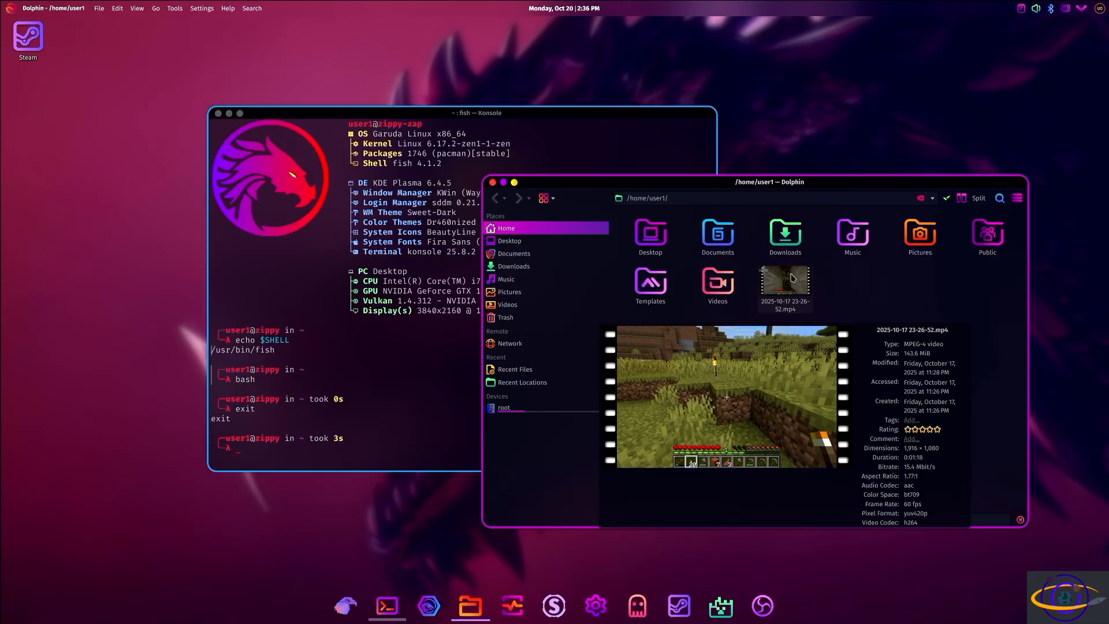
pyautogui.click(669, 317)
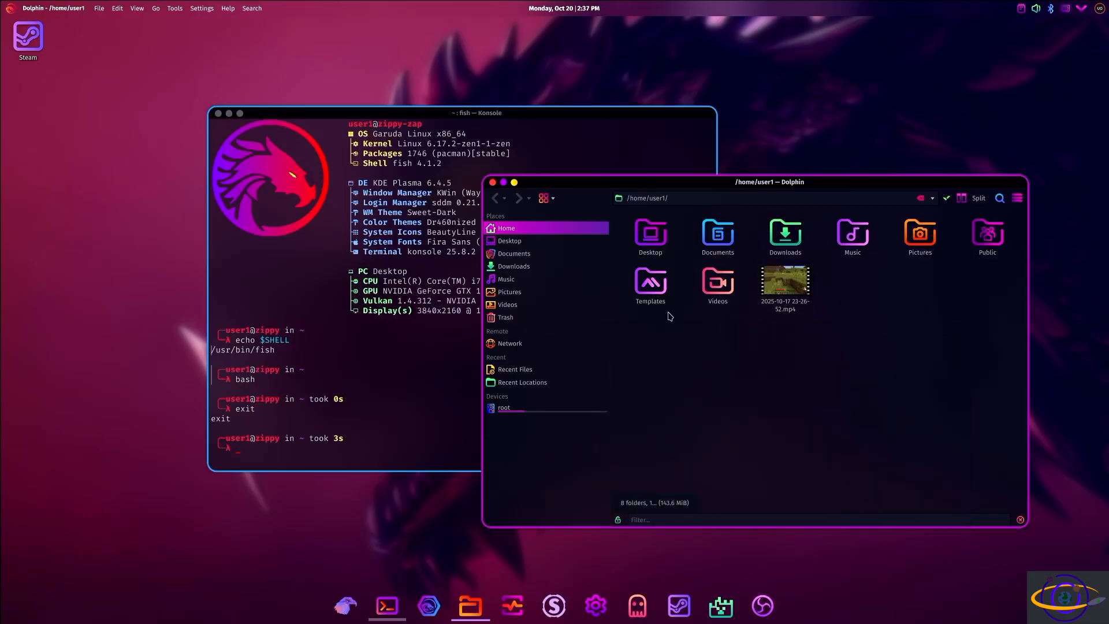
pyautogui.moveTo(717, 233)
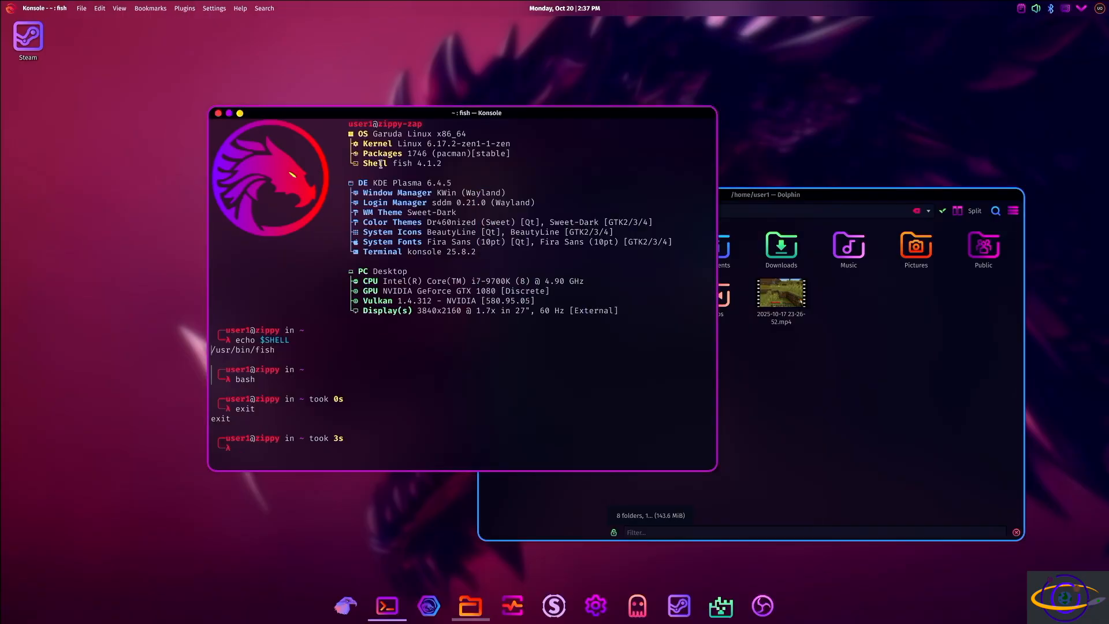
pyautogui.click(81, 8)
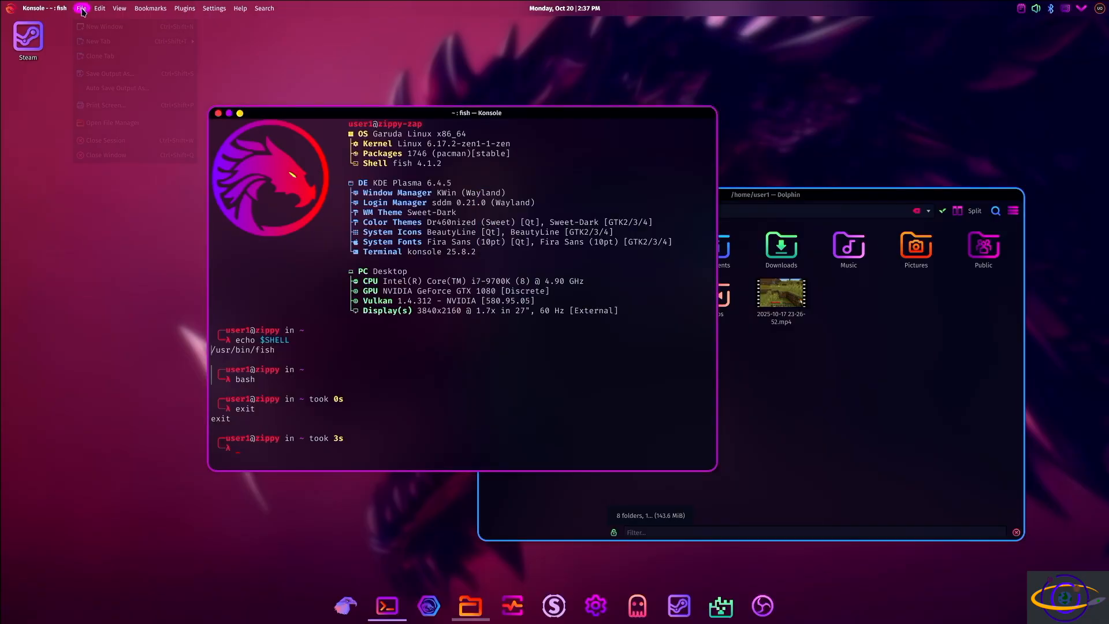
pyautogui.click(264, 8)
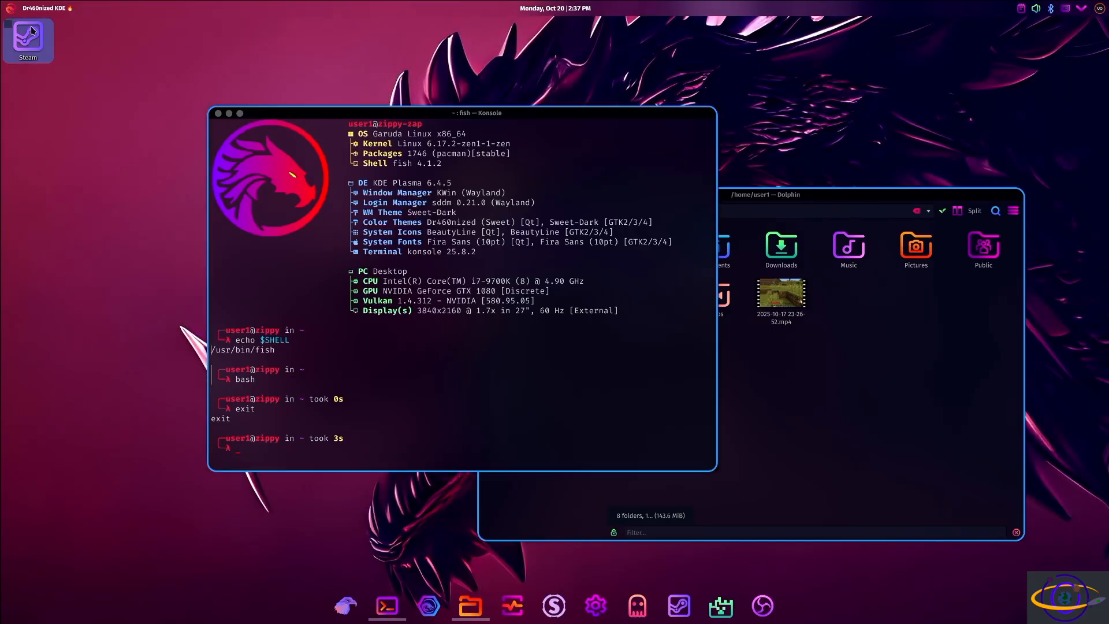
pyautogui.click(10, 8)
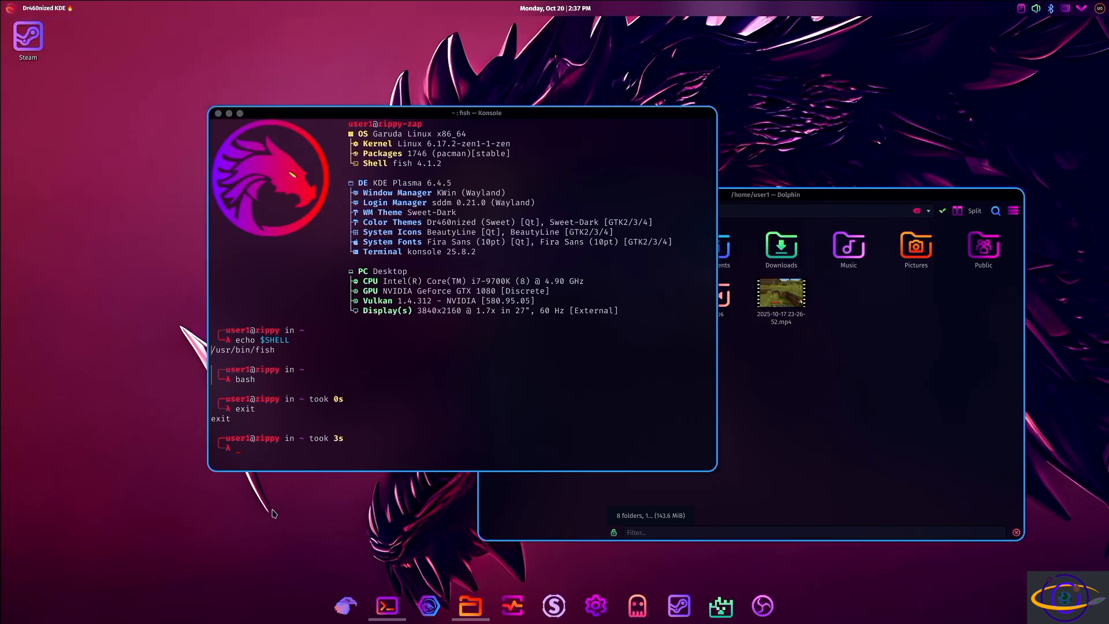
pyautogui.moveTo(386, 604)
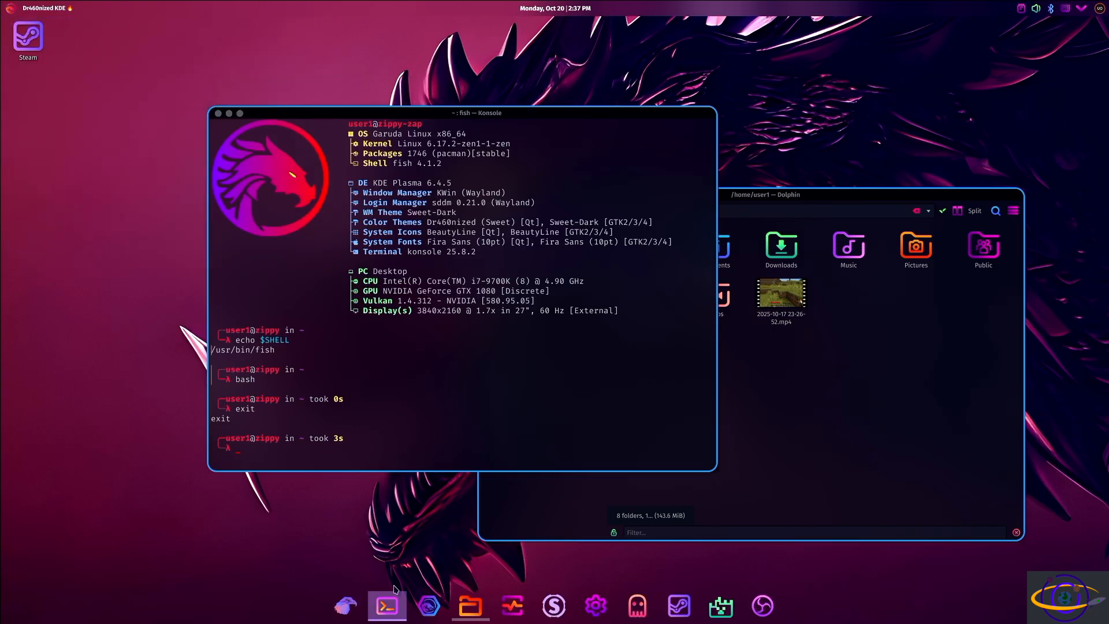
pyautogui.moveTo(386, 604)
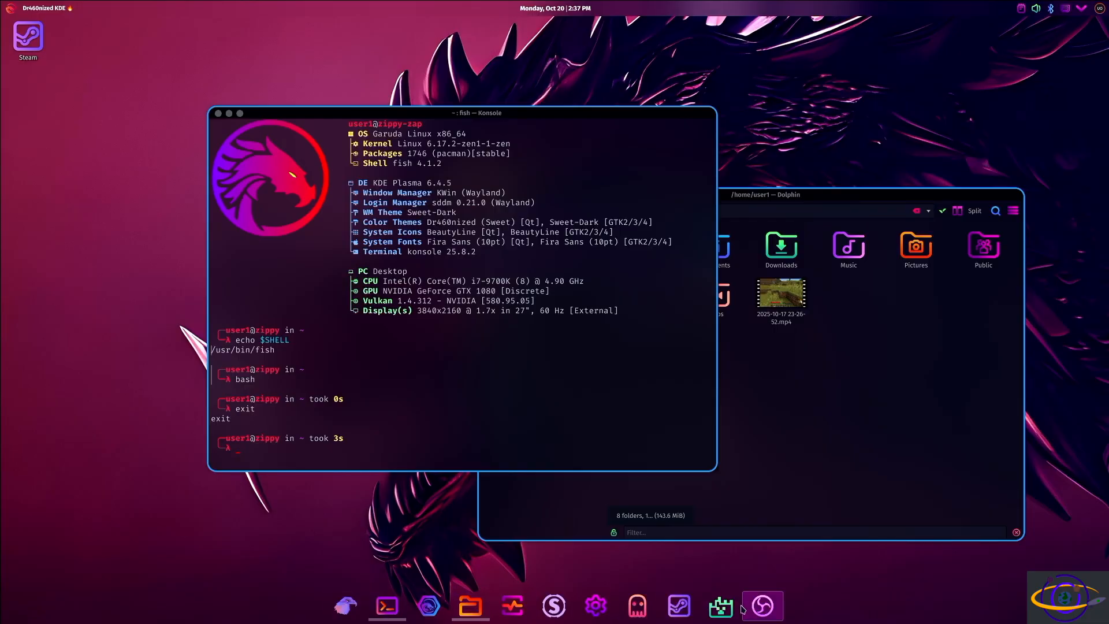
pyautogui.moveTo(714, 574)
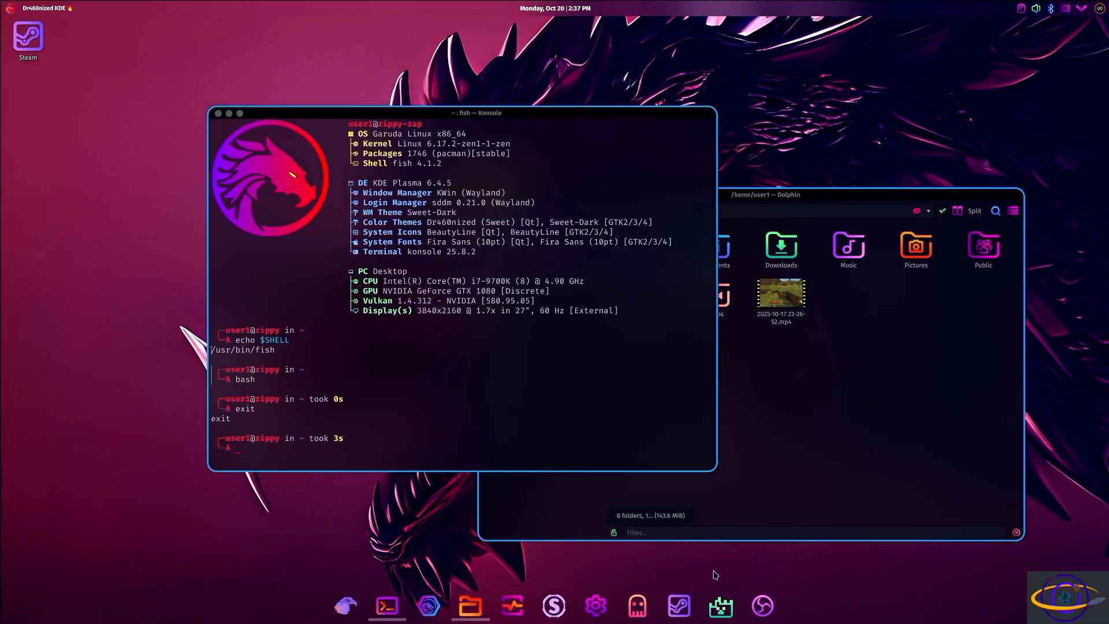
pyautogui.moveTo(761, 604)
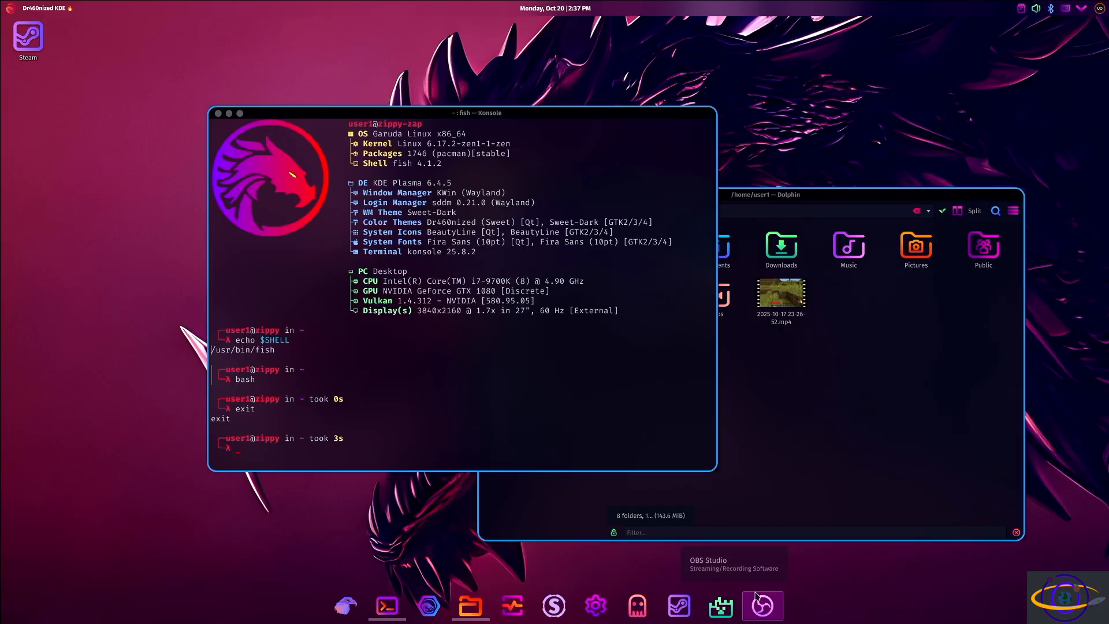
pyautogui.moveTo(86, 50)
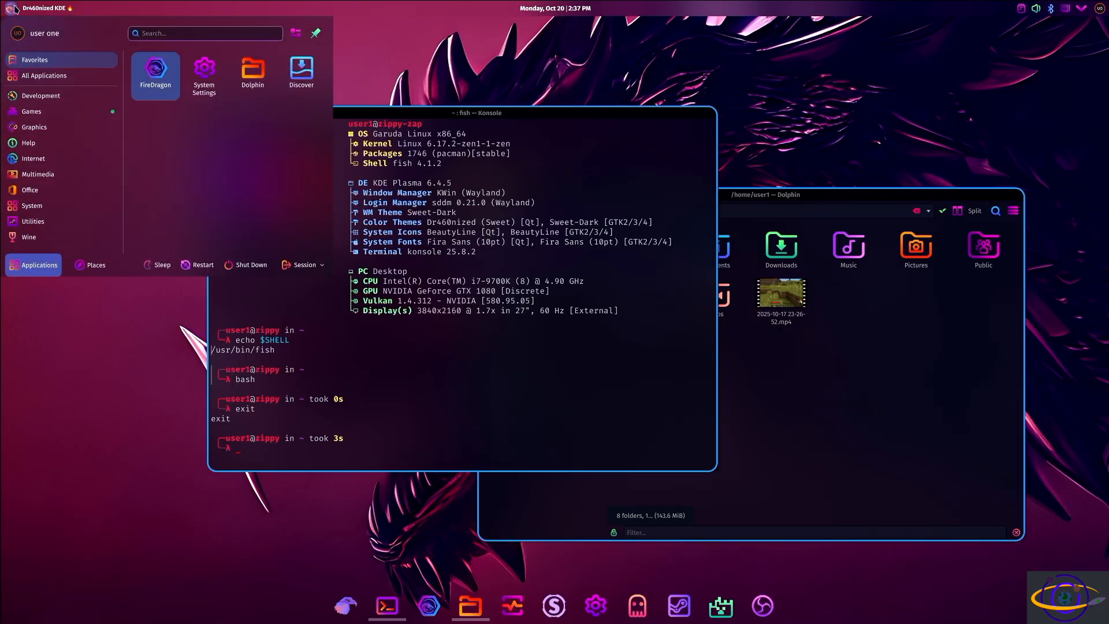
pyautogui.moveTo(362, 576)
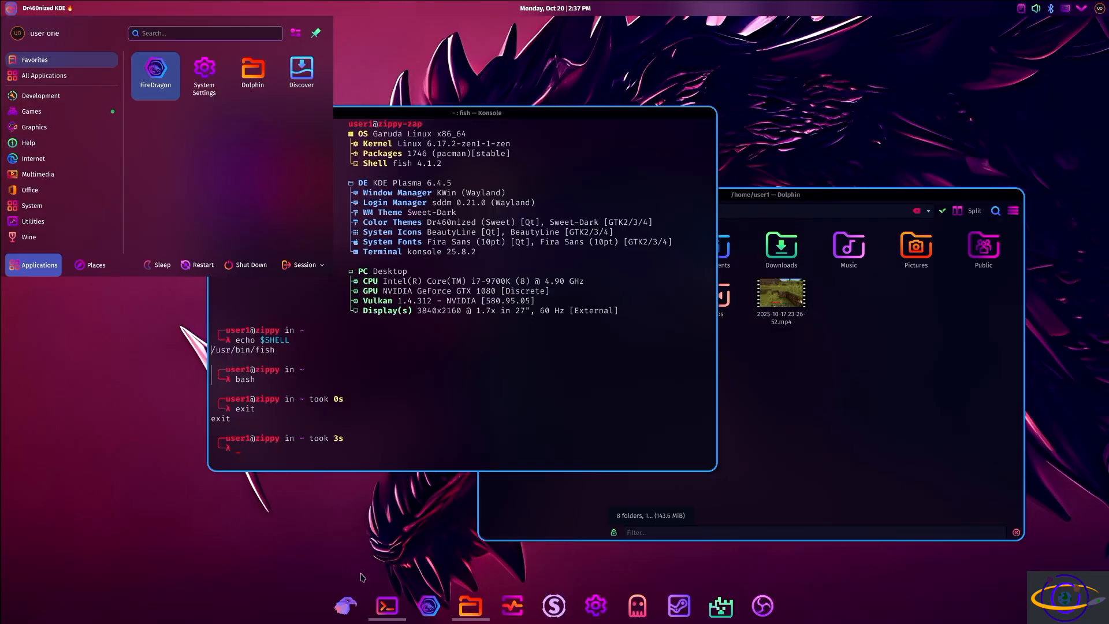
pyautogui.moveTo(364, 587)
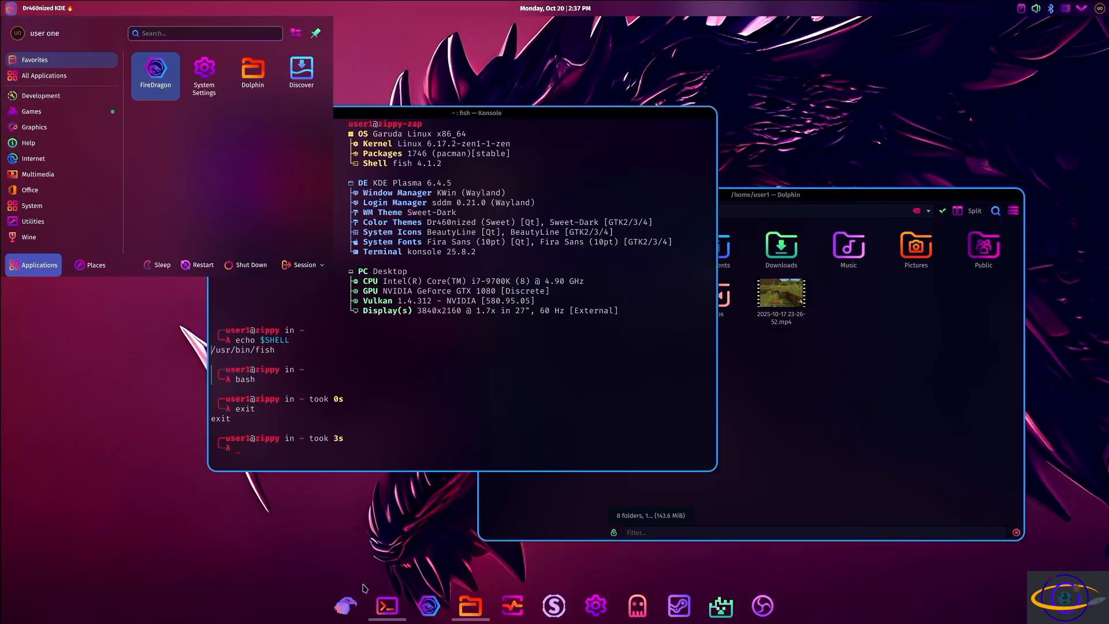
pyautogui.moveTo(90, 175)
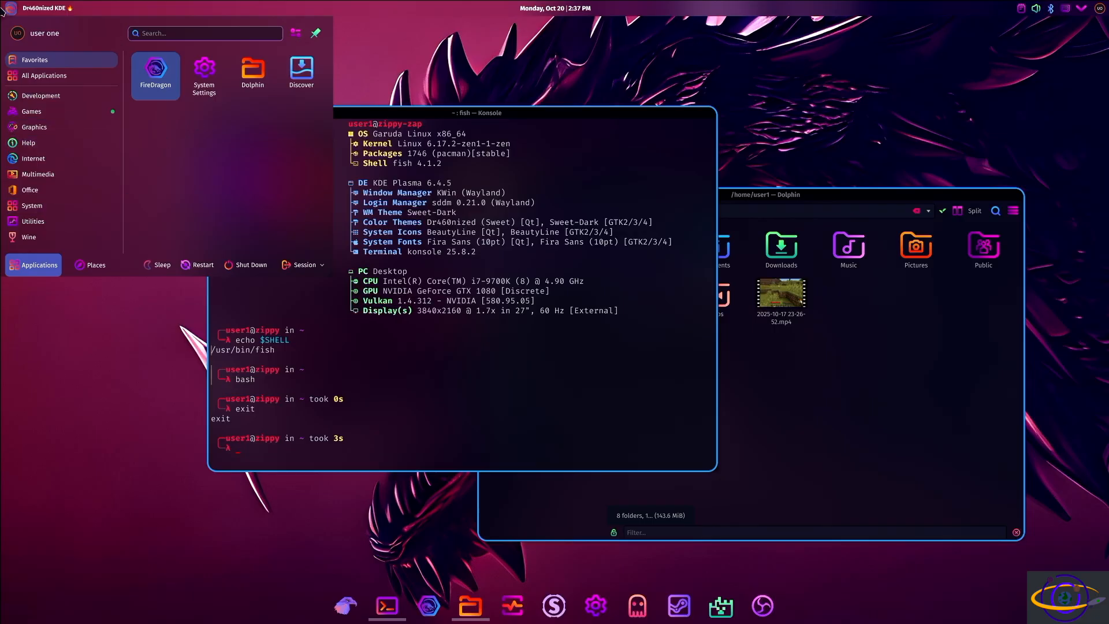
pyautogui.moveTo(60, 127)
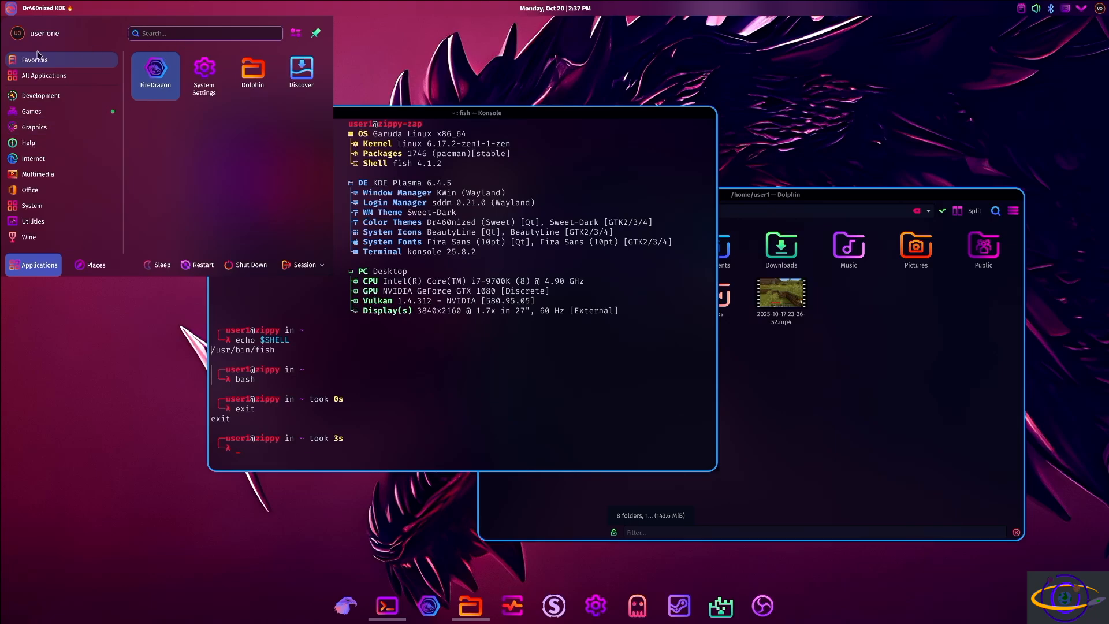
pyautogui.moveTo(60, 111)
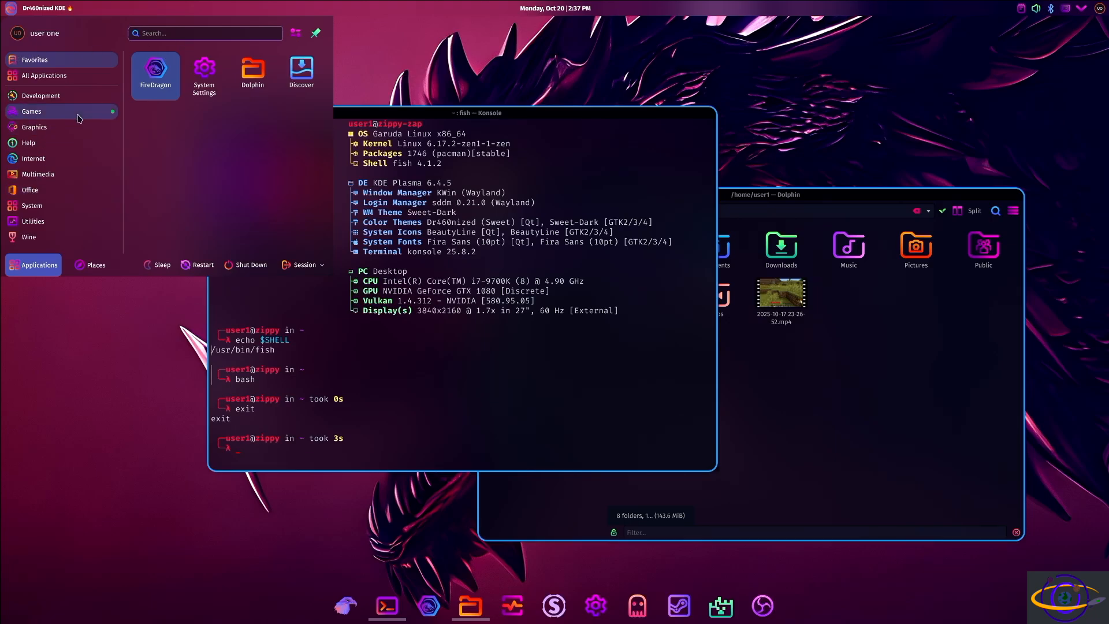
pyautogui.moveTo(81, 141)
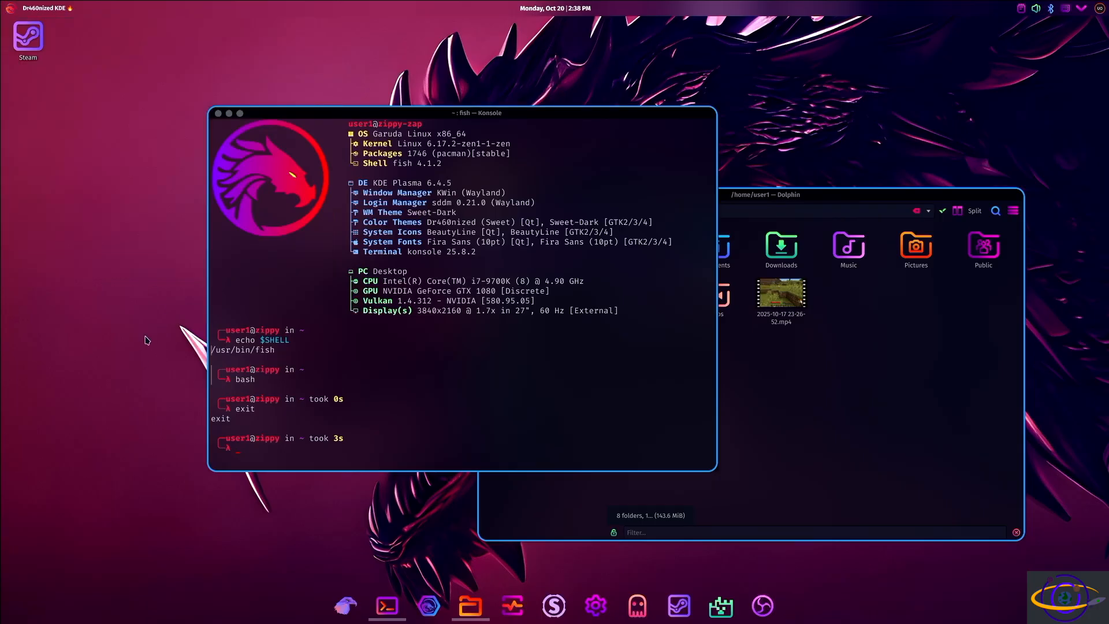
pyautogui.moveTo(17, 102)
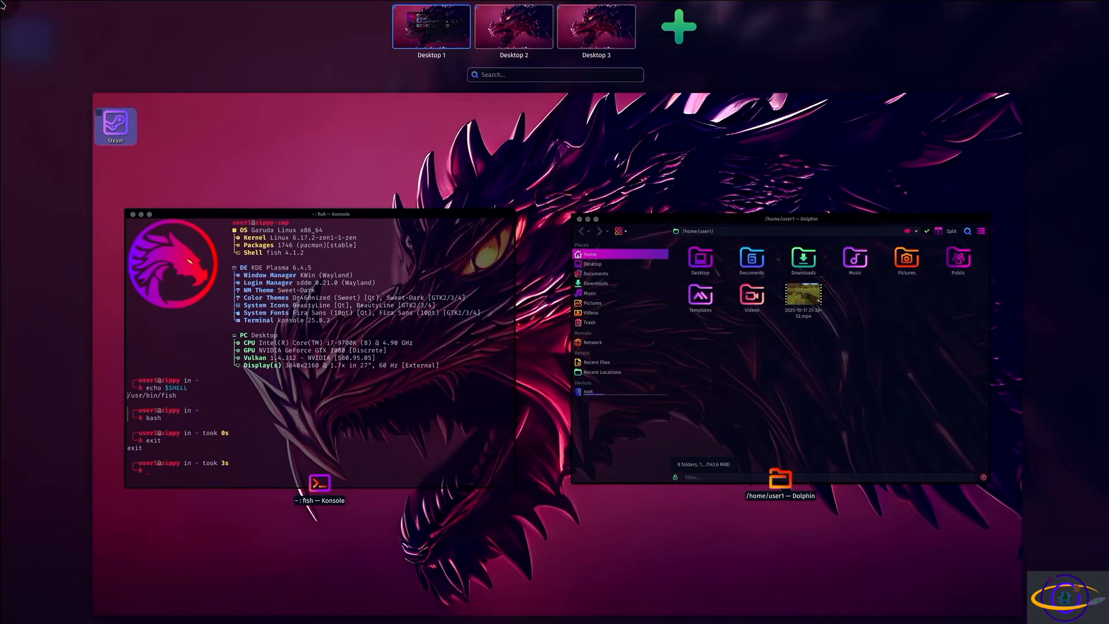
pyautogui.moveTo(88, 135)
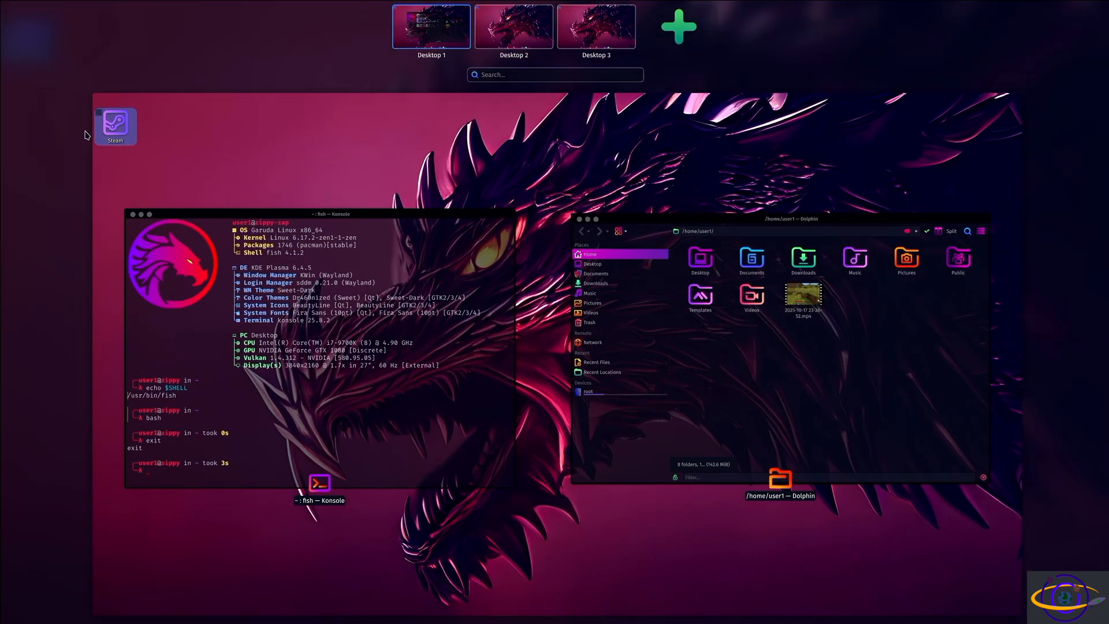
pyautogui.moveTo(866, 209)
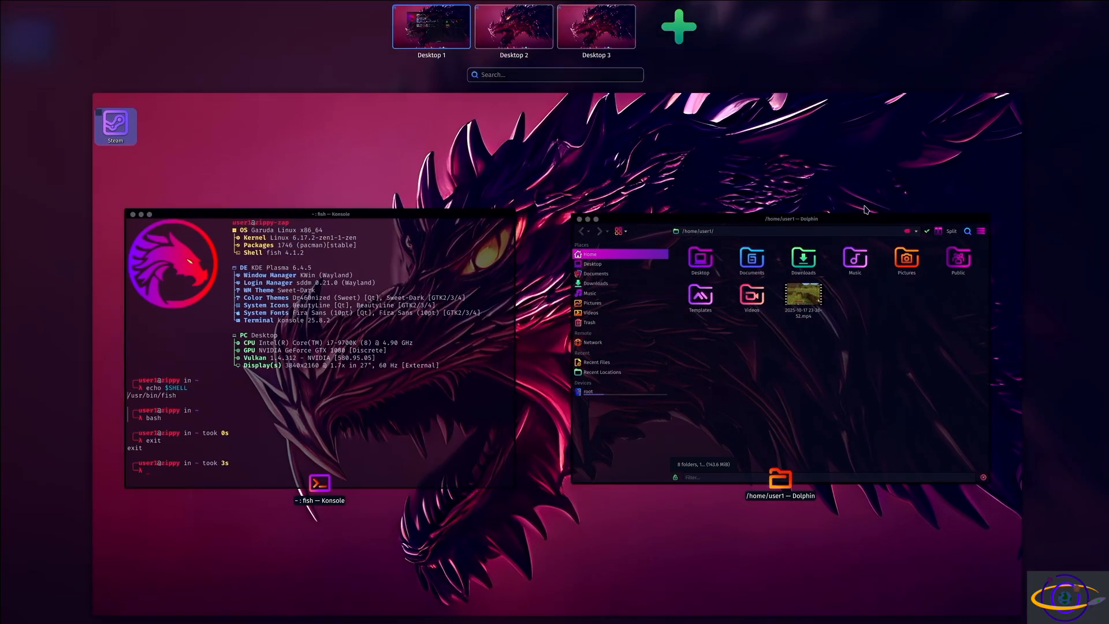
pyautogui.moveTo(521, 417)
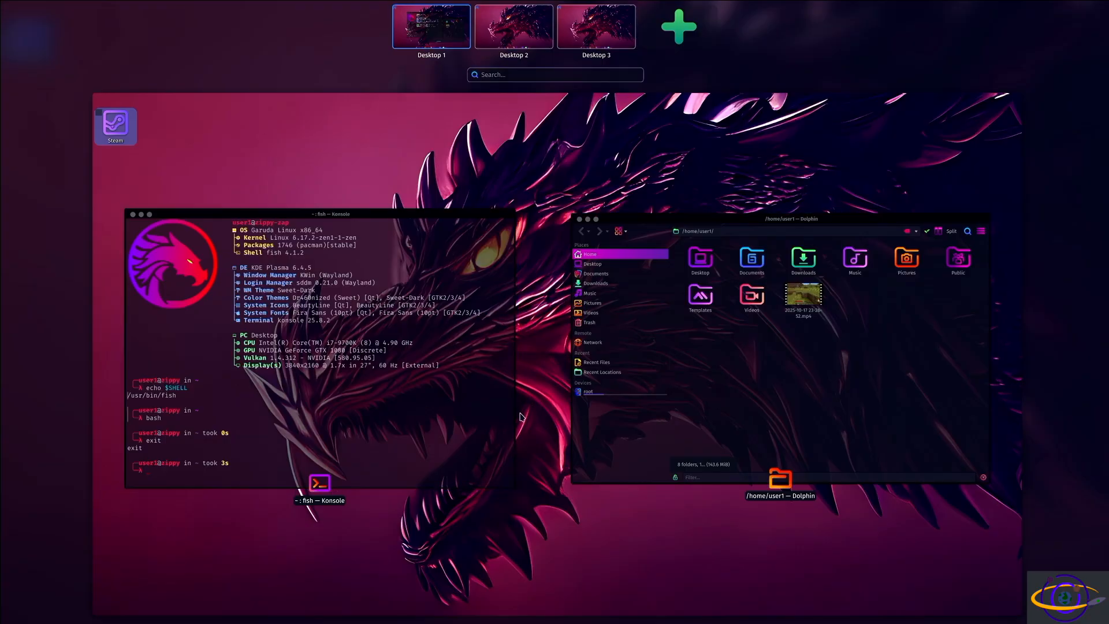
pyautogui.moveTo(596, 26)
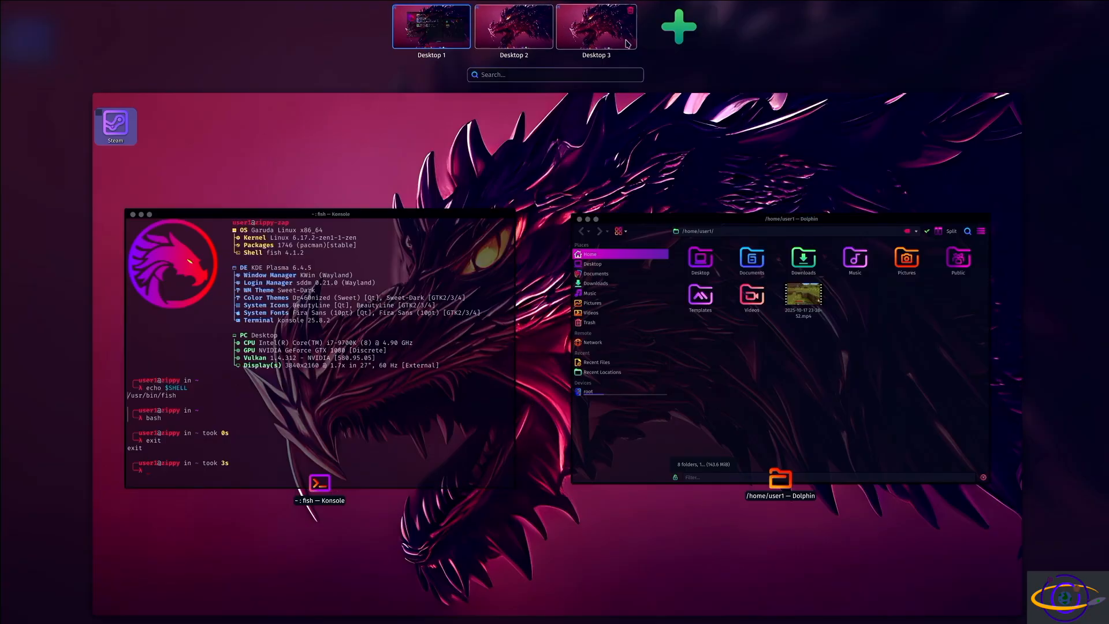
# Step: Switch between the second, third and first virtual desktops in Overview
pyautogui.click(513, 26)
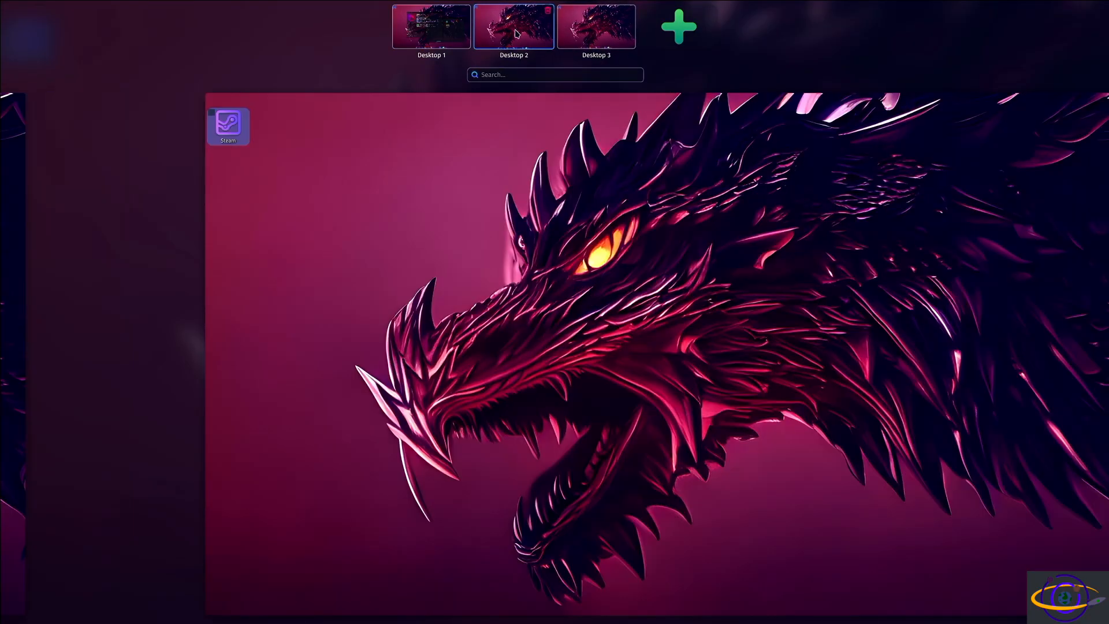
pyautogui.click(597, 26)
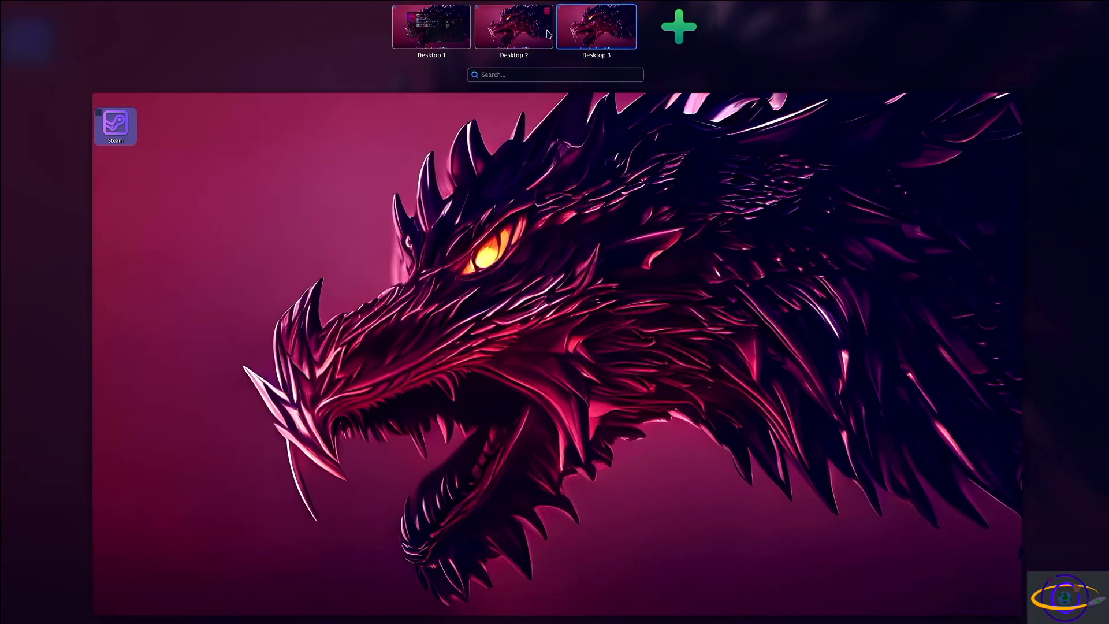
pyautogui.click(513, 27)
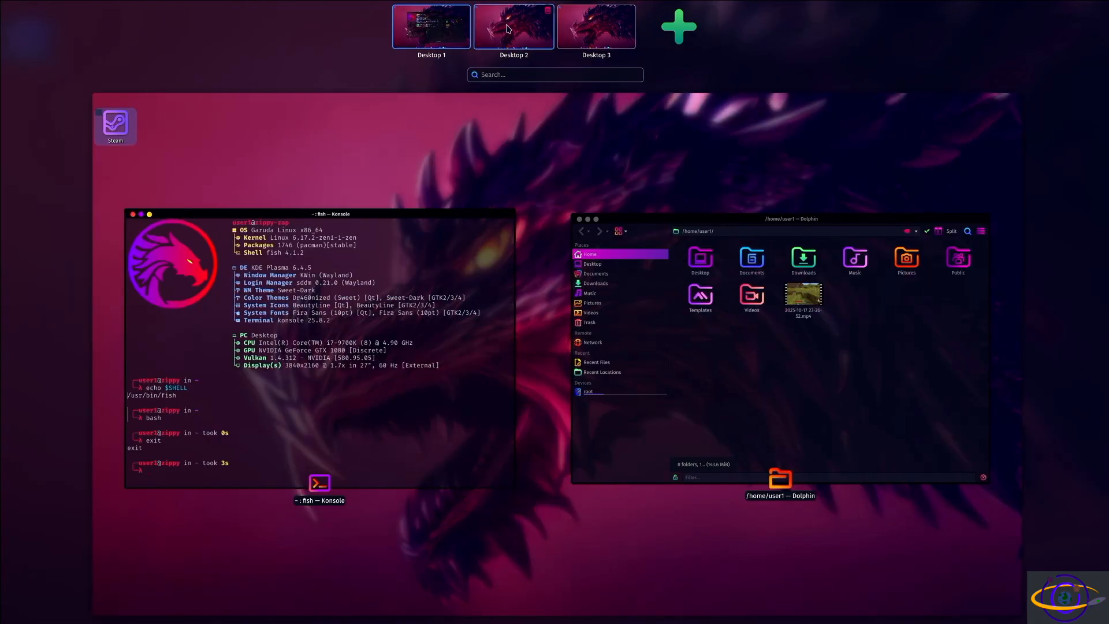
pyautogui.click(513, 27)
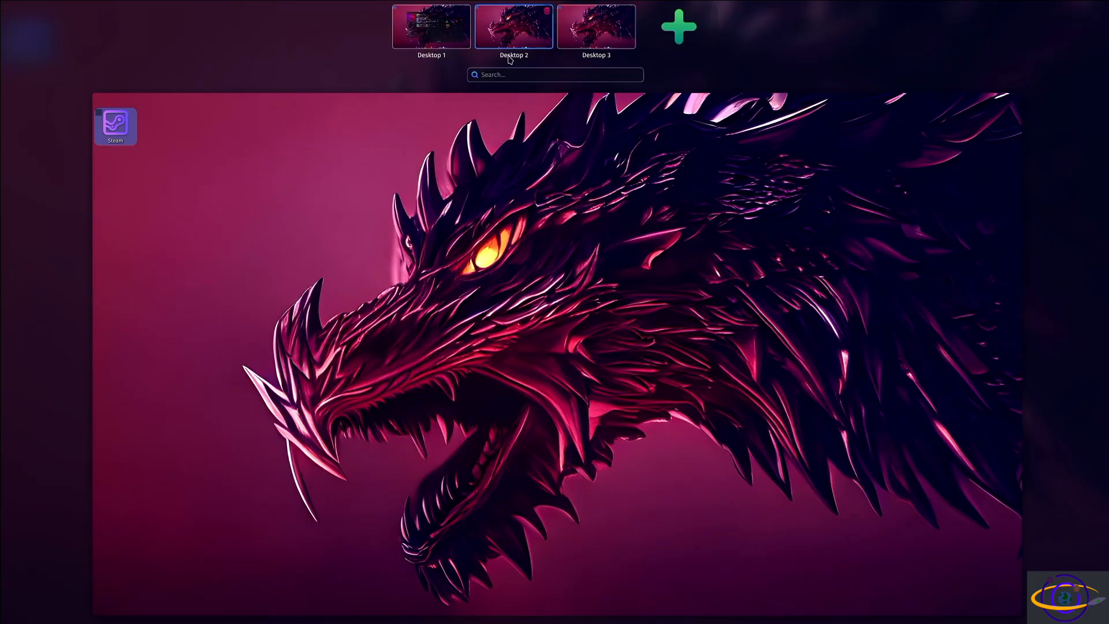
# Step: Rename the second virtual desktop to Work and return to the first desktop
pyautogui.doubleClick(513, 55)
pyautogui.write('Work')
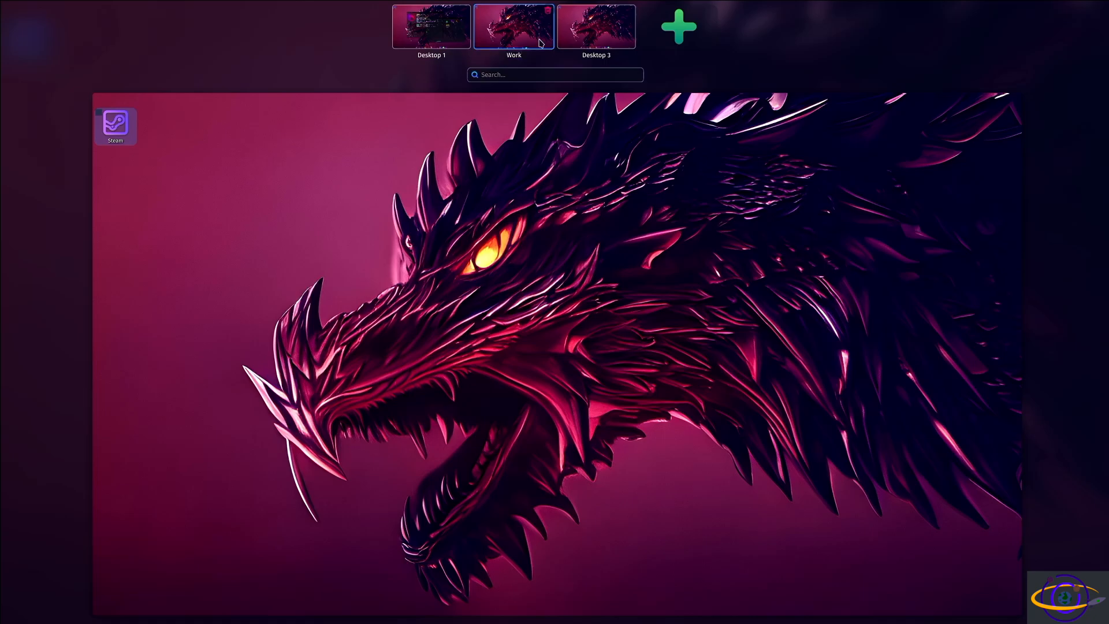
pyautogui.moveTo(613, 38)
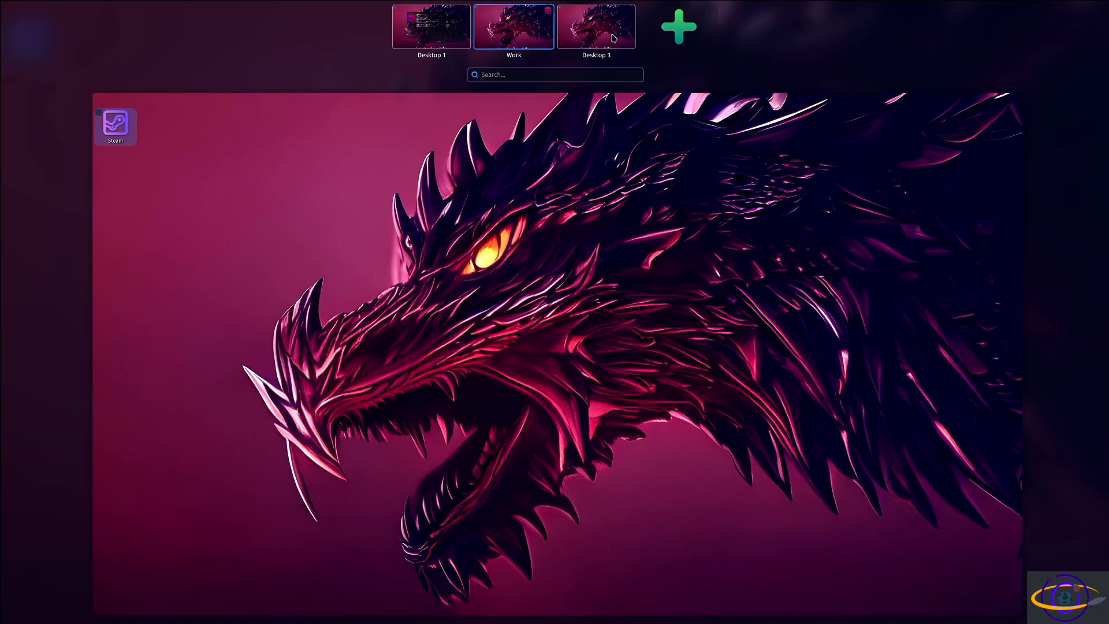
pyautogui.moveTo(516, 34)
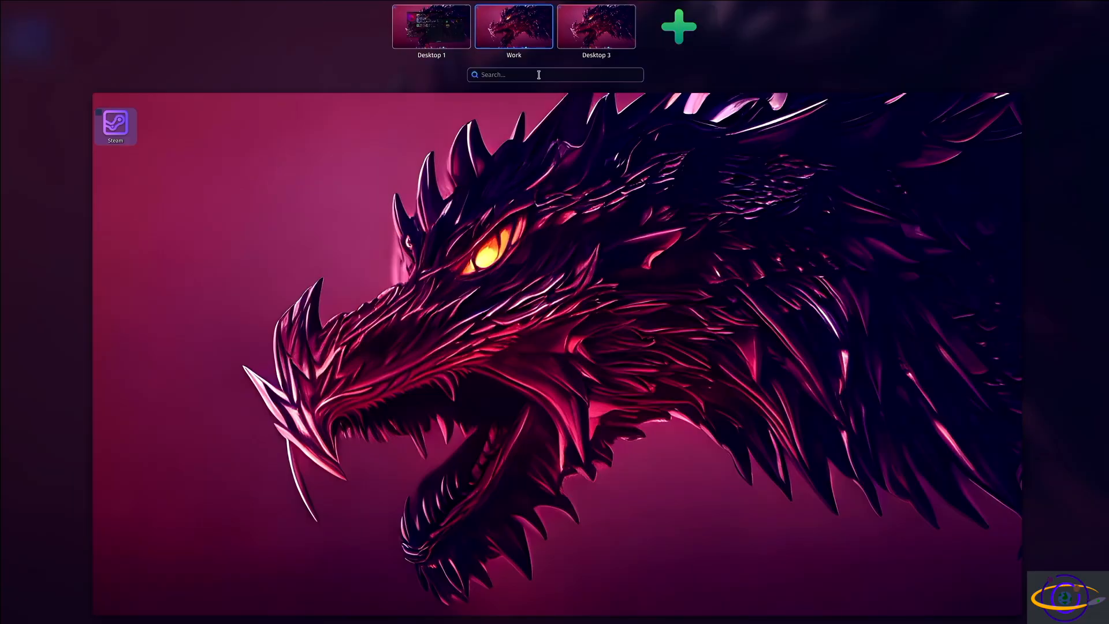
pyautogui.click(677, 26)
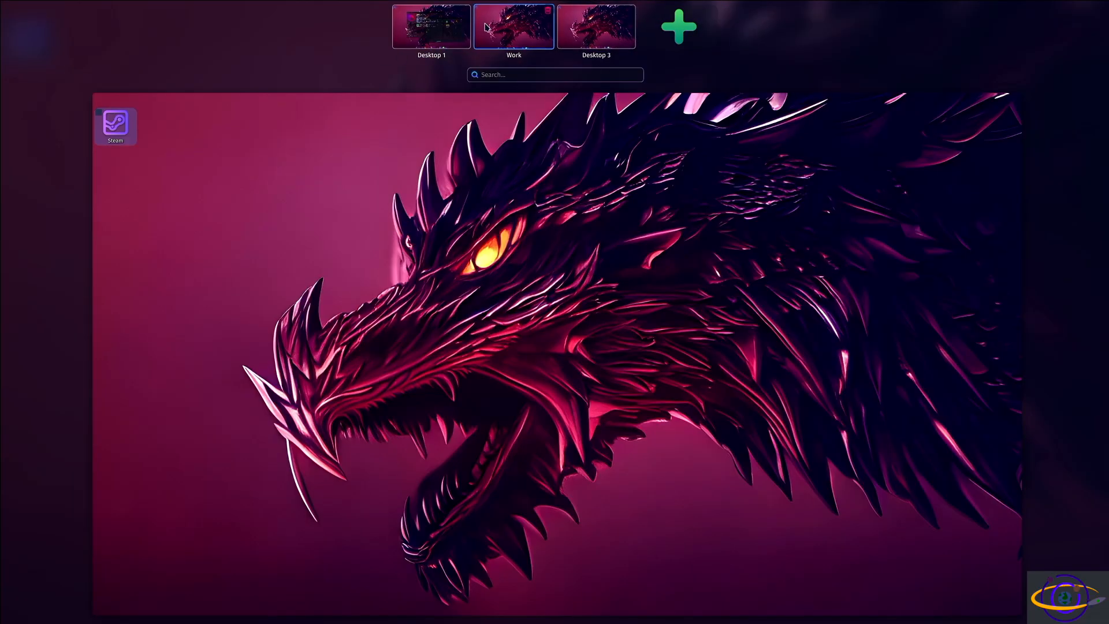
pyautogui.click(429, 27)
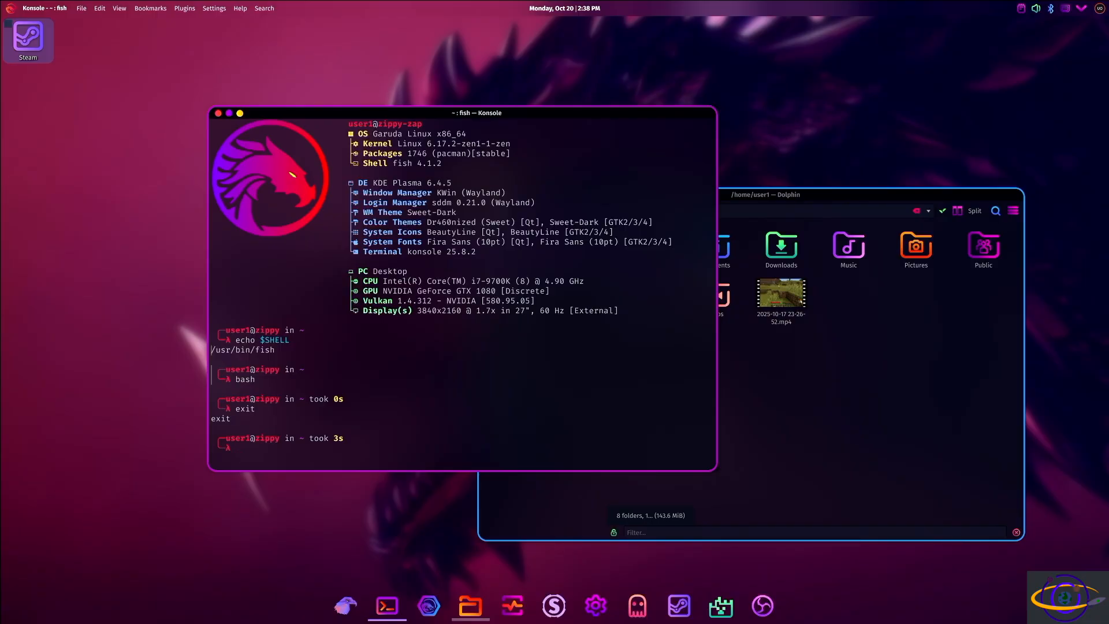
pyautogui.click(346, 604)
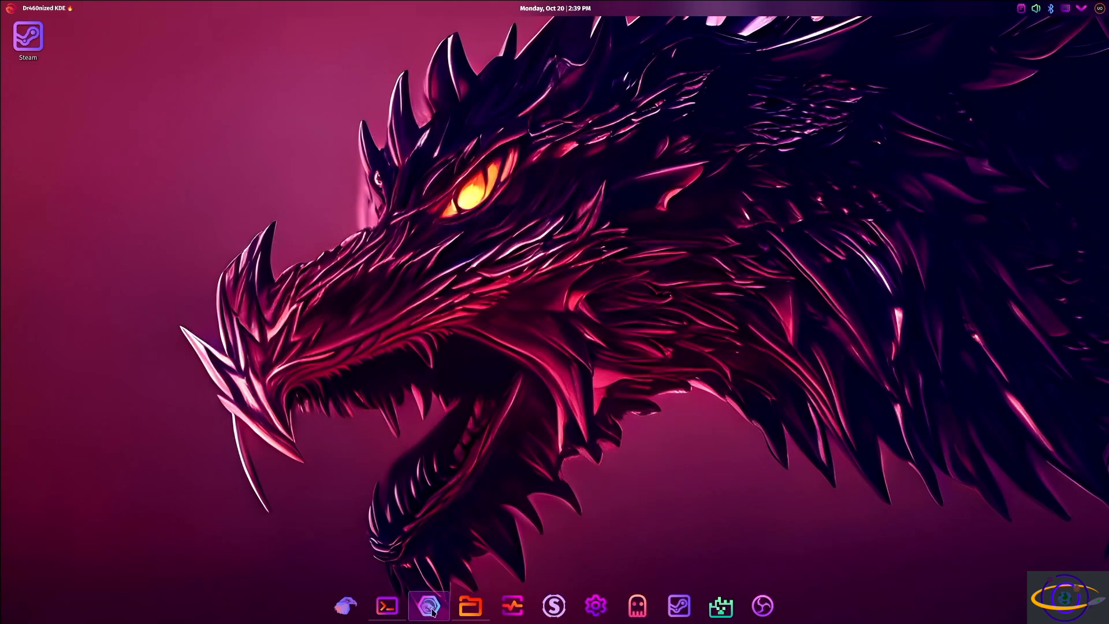
pyautogui.moveTo(447, 480)
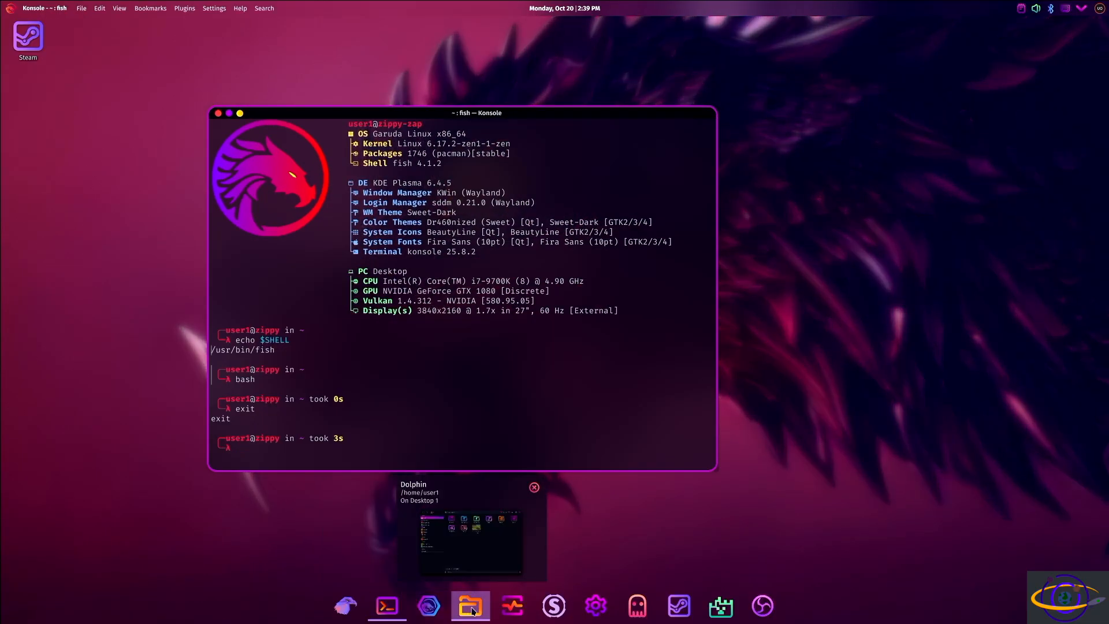
pyautogui.click(470, 604)
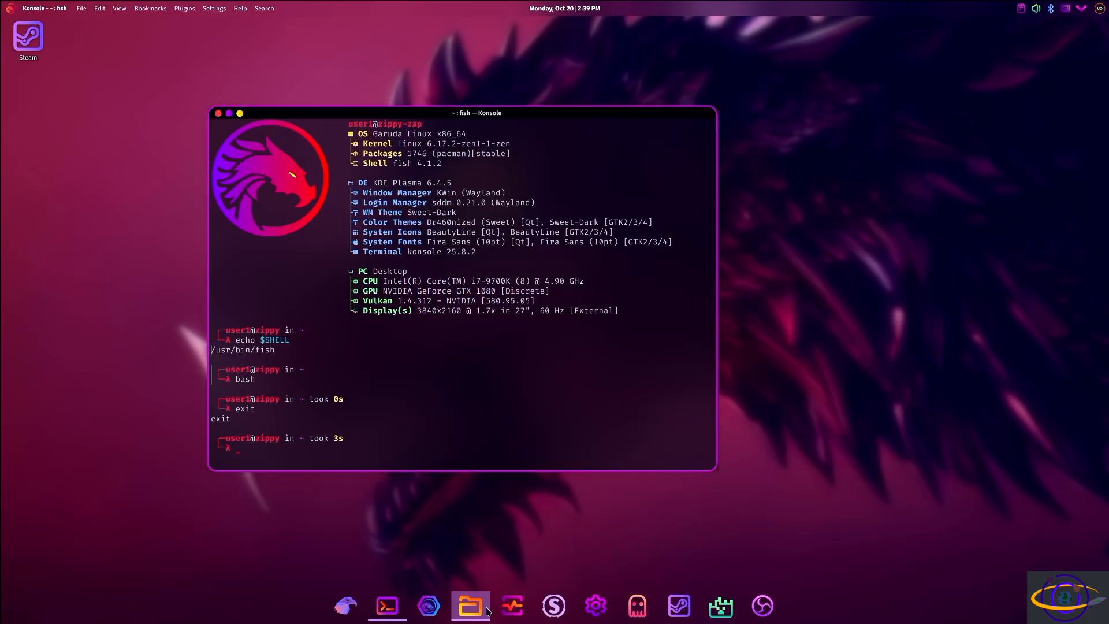
pyautogui.click(469, 604)
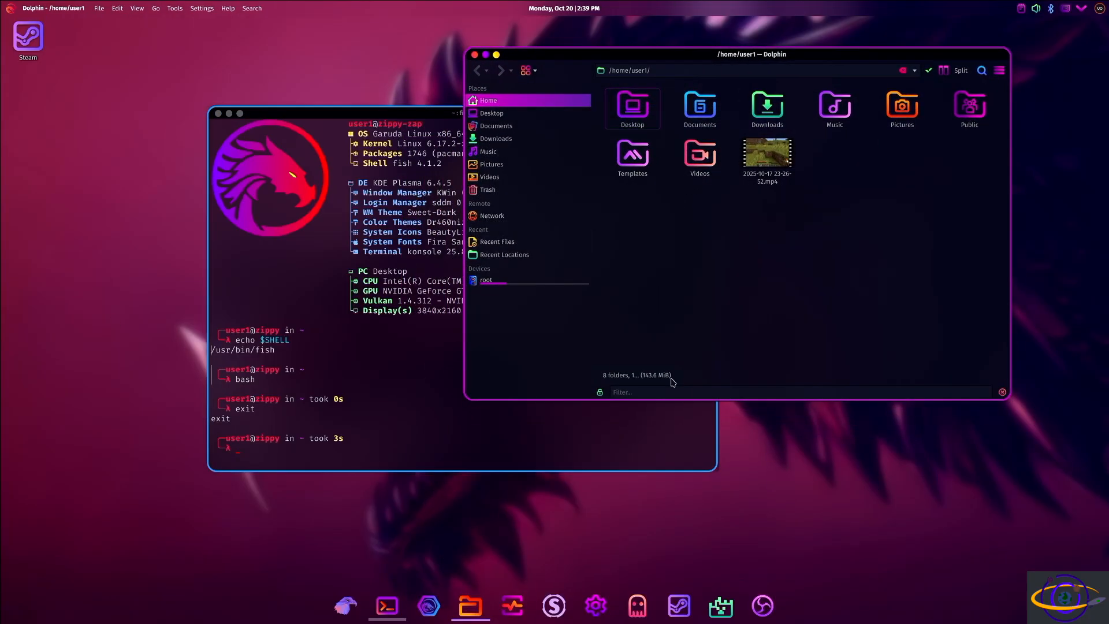
pyautogui.moveTo(570, 324)
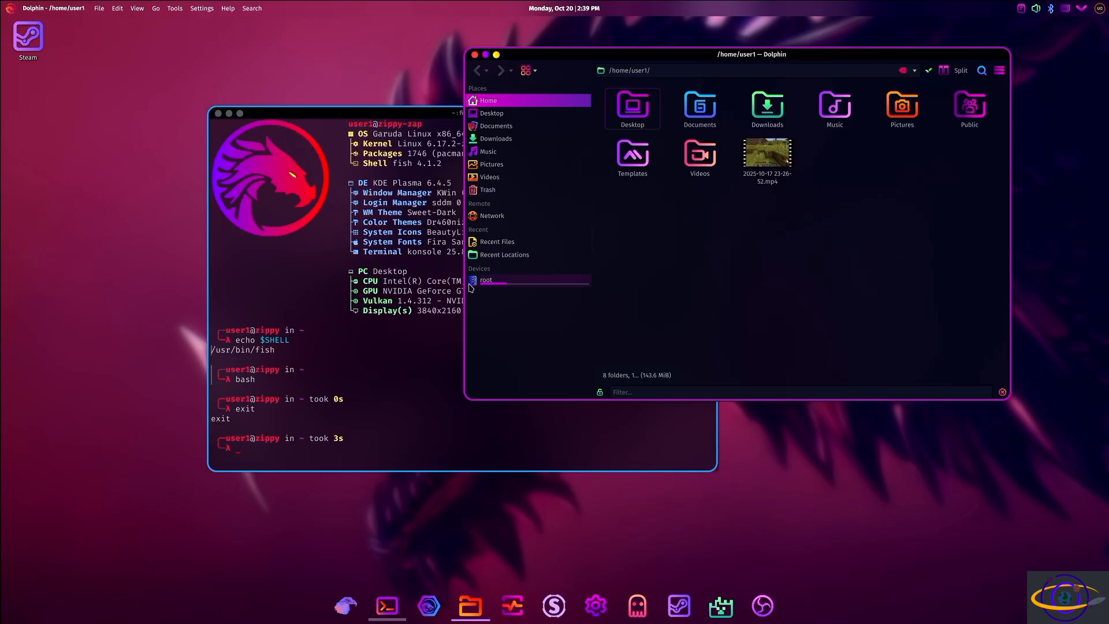
pyautogui.moveTo(485, 280)
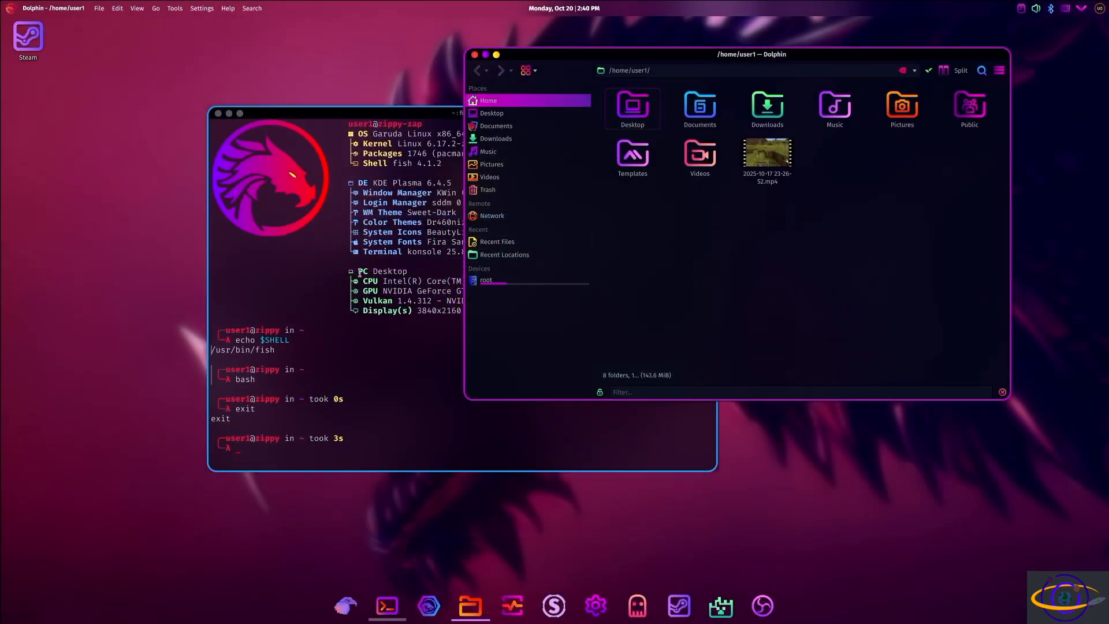
# Step: Launch a second Dolphin window from the dock icon's Open New Window option
pyautogui.rightClick(470, 605)
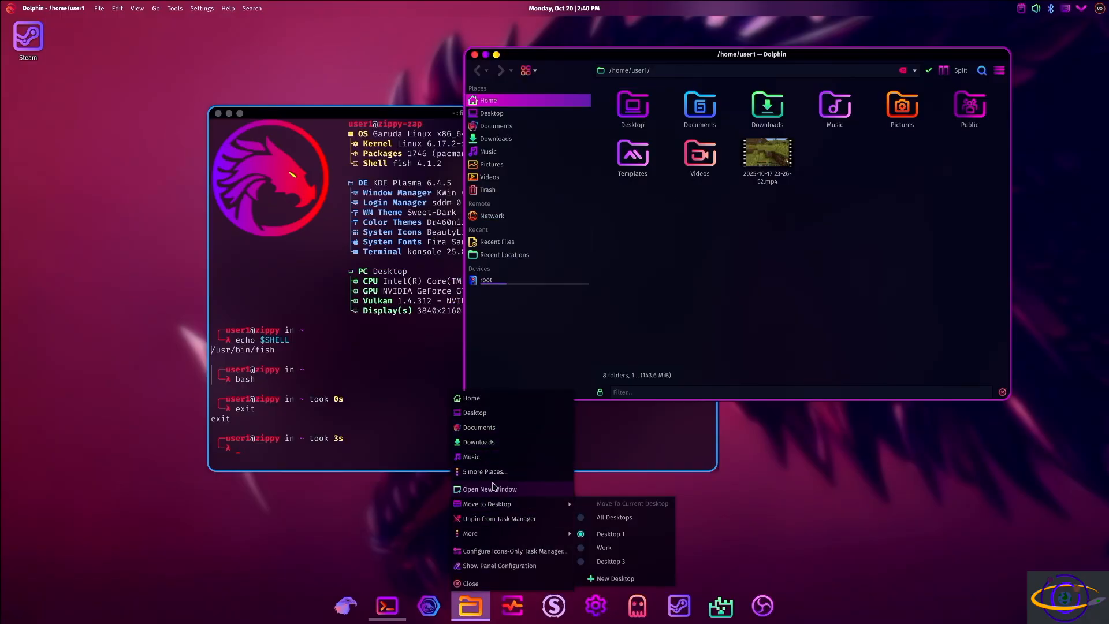
pyautogui.click(487, 489)
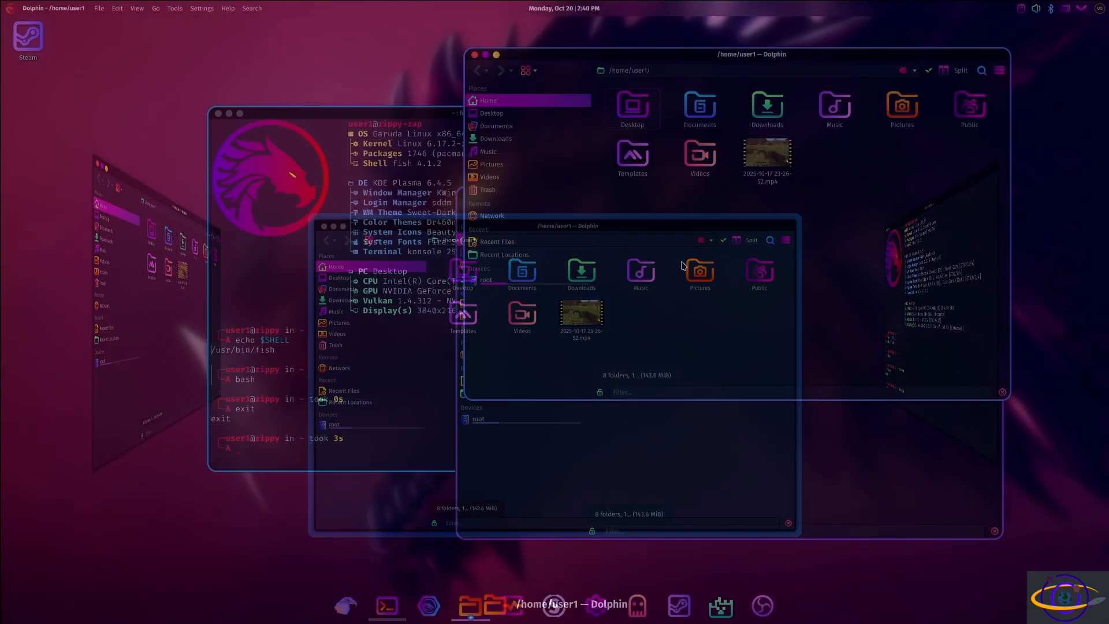
pyautogui.press('Super')
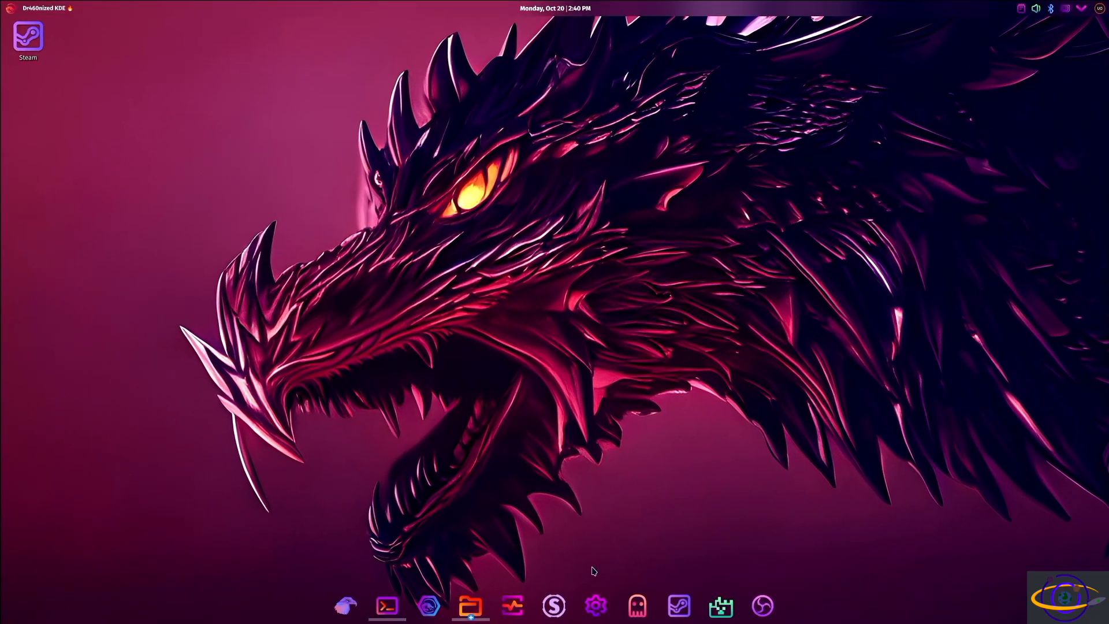
pyautogui.click(596, 605)
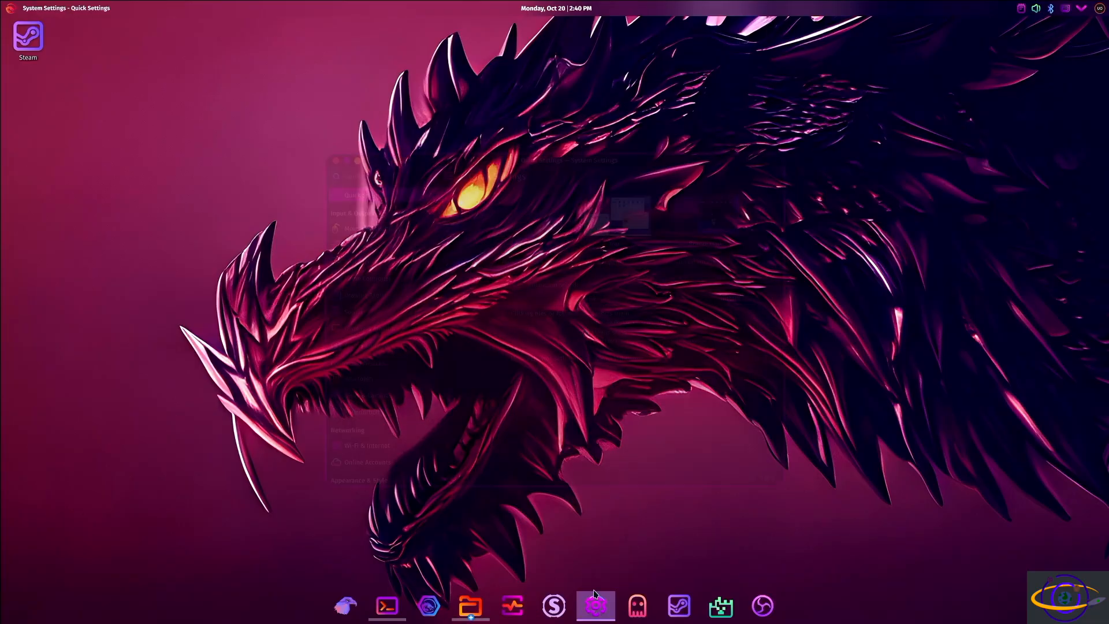
pyautogui.click(595, 605)
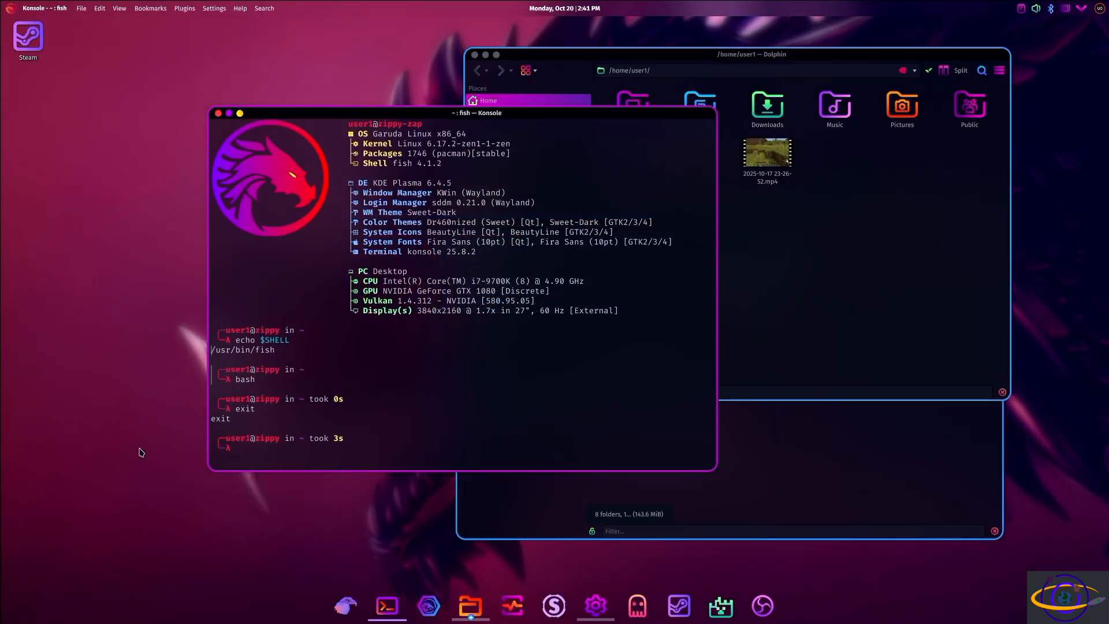
pyautogui.moveTo(57, 307)
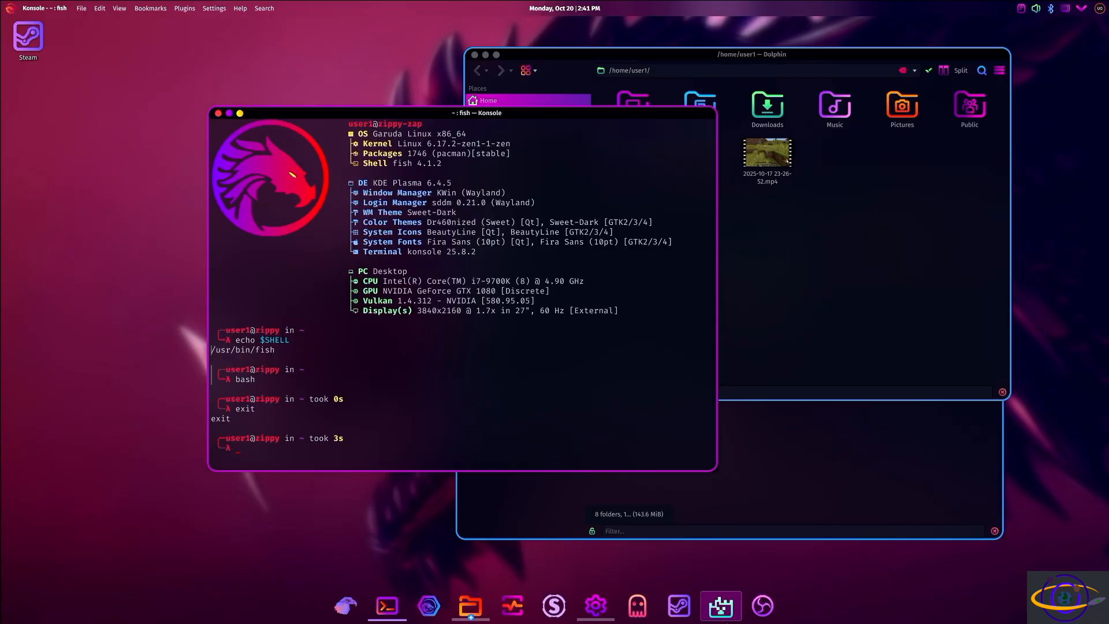
pyautogui.moveTo(635, 605)
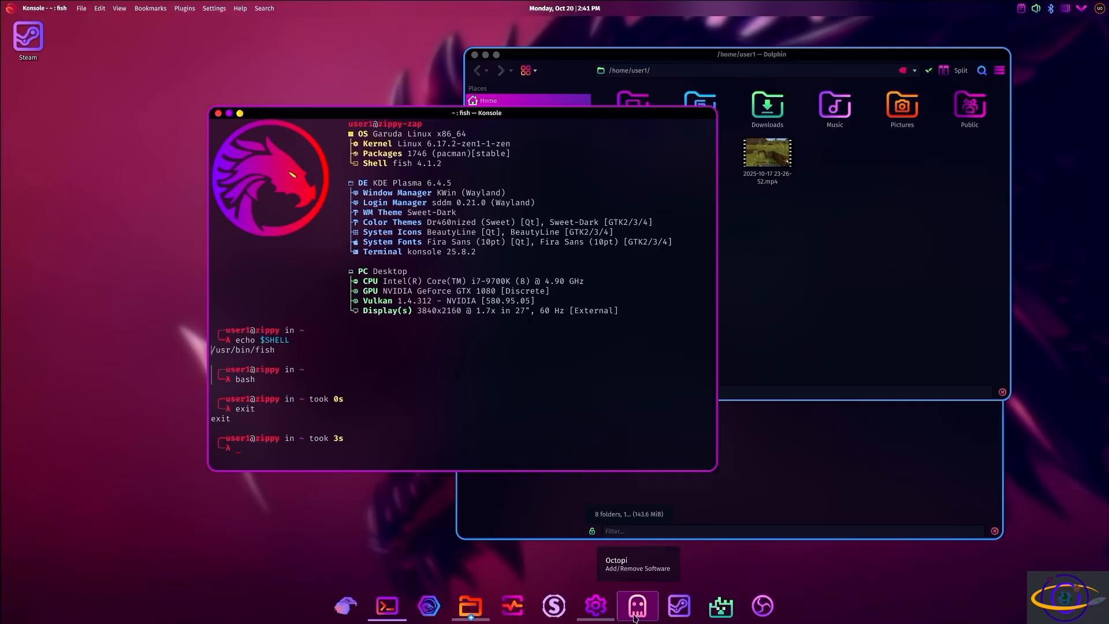
pyautogui.moveTo(679, 605)
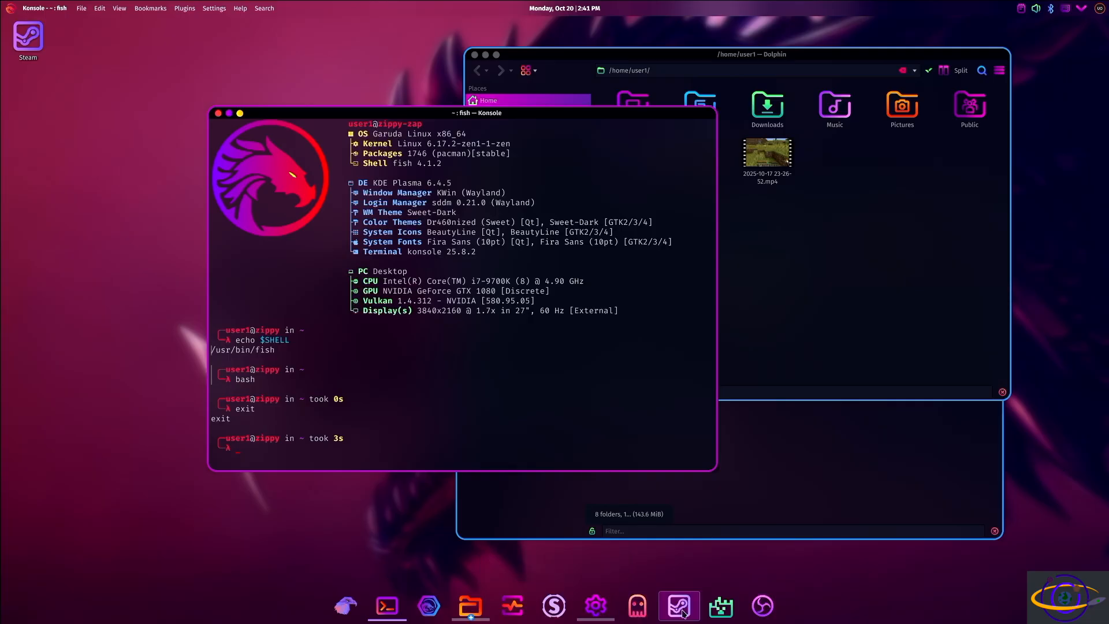
pyautogui.click(346, 605)
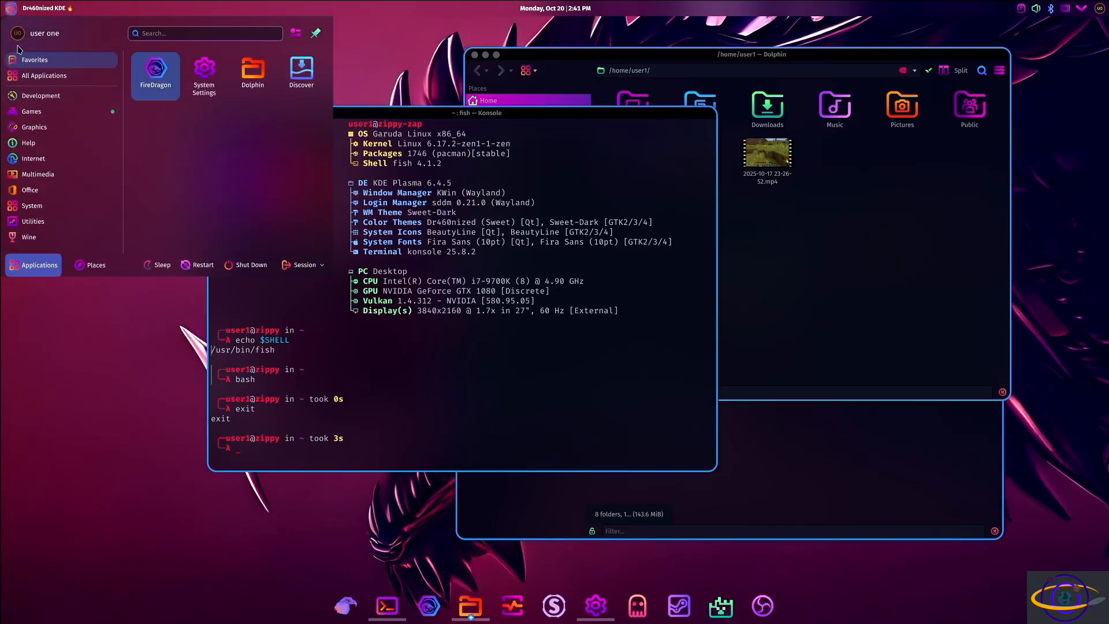
pyautogui.moveTo(666, 575)
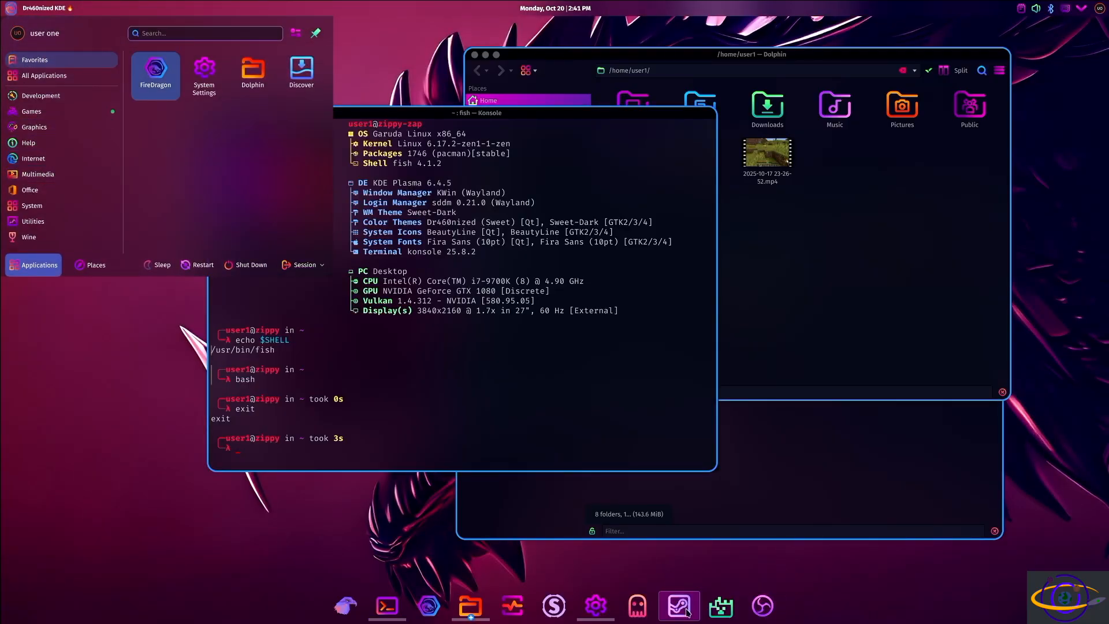
pyautogui.moveTo(719, 604)
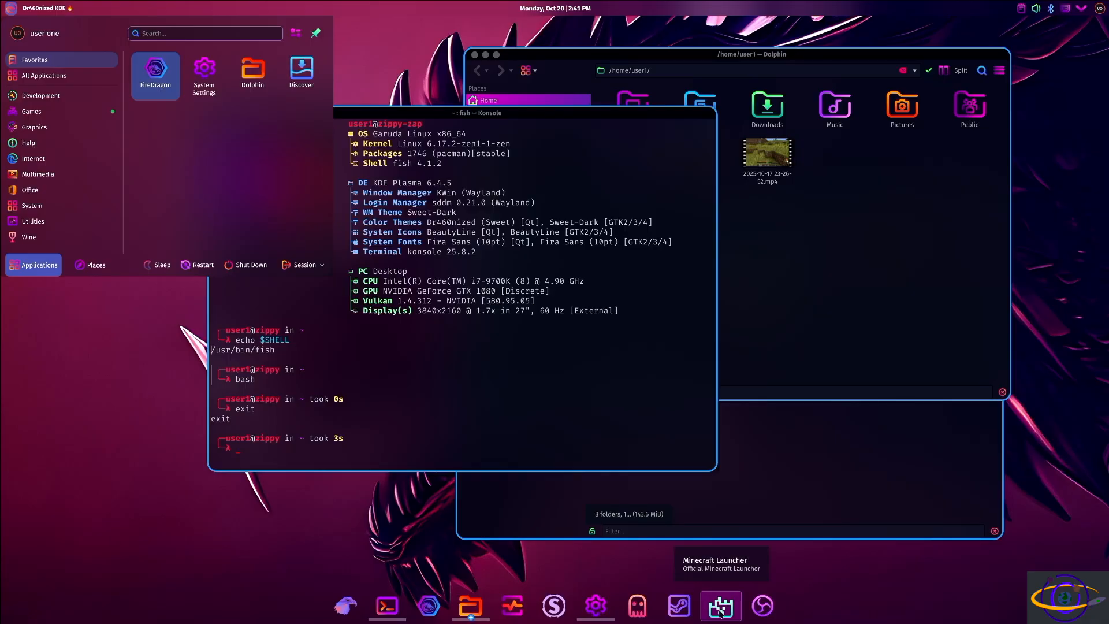
pyautogui.moveTo(763, 604)
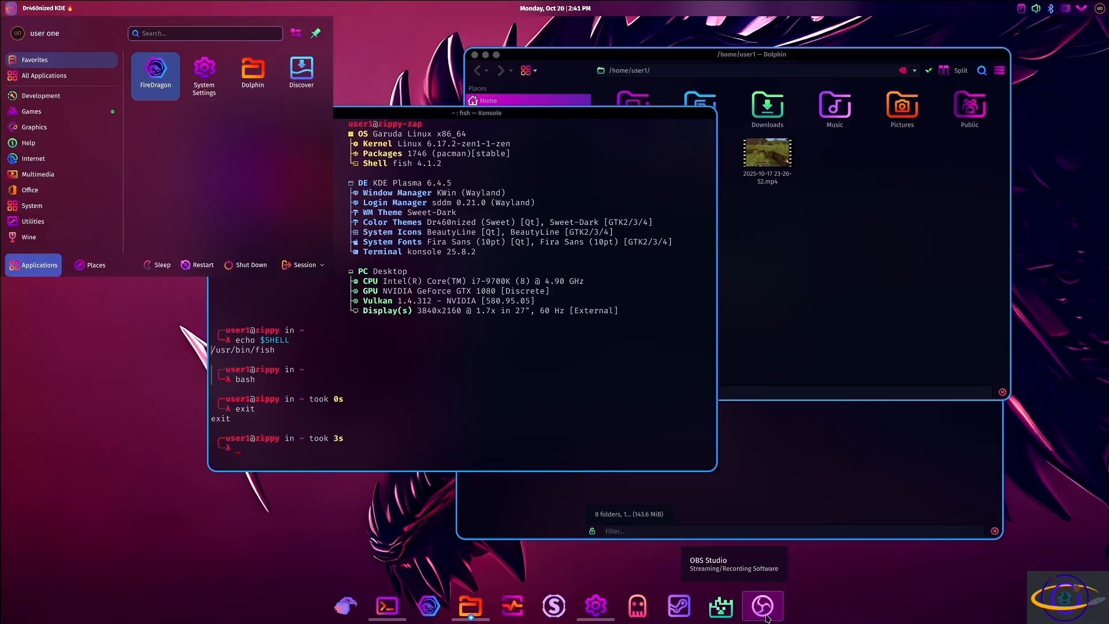
pyautogui.moveTo(677, 604)
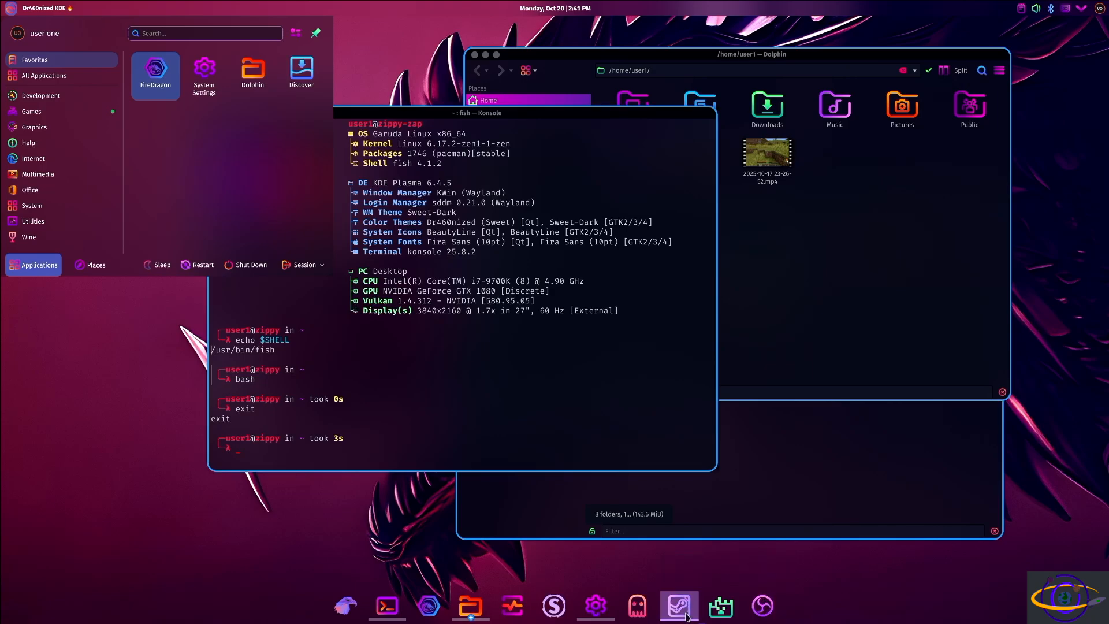
pyautogui.click(678, 606)
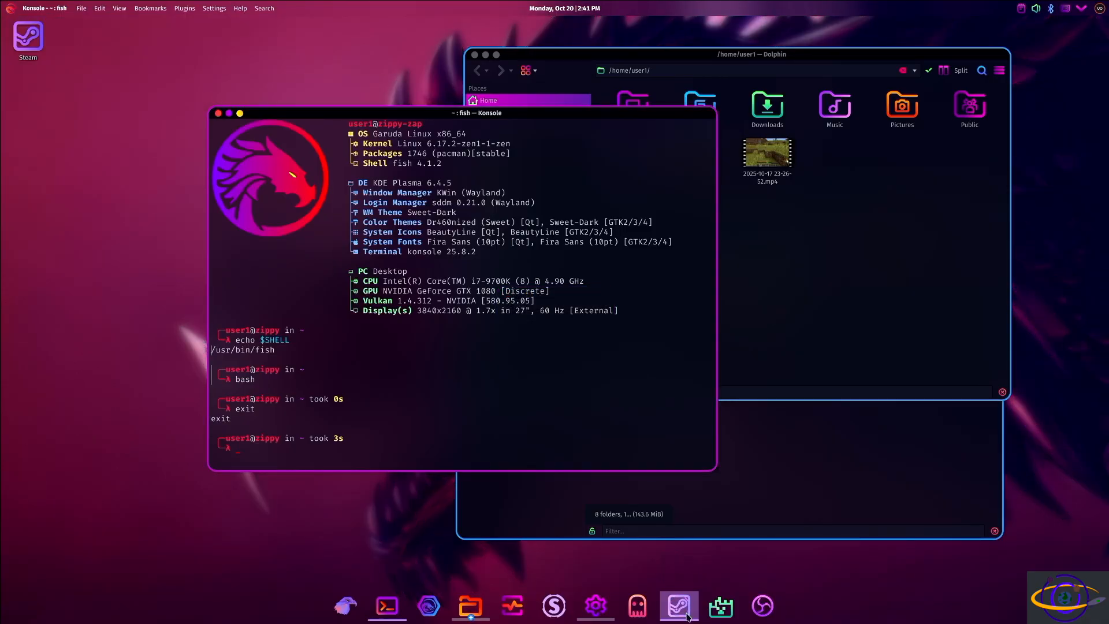
# Step: Launch Steam from the dock and wait for its sign-in window
pyautogui.click(679, 604)
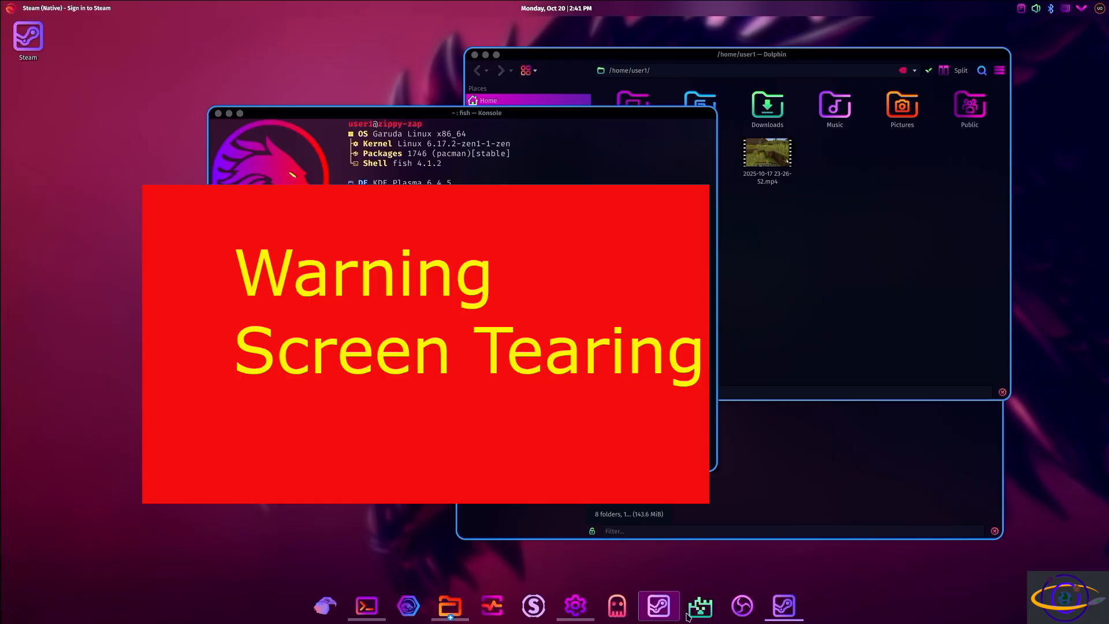
pyautogui.click(657, 607)
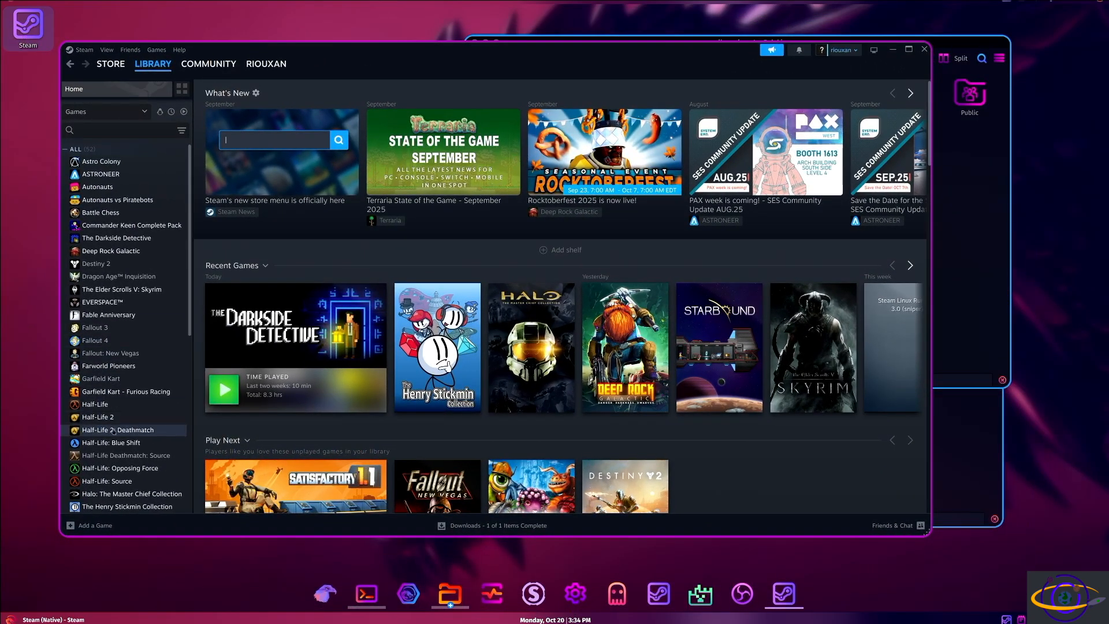
pyautogui.moveTo(100, 213)
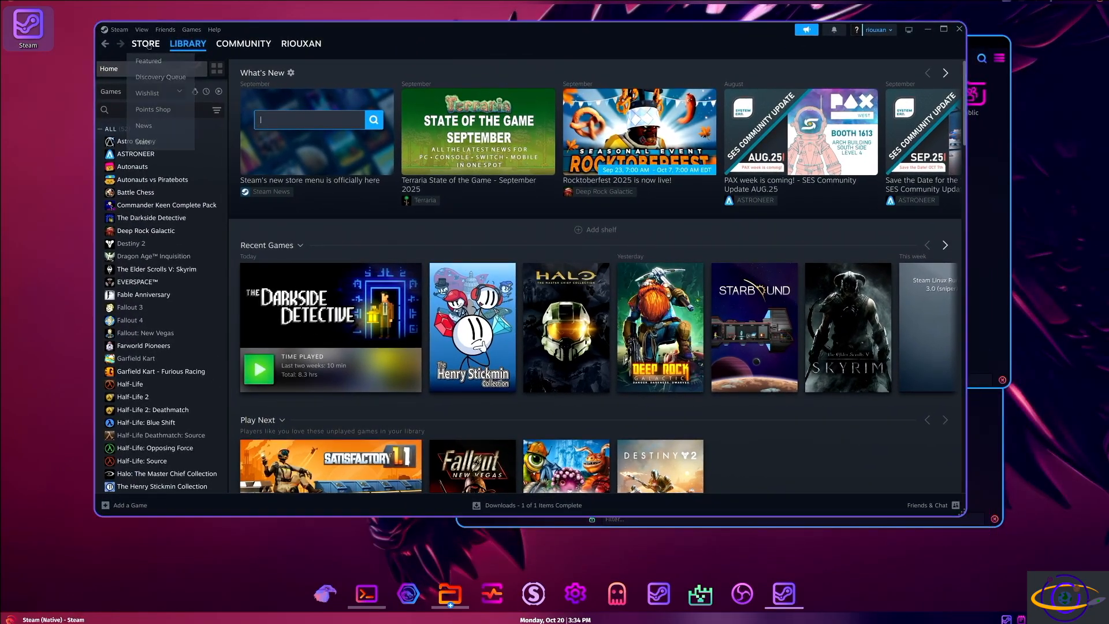
# Step: Visit the Steam store, return to the library, then search 'dee' to launch Deep Rock Galactic
pyautogui.click(145, 42)
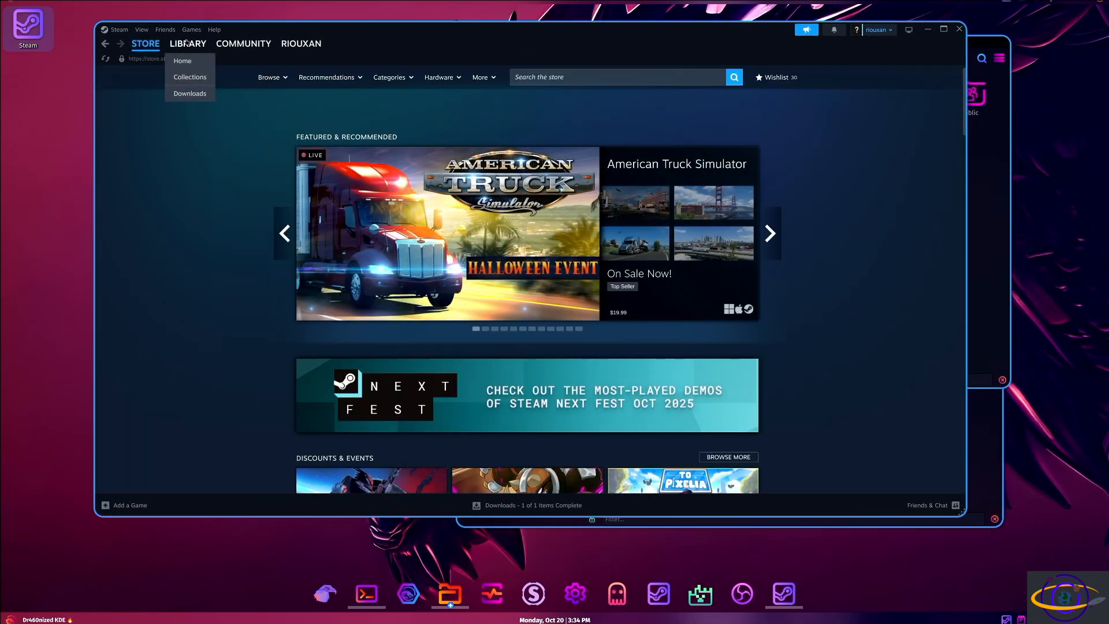
pyautogui.click(187, 43)
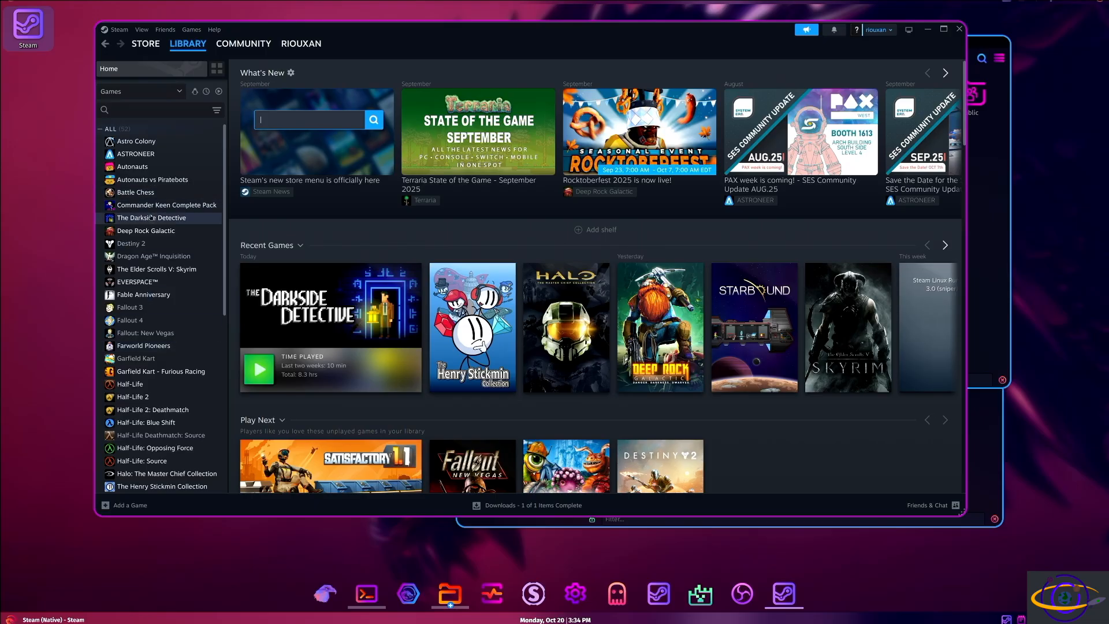
pyautogui.moveTo(147, 231)
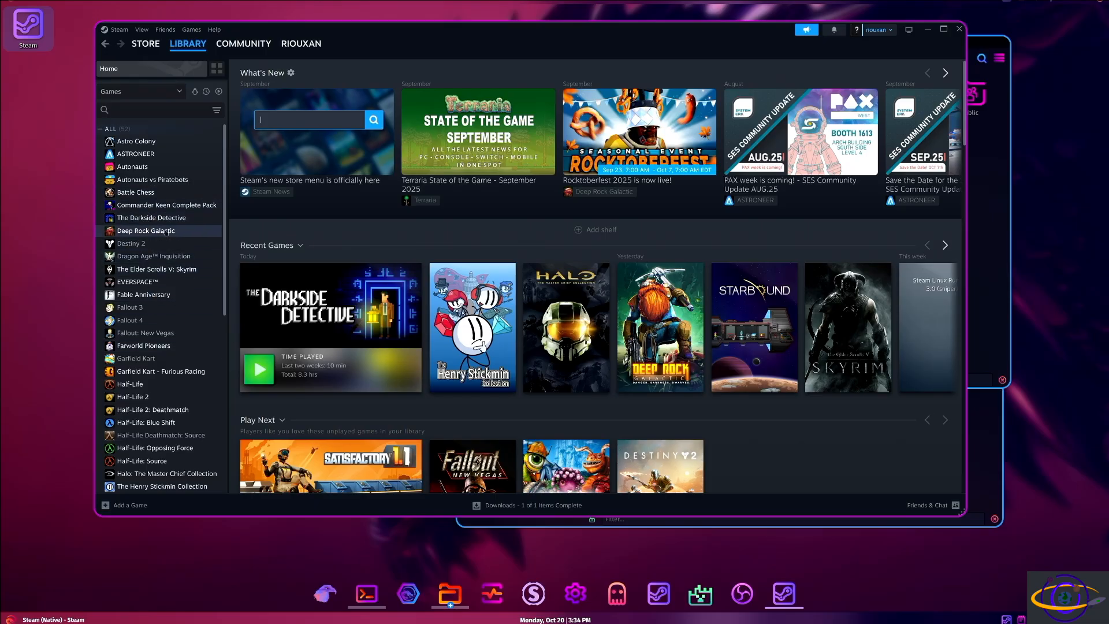
pyautogui.moveTo(342, 54)
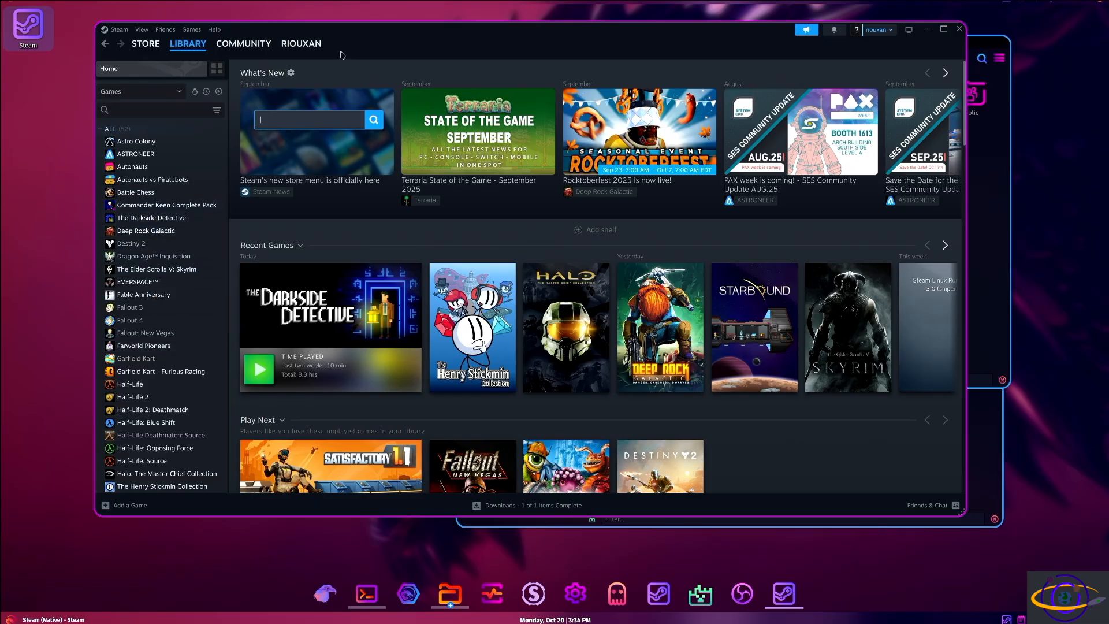
pyautogui.moveTo(52, 613)
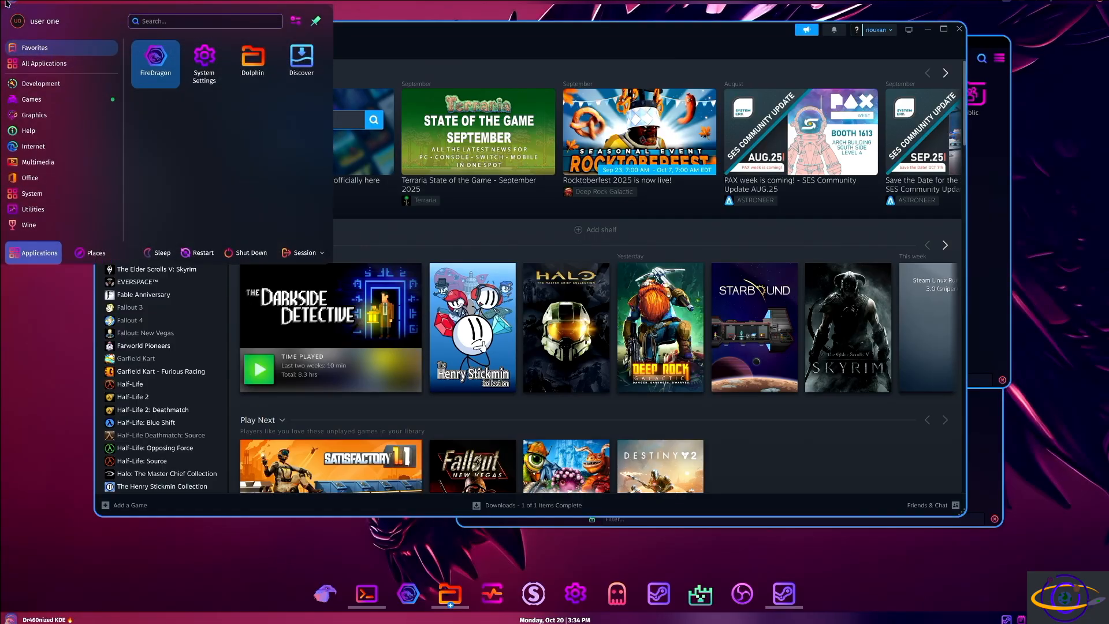
pyautogui.write('dee')
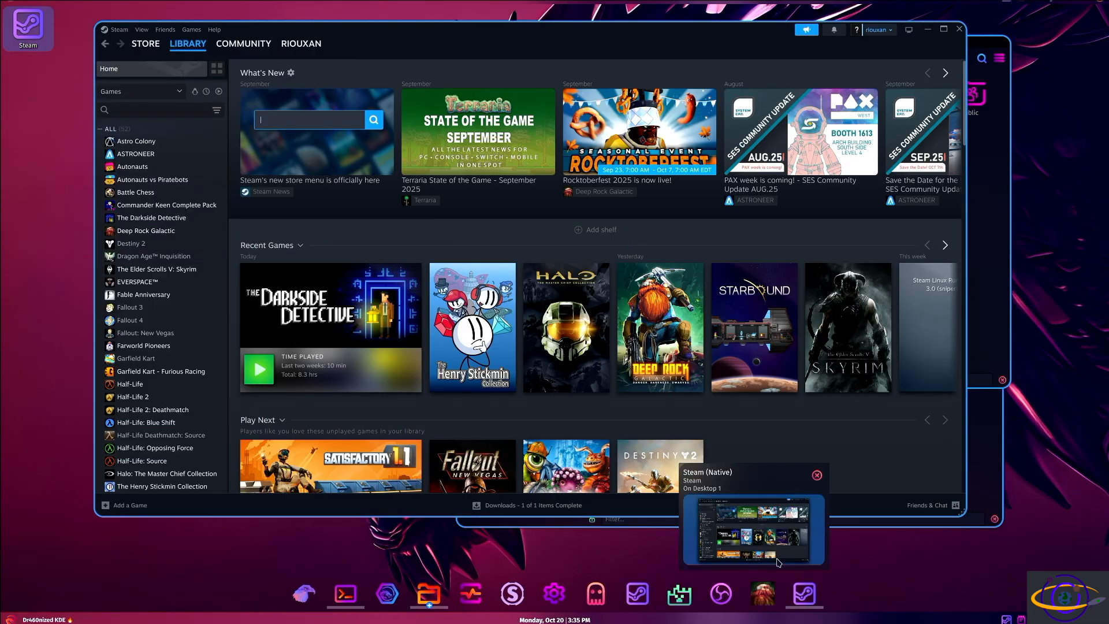
# Step: Walk from the character selection corridor to the mission selection globe in the space rig
pyautogui.click(752, 530)
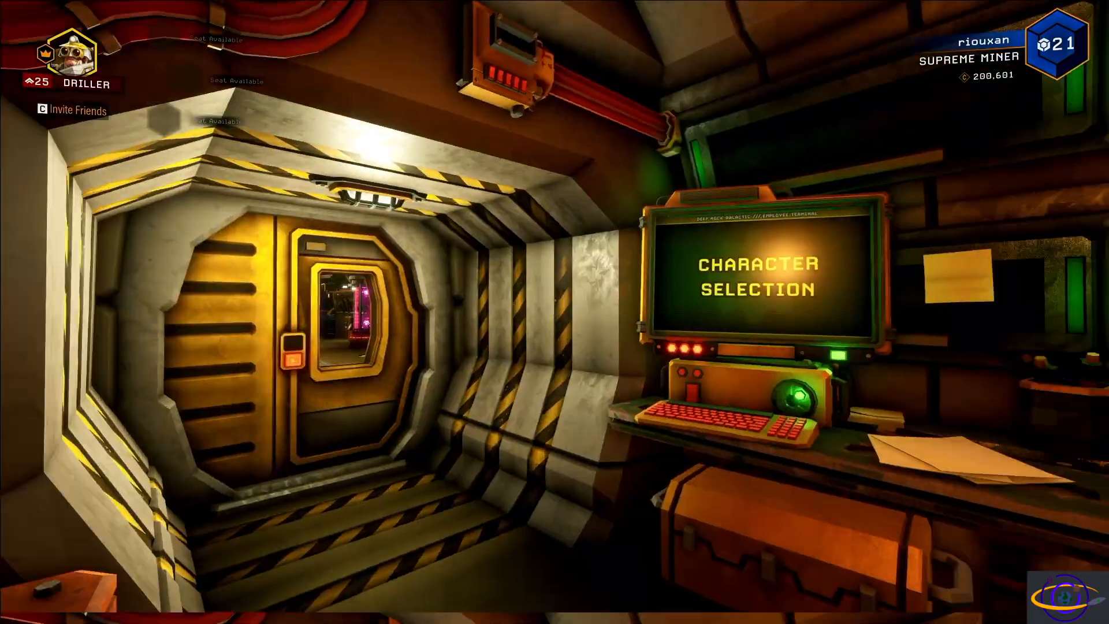
pyautogui.moveTo(555, 312)
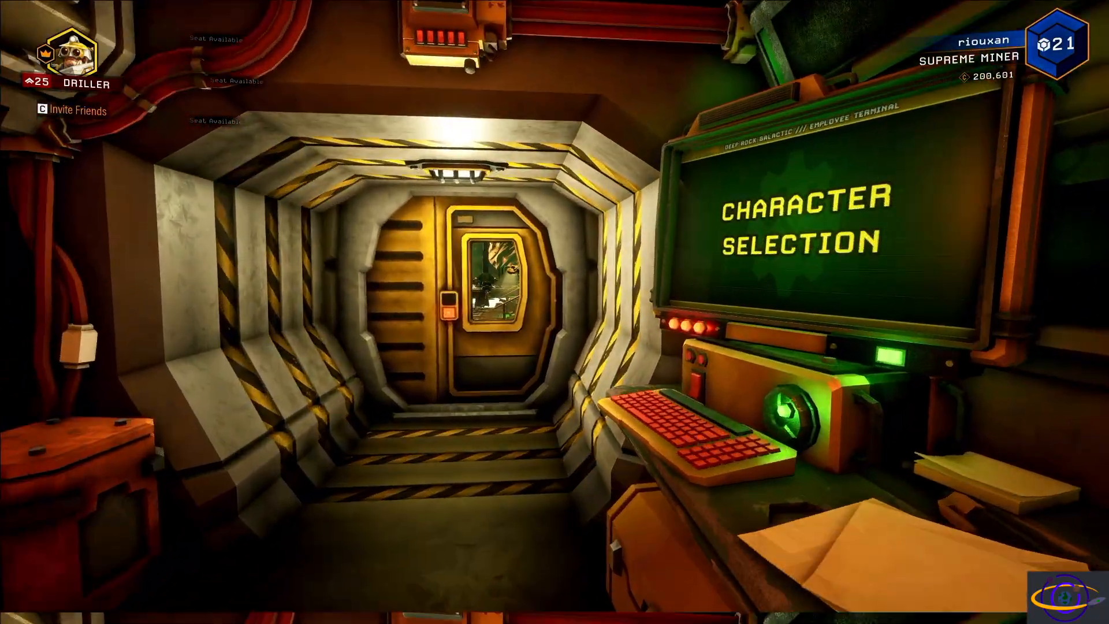
pyautogui.moveTo(554, 312)
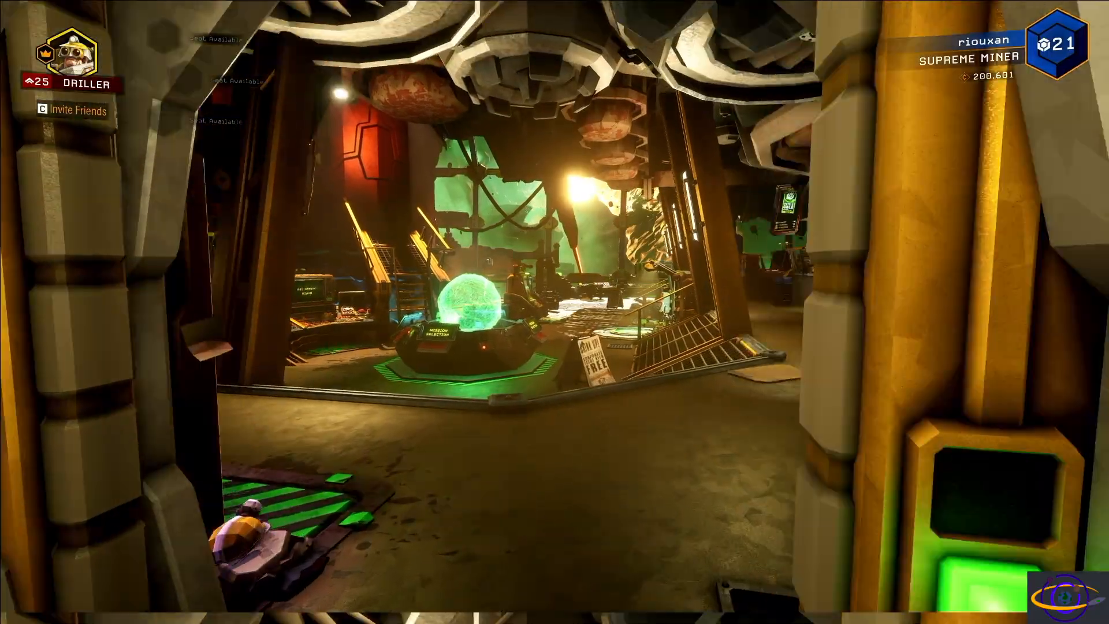
pyautogui.moveTo(554, 312)
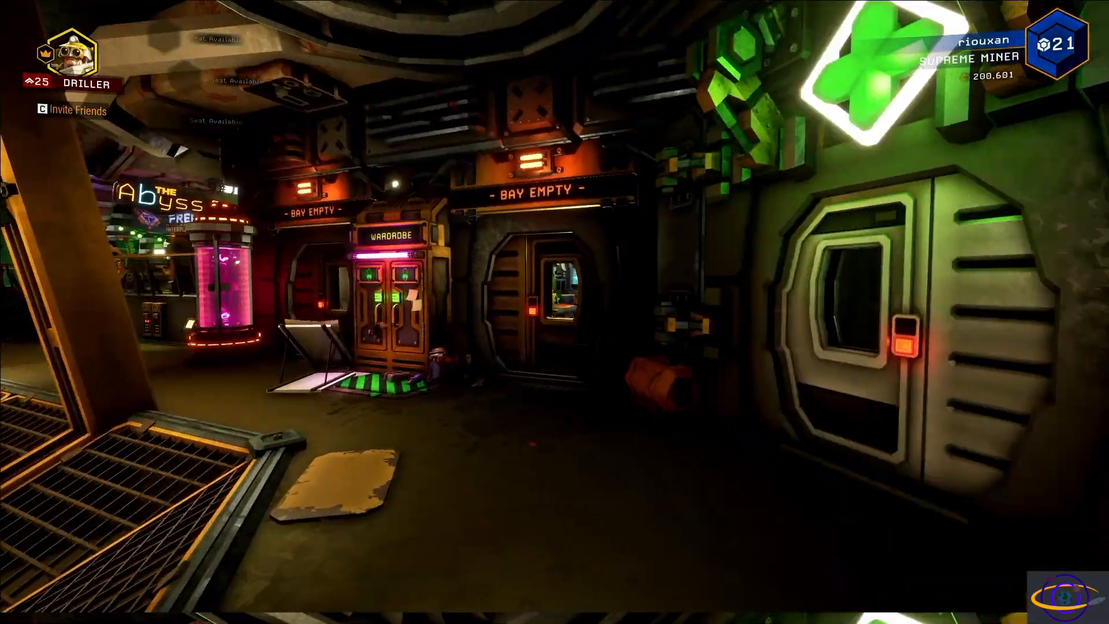
pyautogui.moveTo(555, 312)
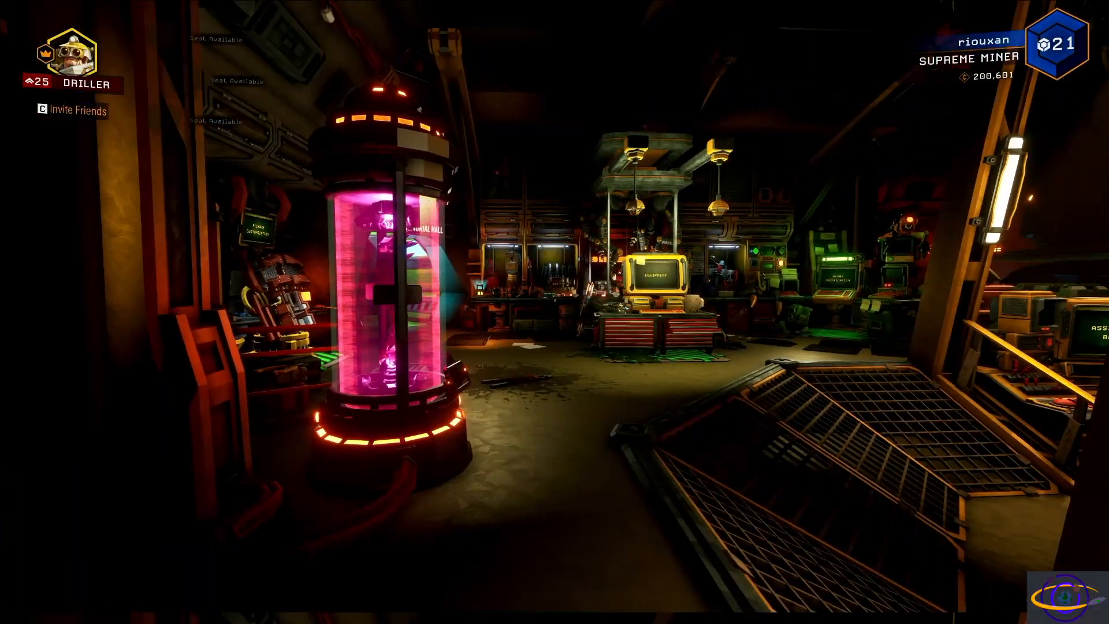
pyautogui.moveTo(554, 312)
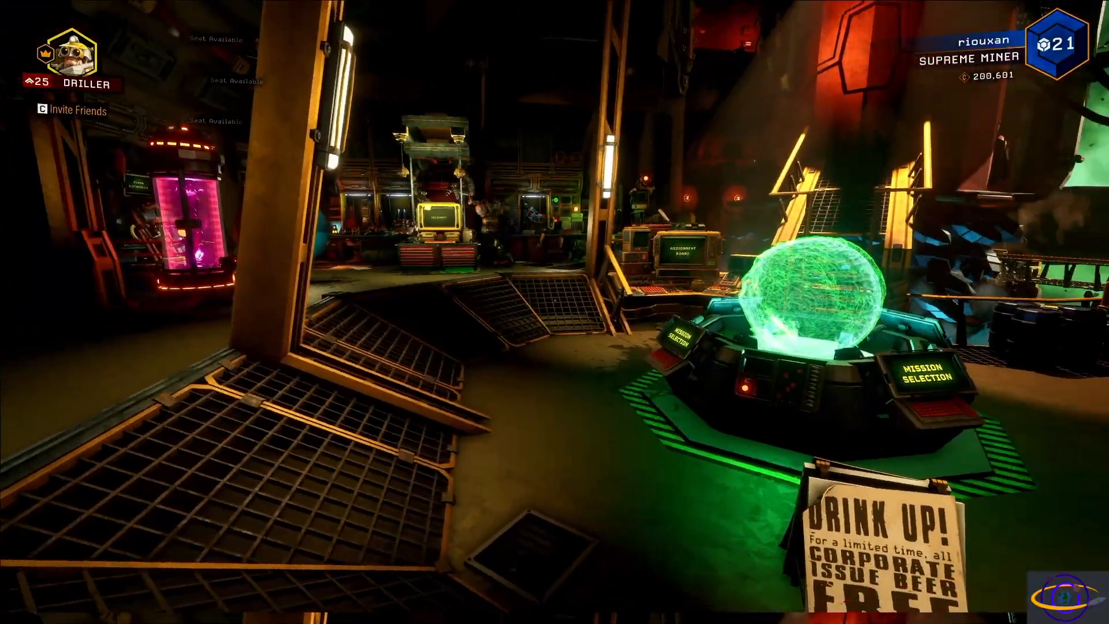
pyautogui.moveTo(555, 312)
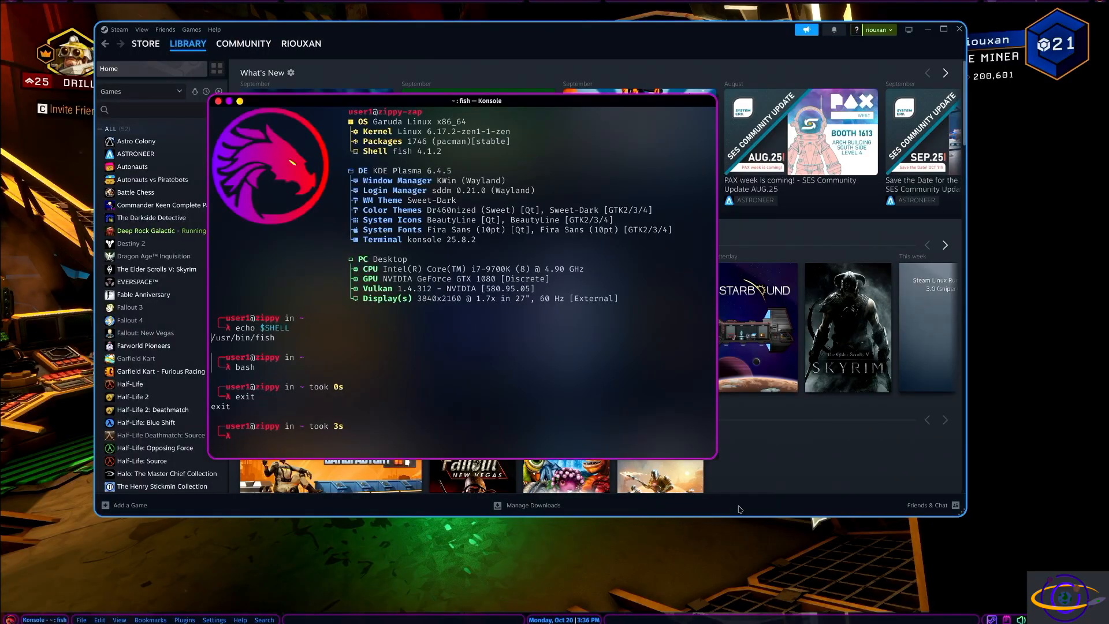
# Step: Run htop in the fish shell after removing the stray leading slash
pyautogui.write('/htop')
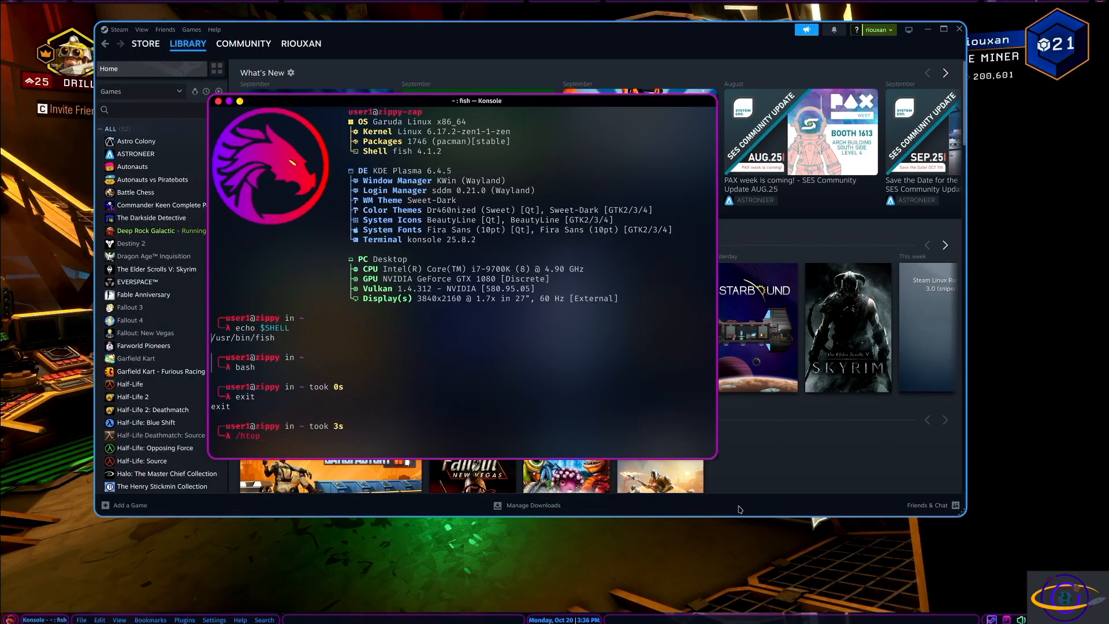
pyautogui.press('BackSpace')
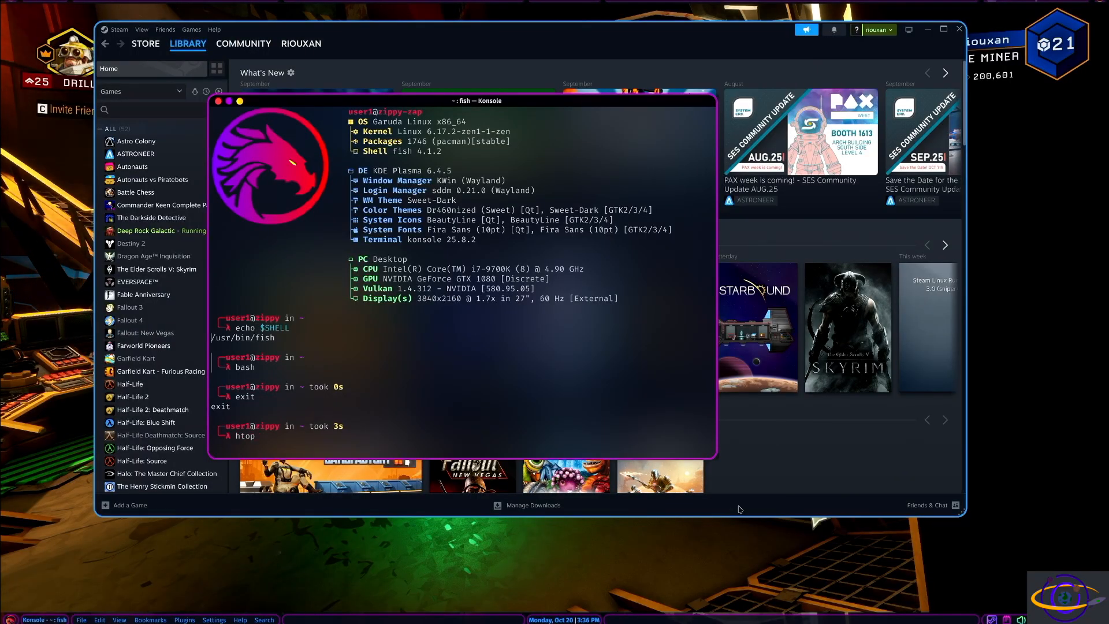
pyautogui.press('Return')
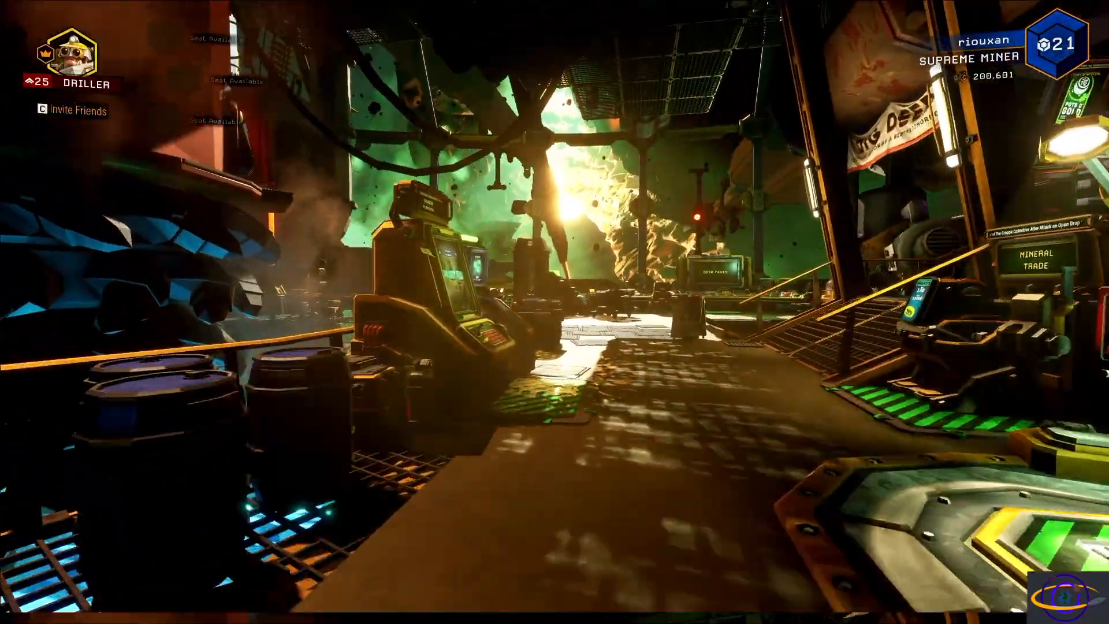
pyautogui.moveTo(555, 312)
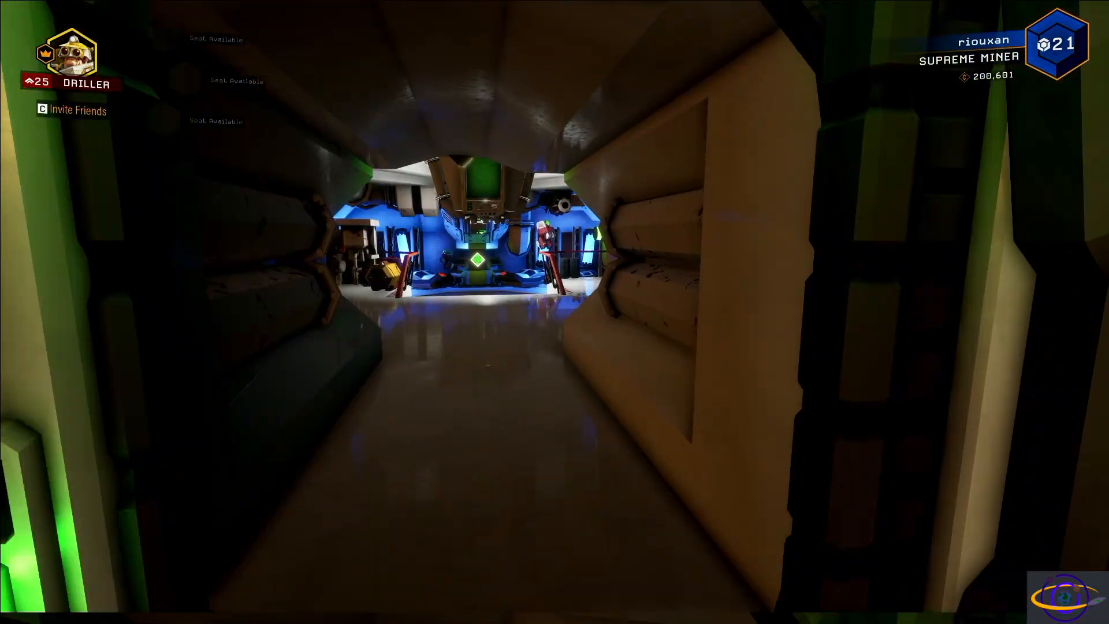
pyautogui.moveTo(554, 312)
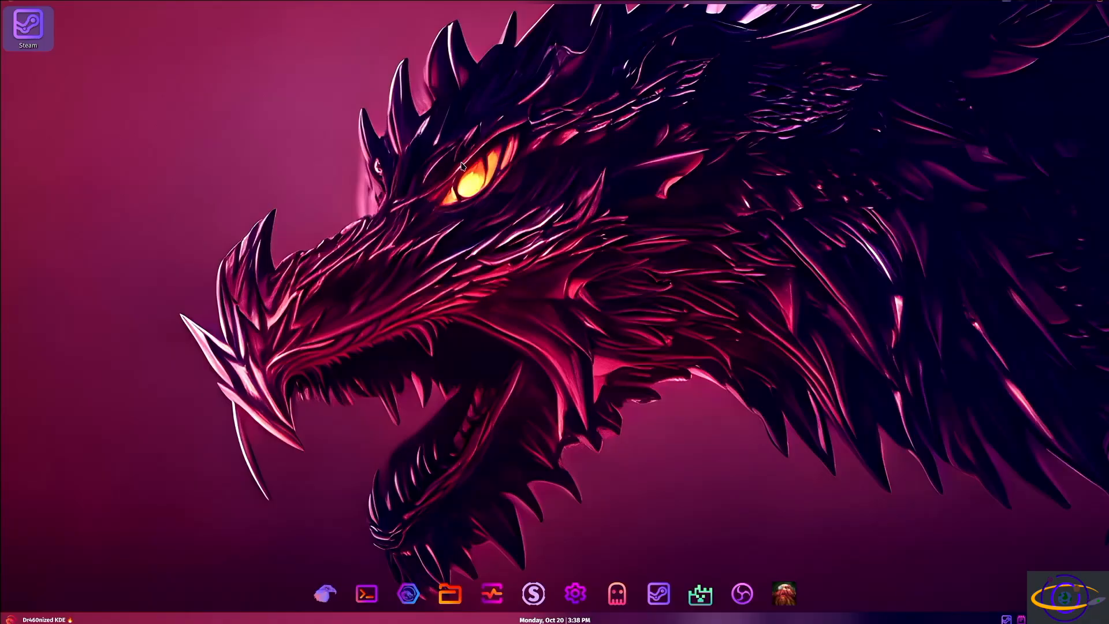
pyautogui.moveTo(700, 592)
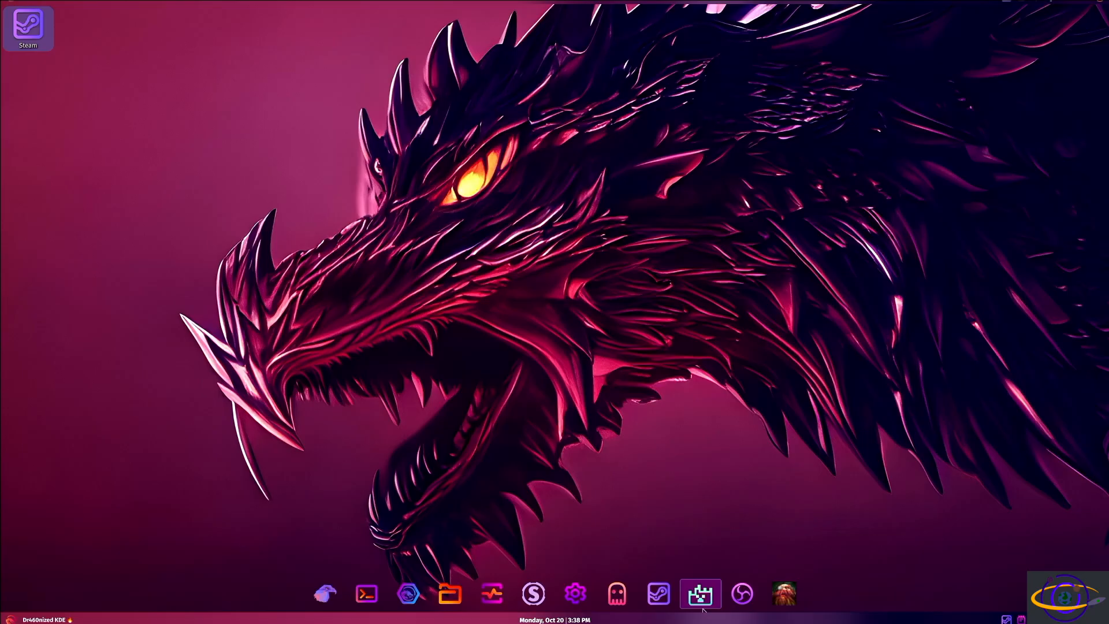
pyautogui.moveTo(700, 593)
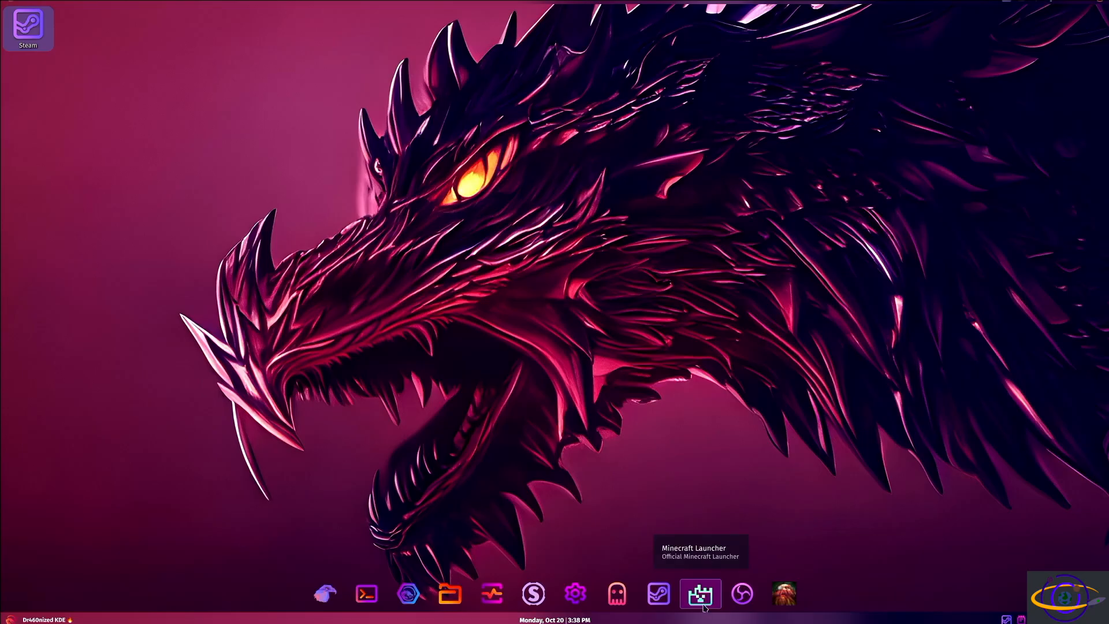
pyautogui.moveTo(534, 593)
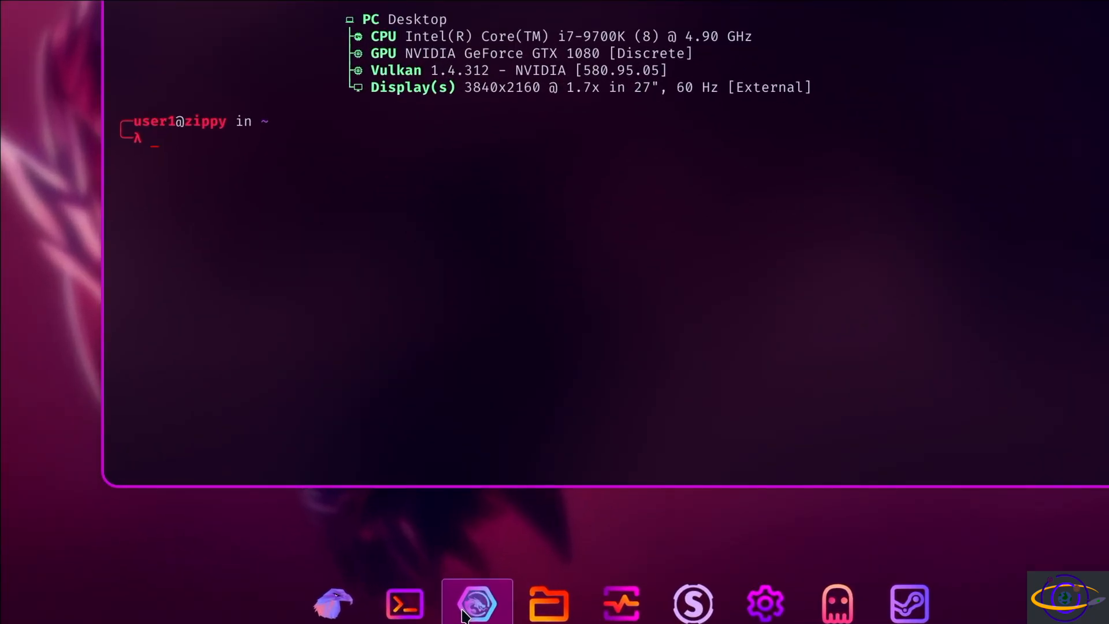
# Step: Run sudo pacman -Sy minecraft-launcher and submit the sudo password
pyautogui.write('pacman')
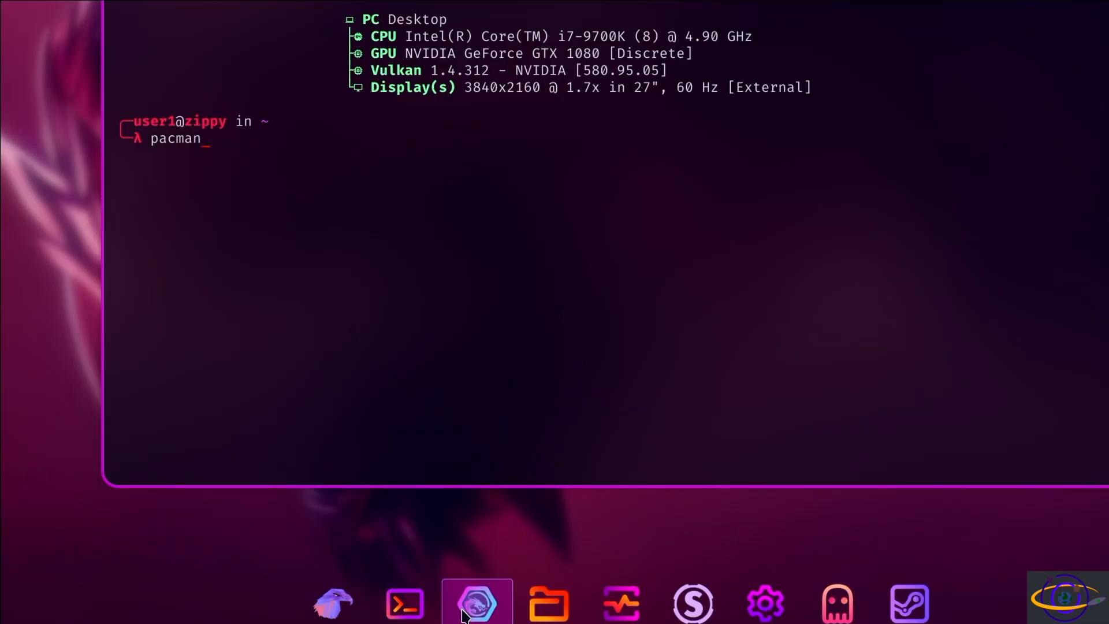
pyautogui.write('sudo')
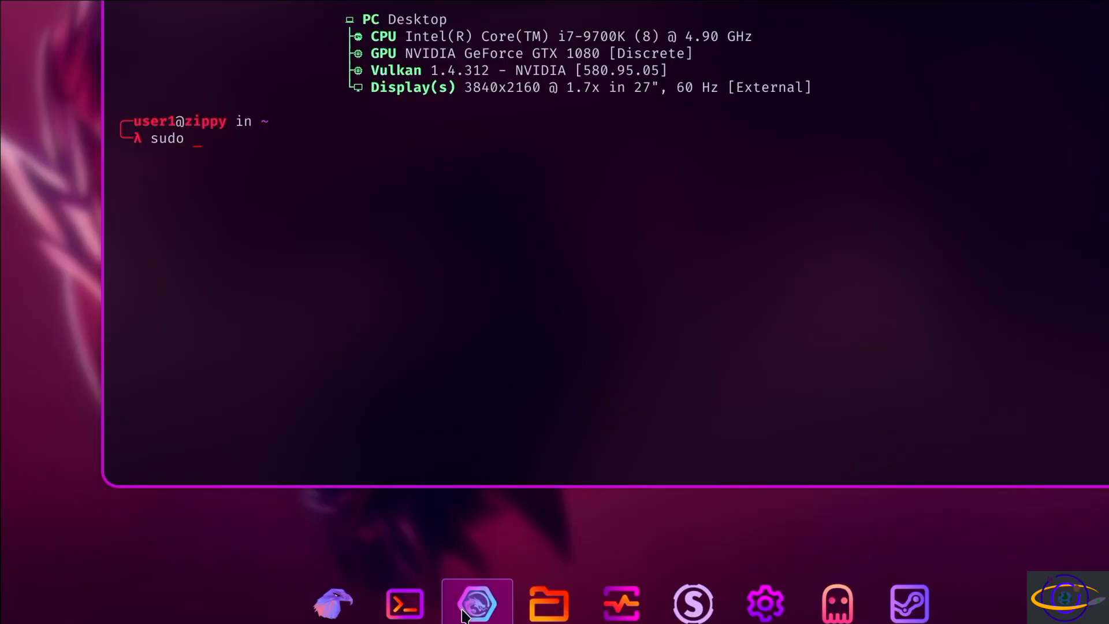
pyautogui.write('pacman')
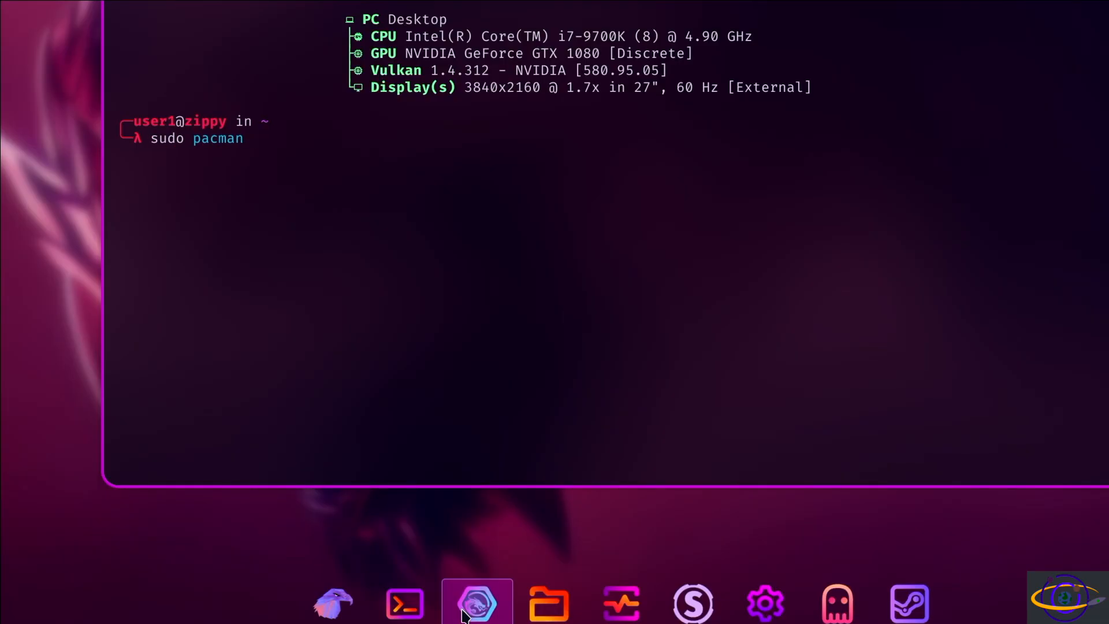
pyautogui.write('-Sy')
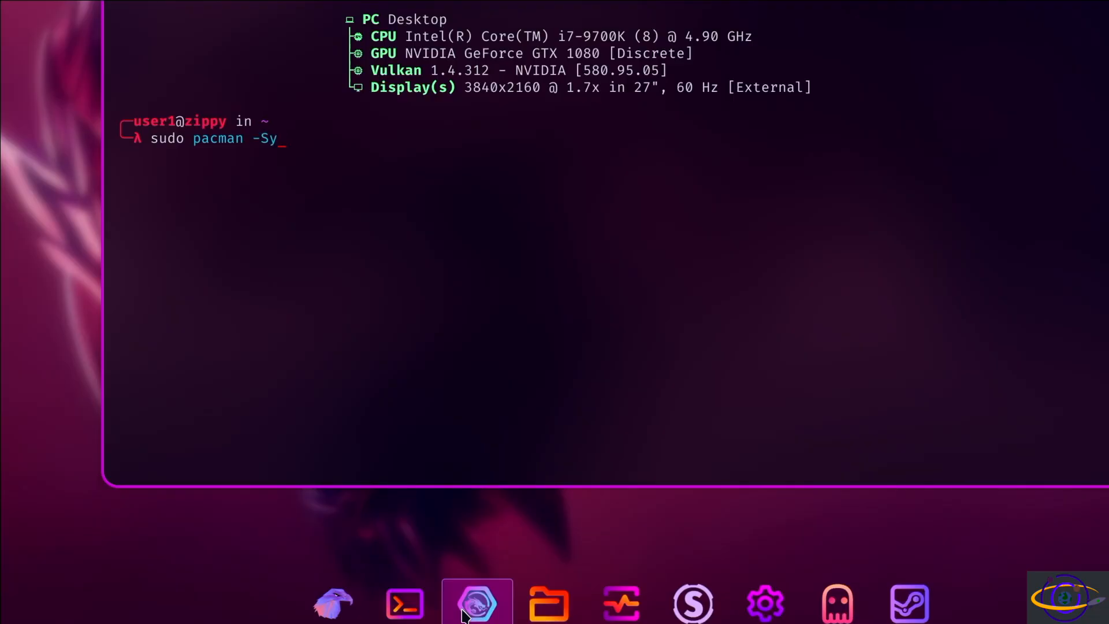
pyautogui.write('minecra')
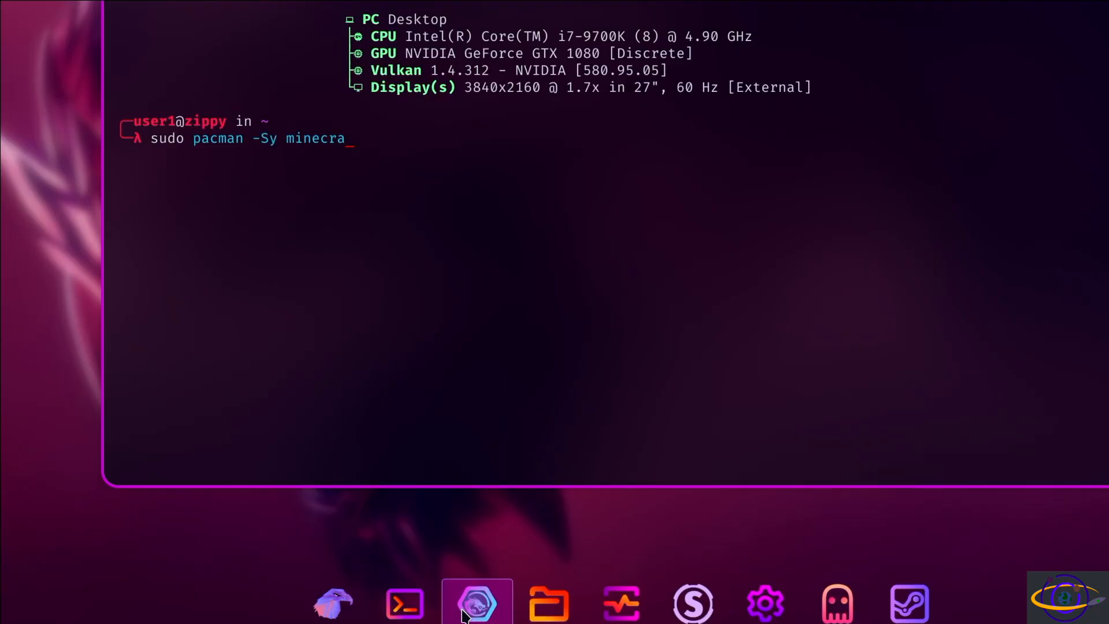
pyautogui.write('ft')
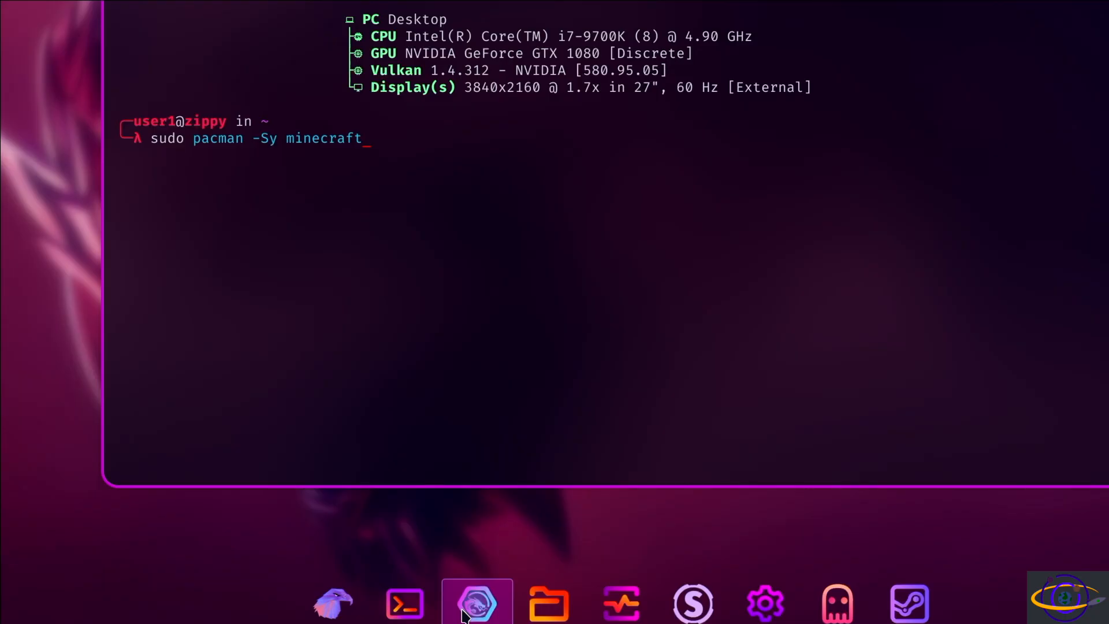
pyautogui.write('-launcher')
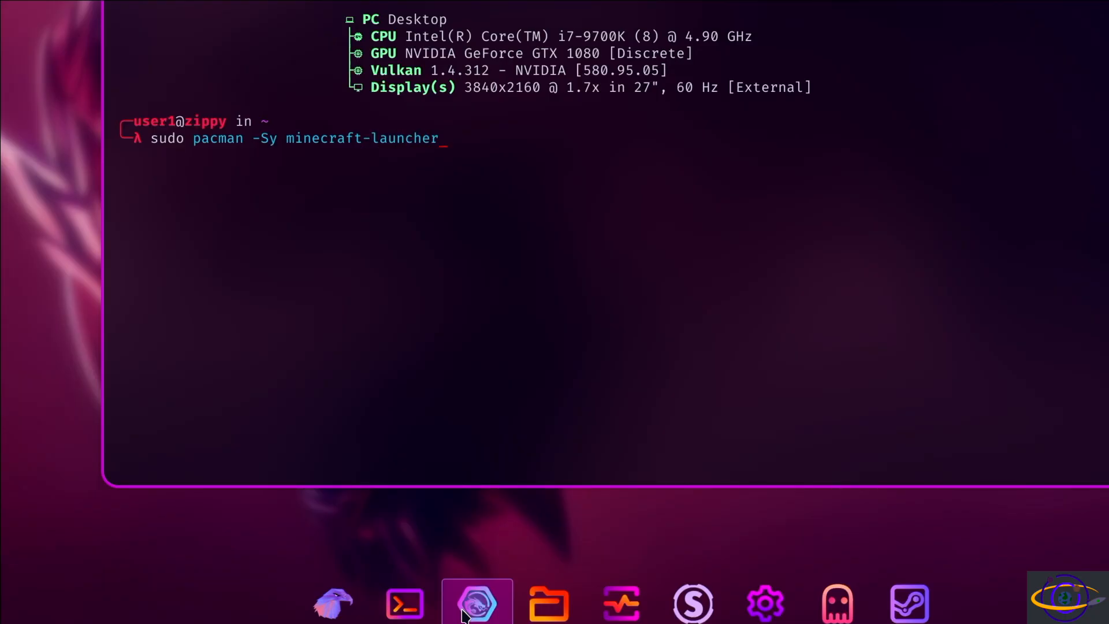
pyautogui.press('Return')
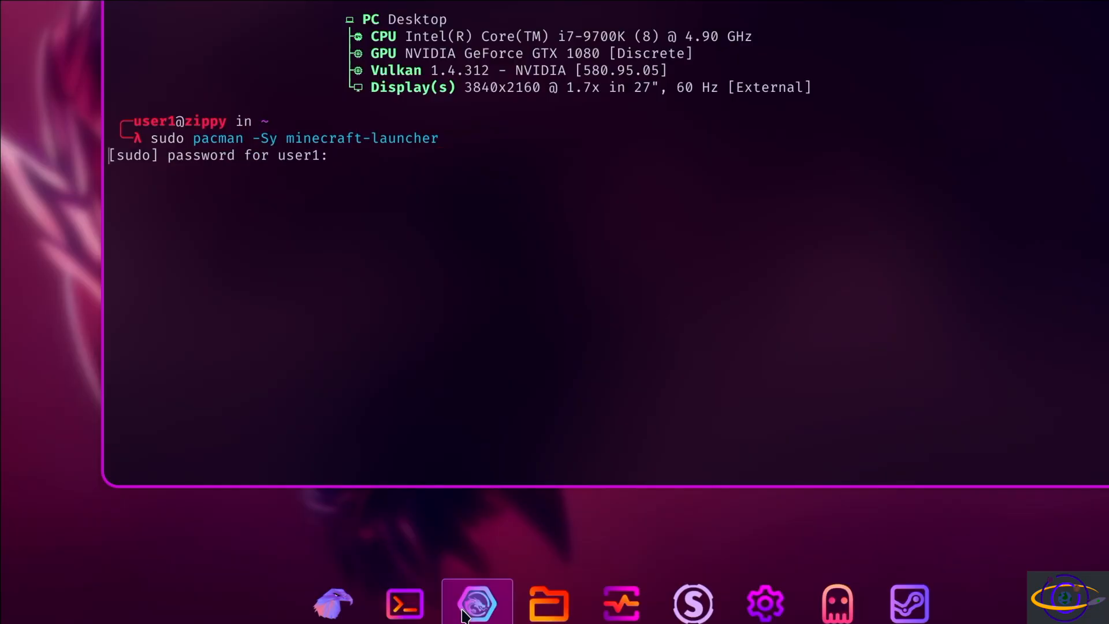
pyautogui.press('Return')
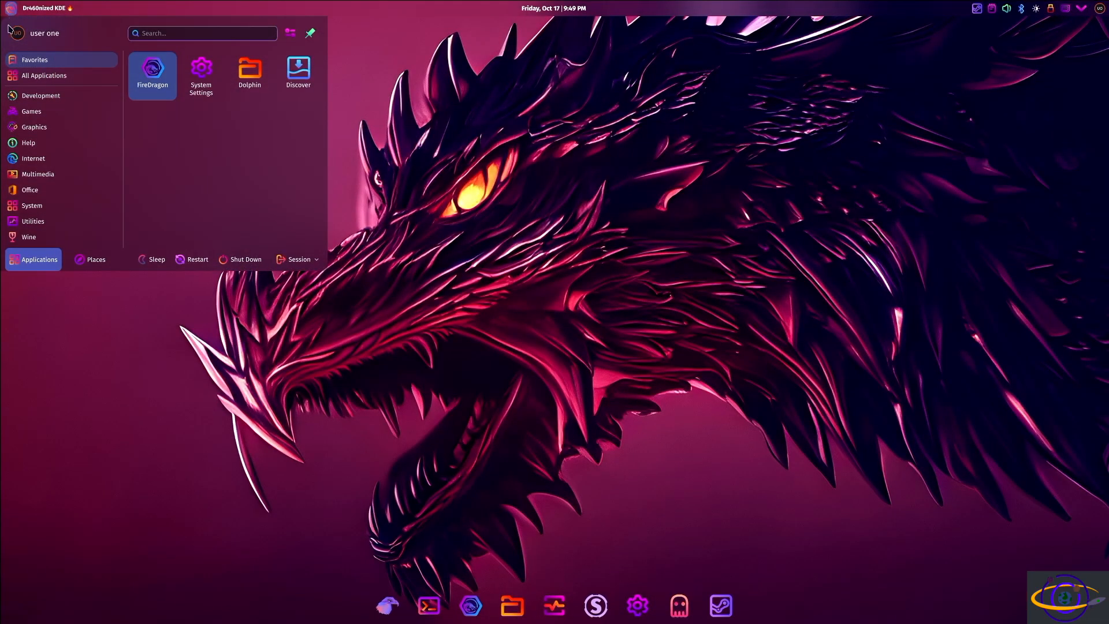
# Step: Search the application menu for 'mine' and start the Minecraft Launcher from the dock
pyautogui.write('mine')
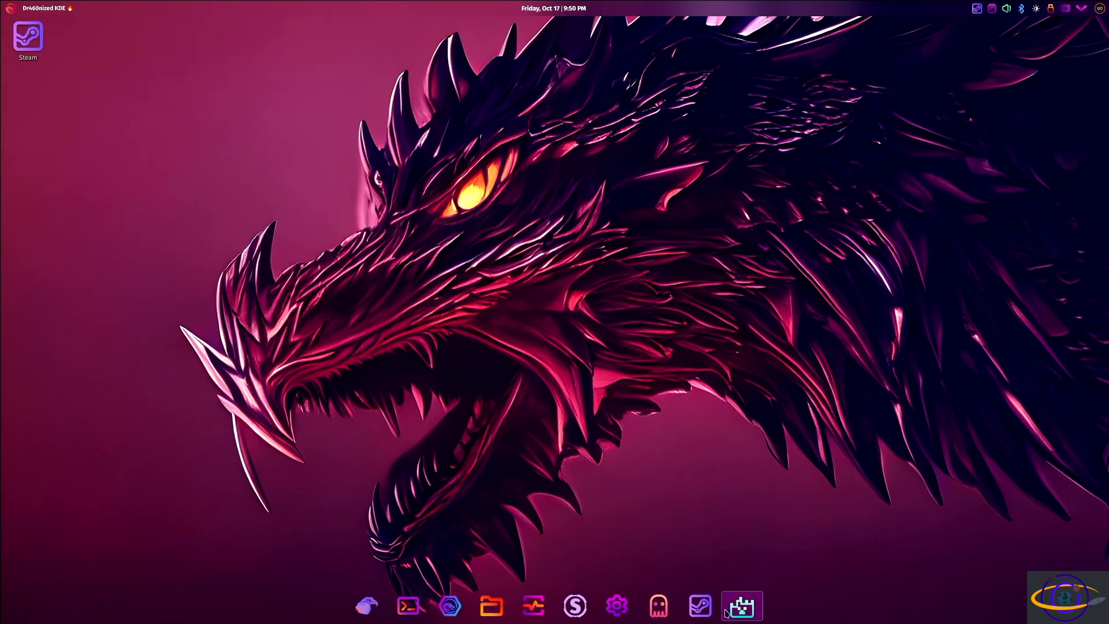
pyautogui.click(742, 605)
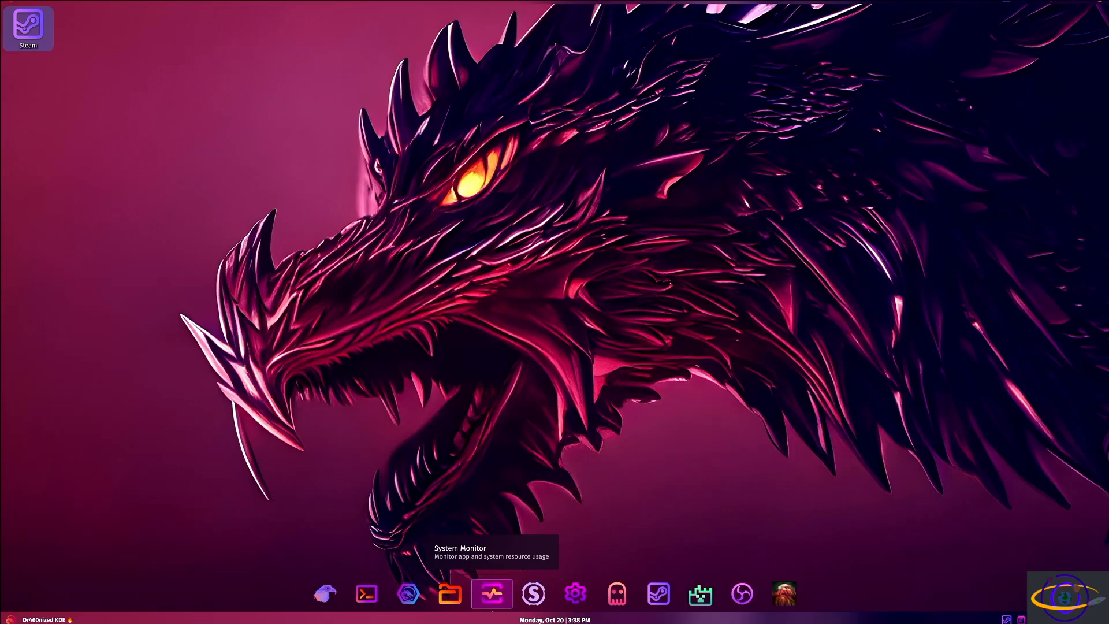
pyautogui.moveTo(714, 574)
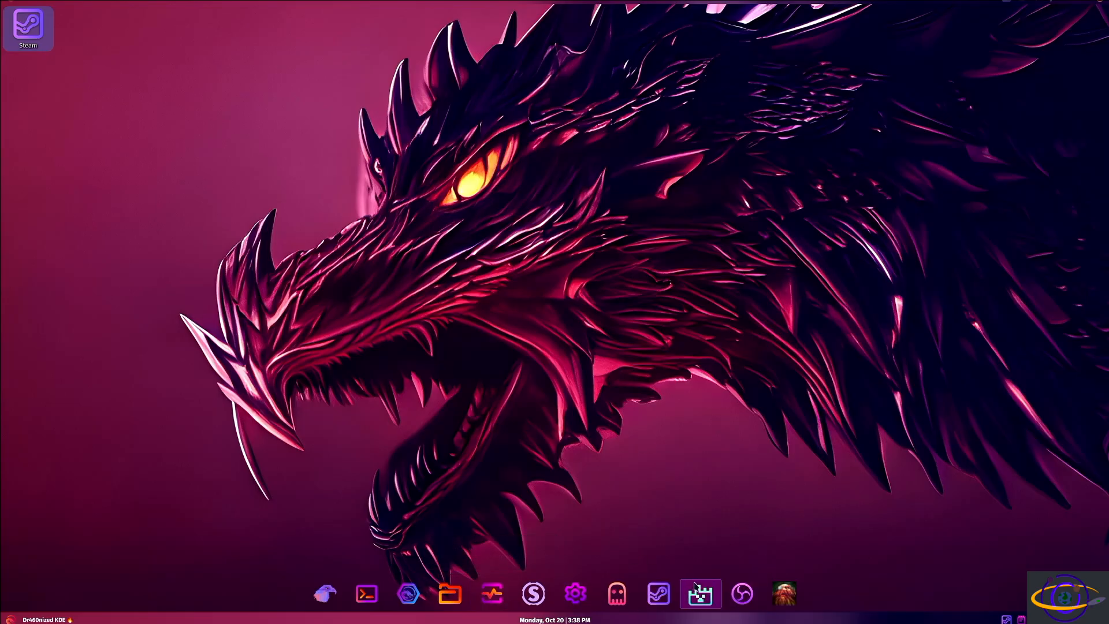
pyautogui.moveTo(700, 594)
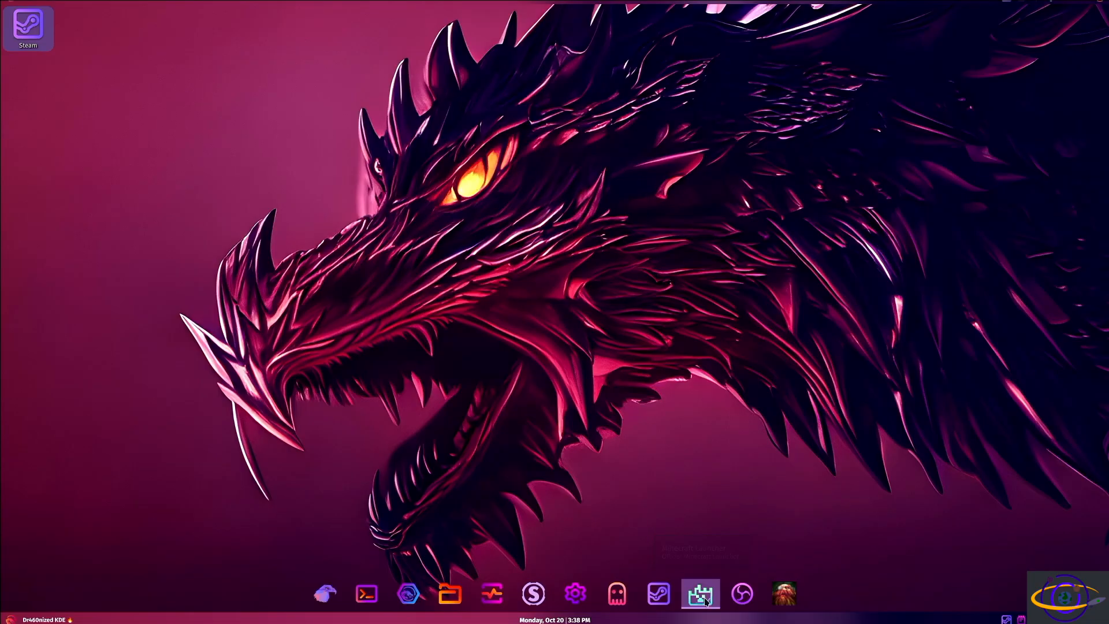
pyautogui.click(700, 592)
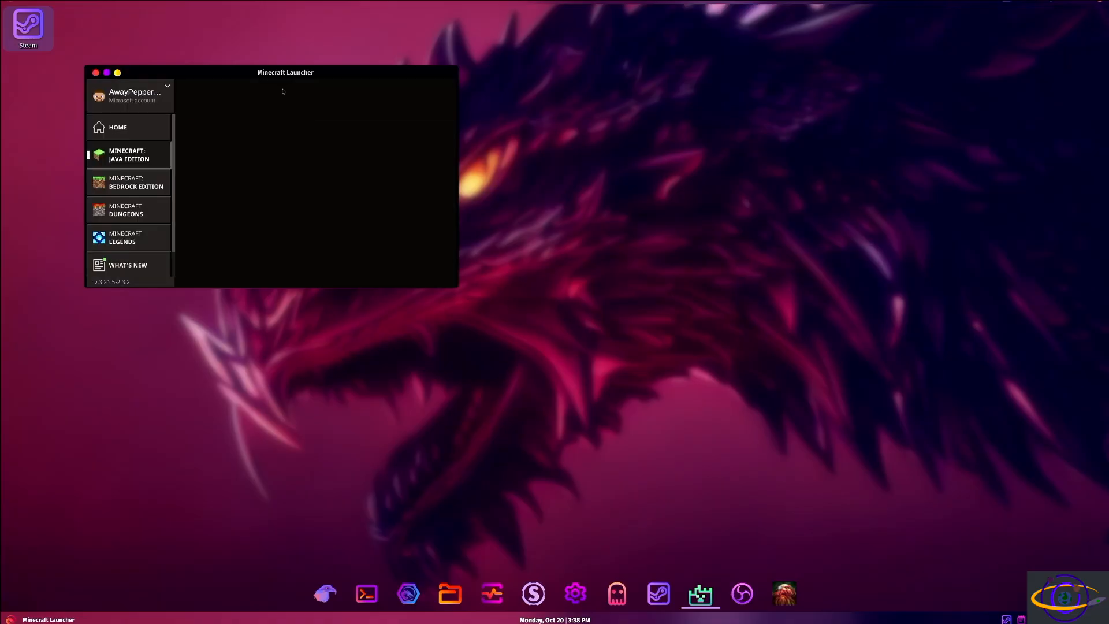
# Step: Select Minecraft: Java Edition and play the Latest snapshot (25w42a)
pyautogui.click(129, 154)
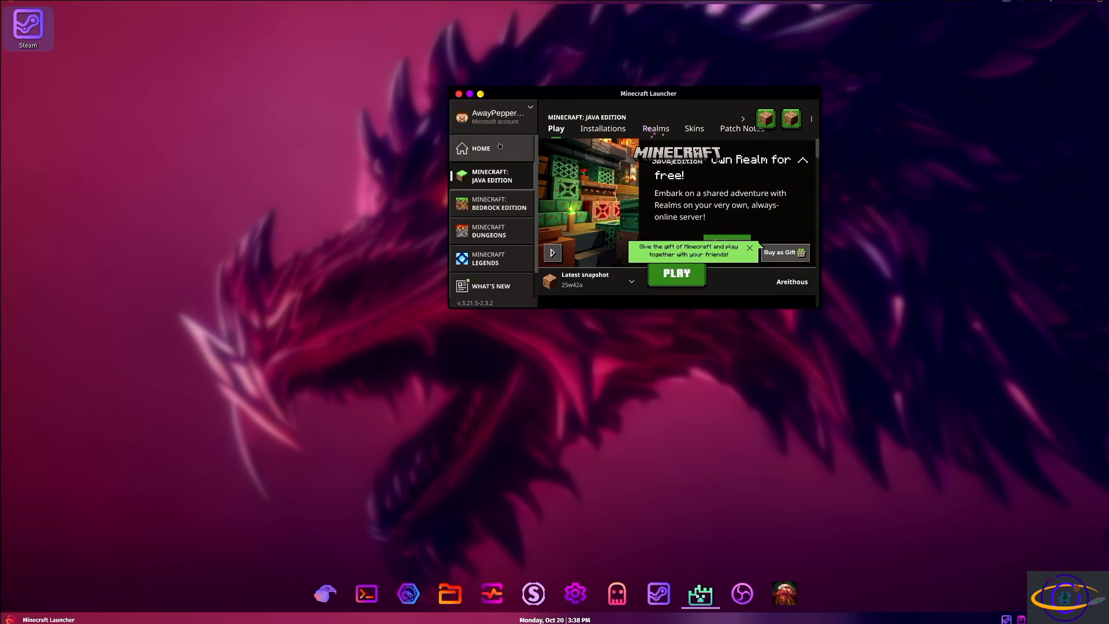
pyautogui.moveTo(660, 103)
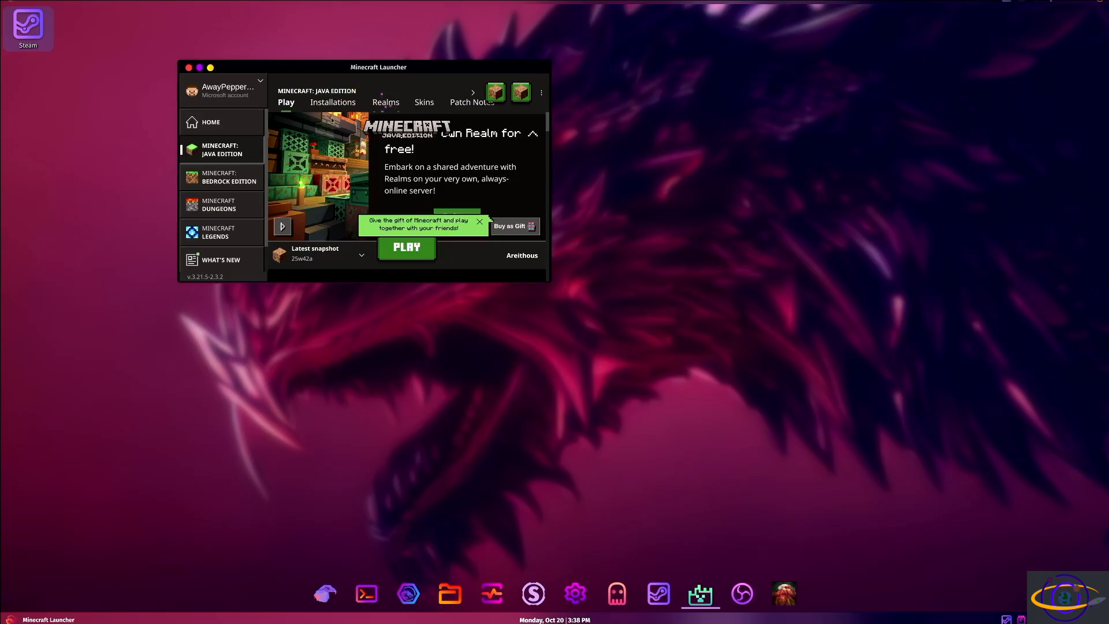
pyautogui.moveTo(446, 342)
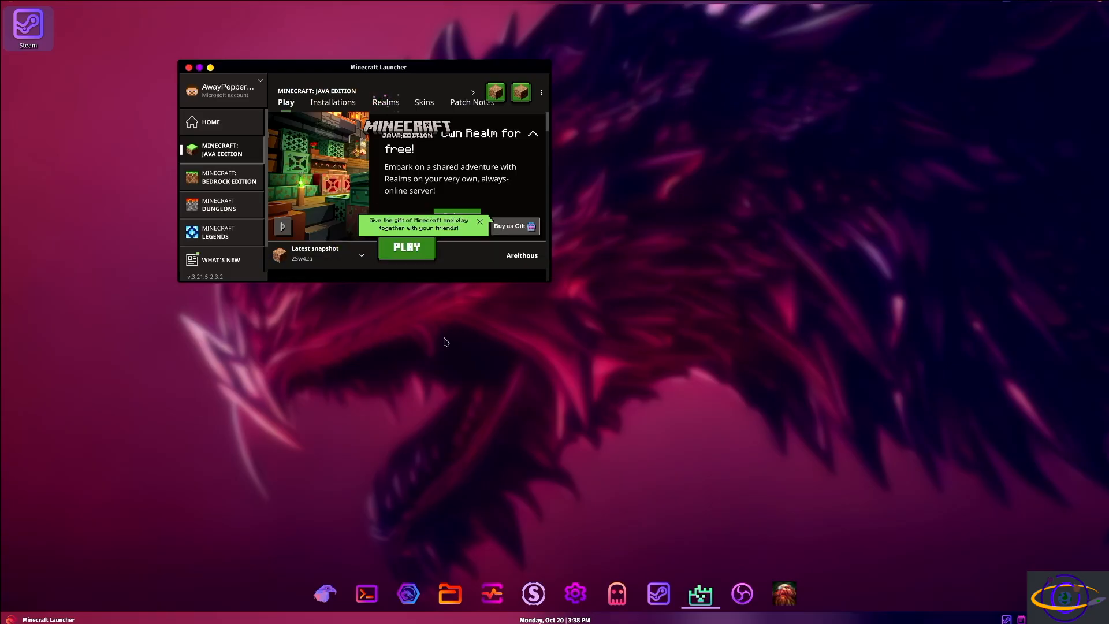
pyautogui.moveTo(435, 320)
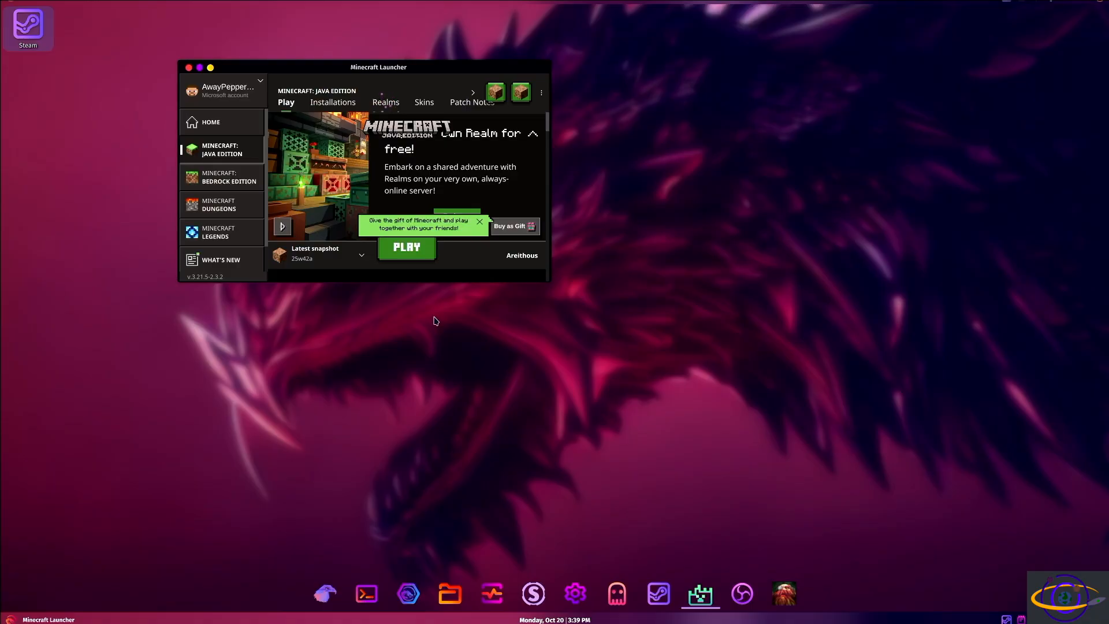
pyautogui.click(405, 247)
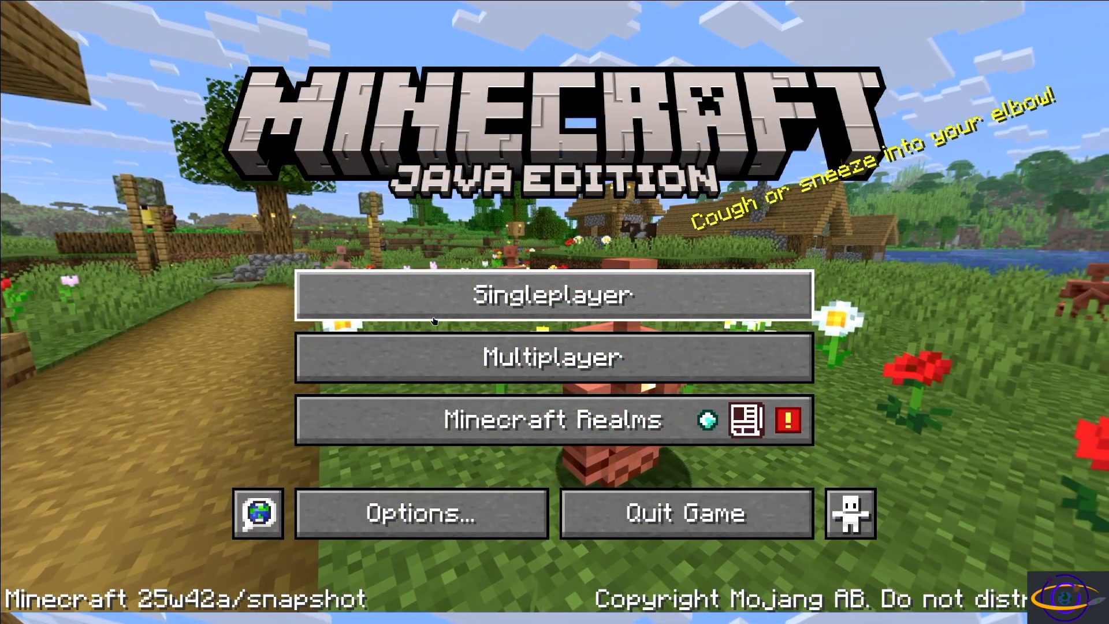
# Step: Choose Singleplayer on the Minecraft title screen to load a world
pyautogui.click(554, 295)
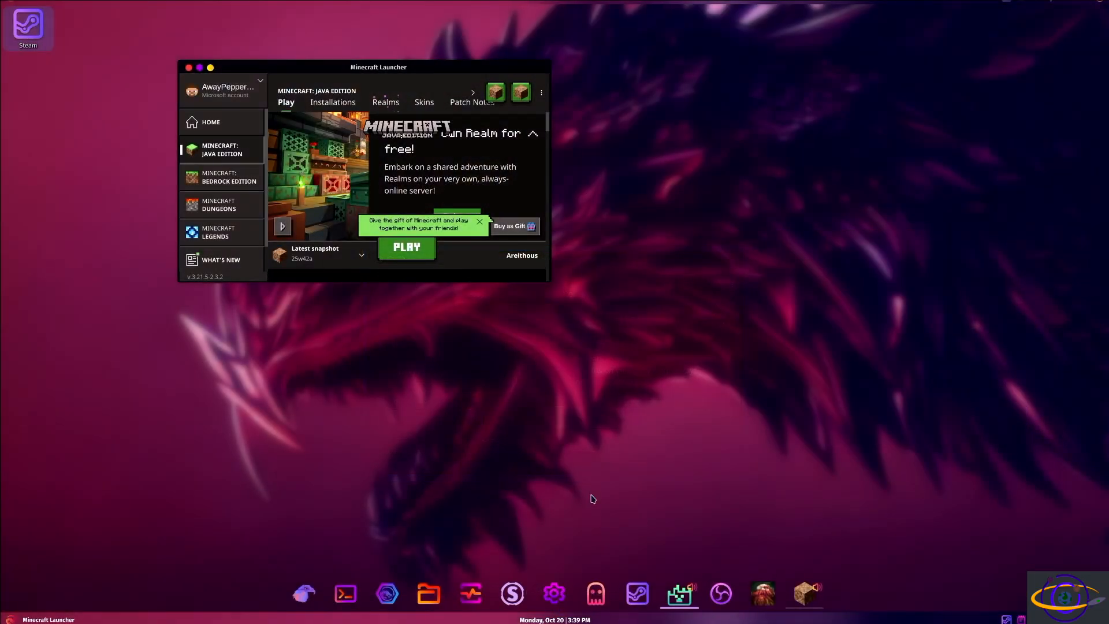
pyautogui.moveTo(720, 592)
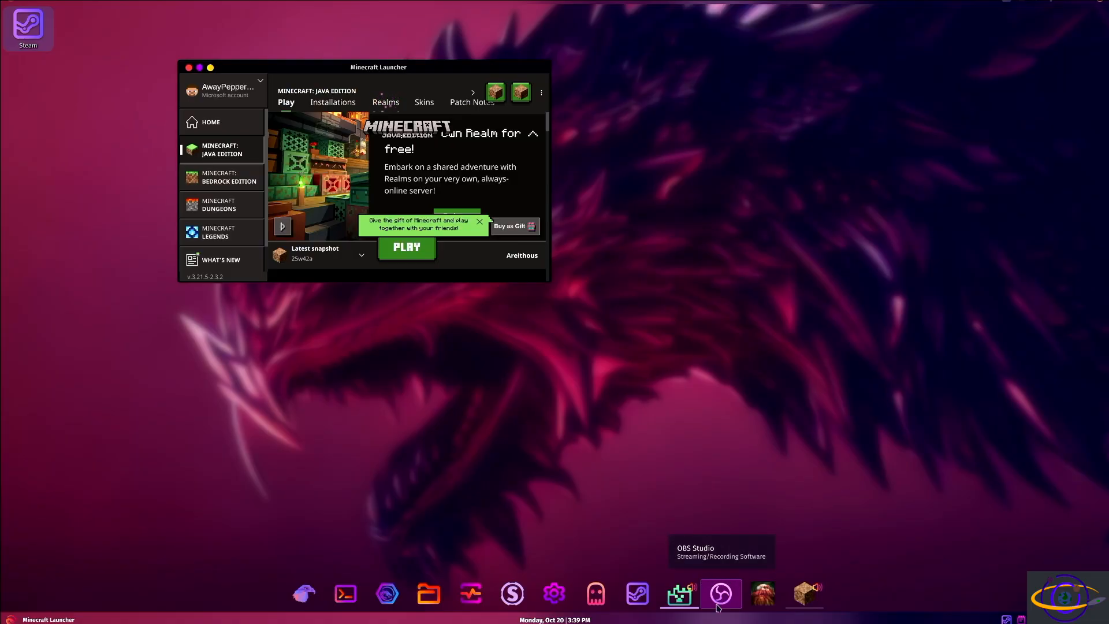
# Step: Bring OBS Studio forward and start recording the screen-capture scene
pyautogui.click(720, 593)
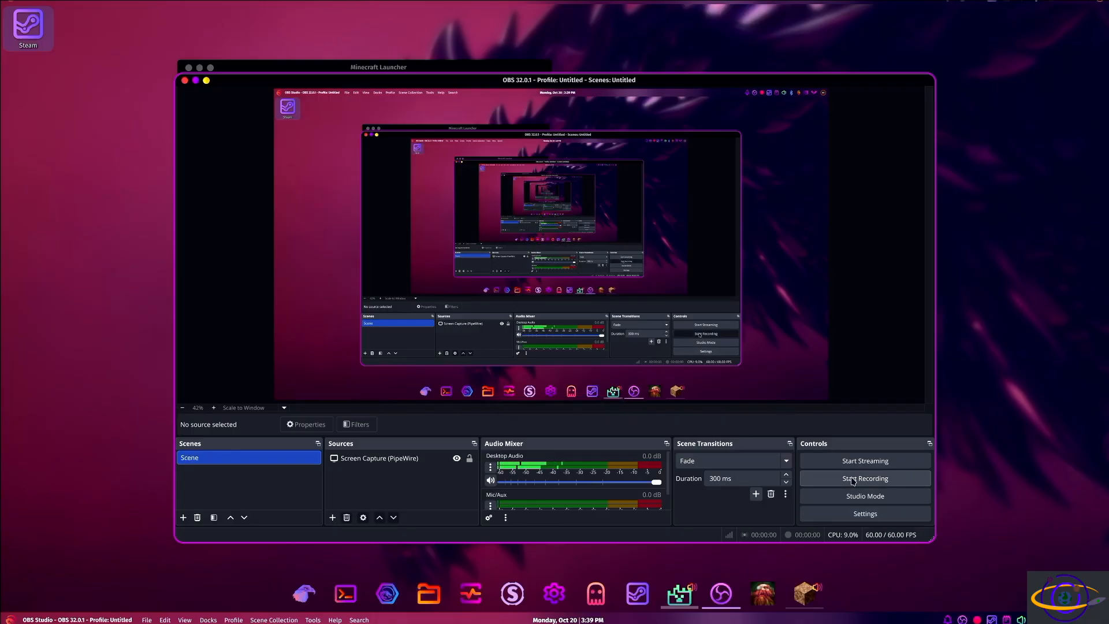
pyautogui.click(865, 478)
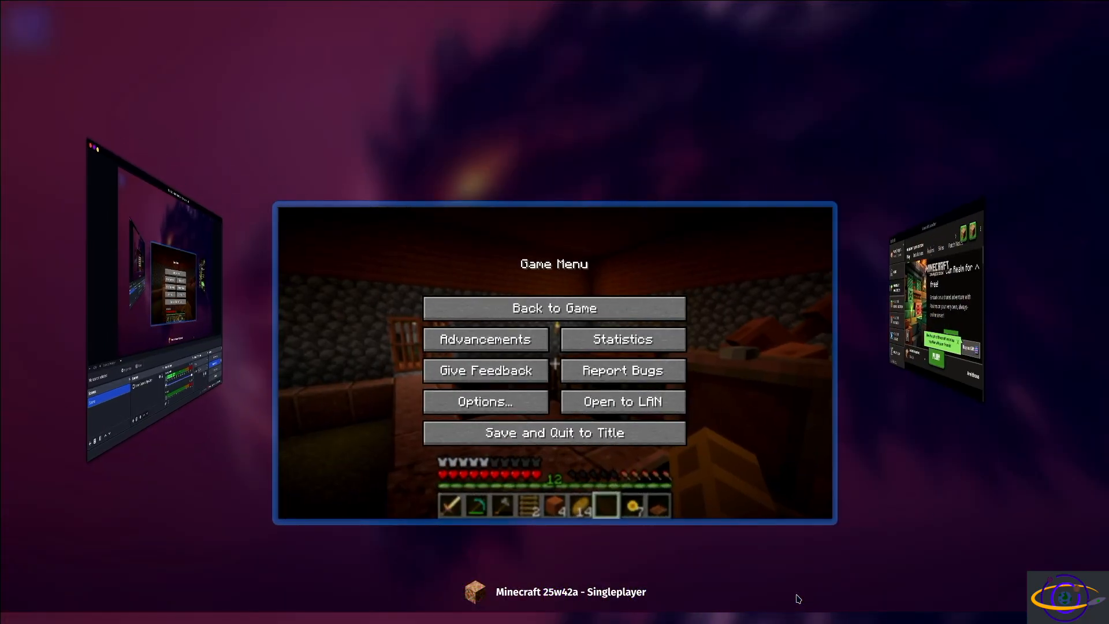
# Step: Return to the Minecraft world and walk through the storage room, village and back indoors
pyautogui.click(553, 308)
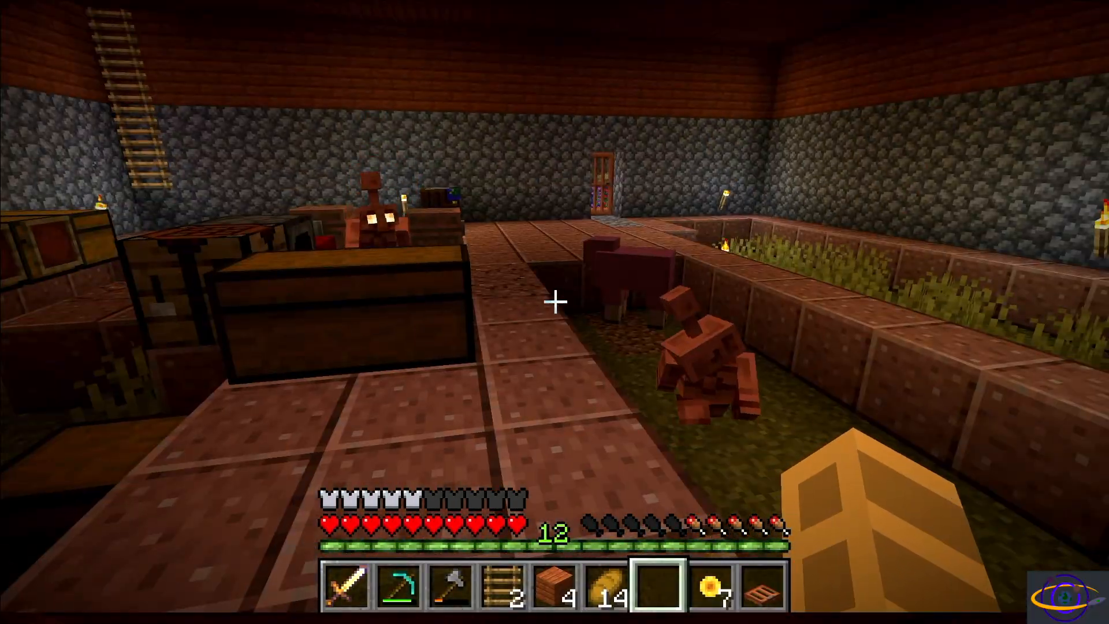
pyautogui.moveTo(555, 301)
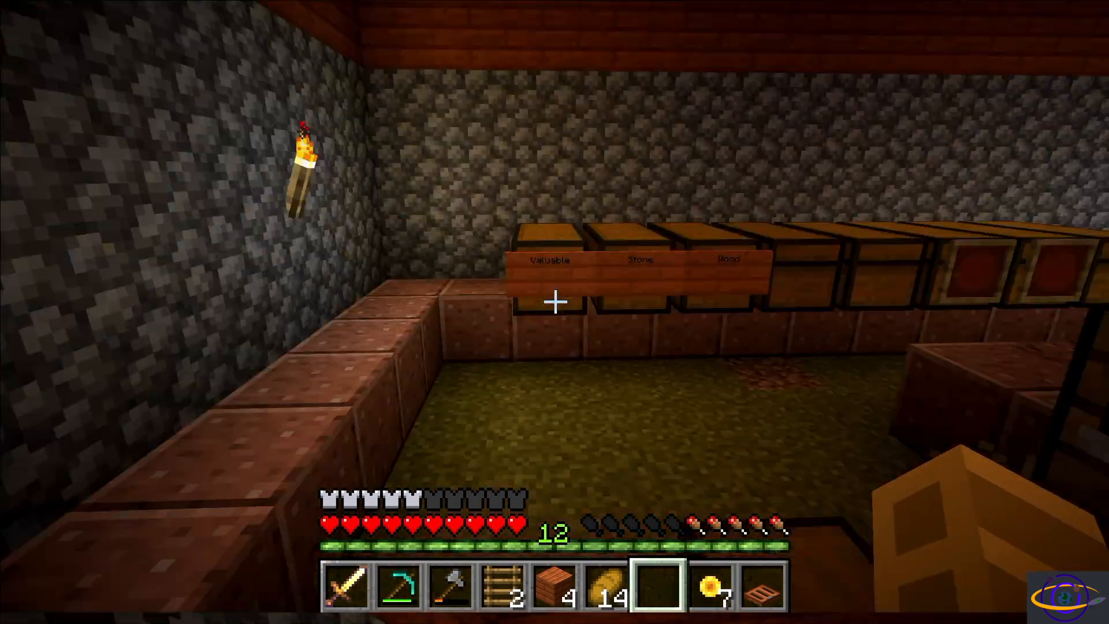
pyautogui.moveTo(555, 301)
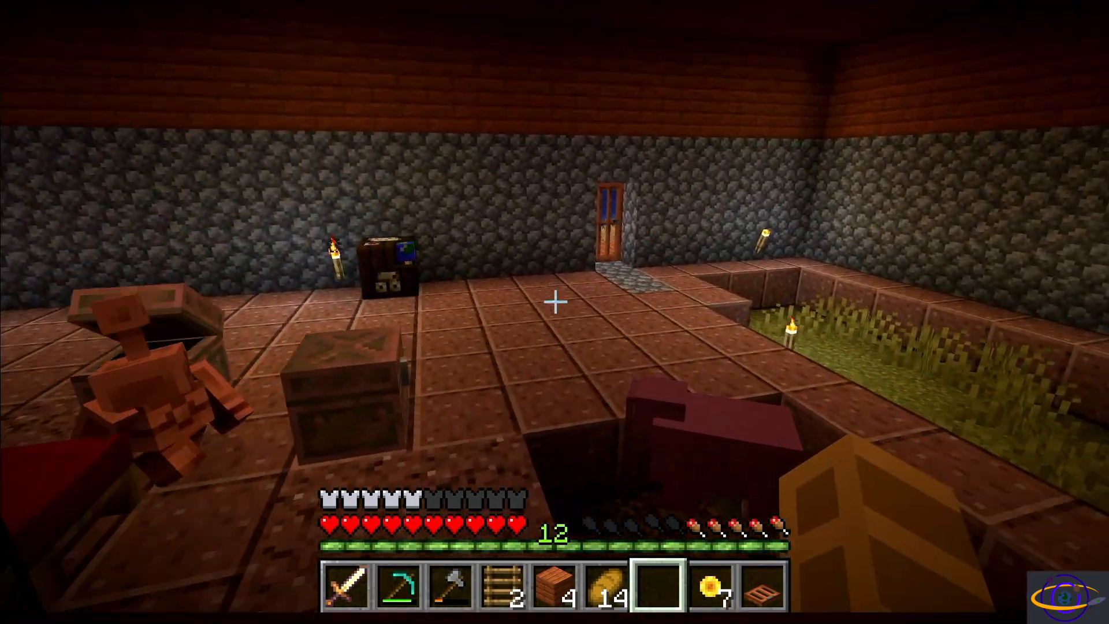
pyautogui.moveTo(555, 302)
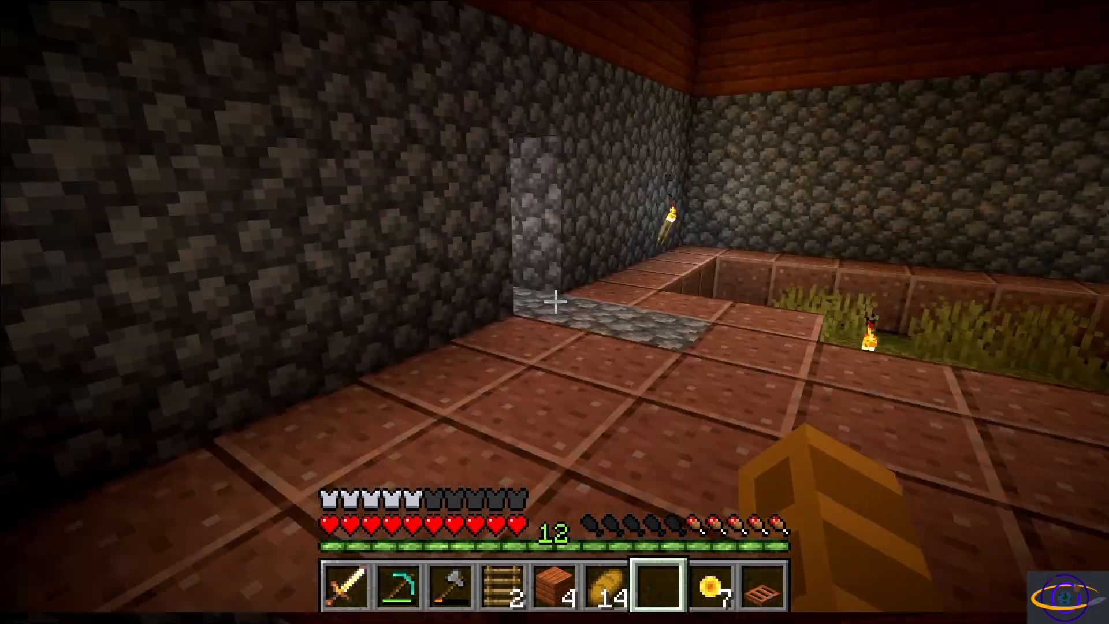
pyautogui.moveTo(554, 301)
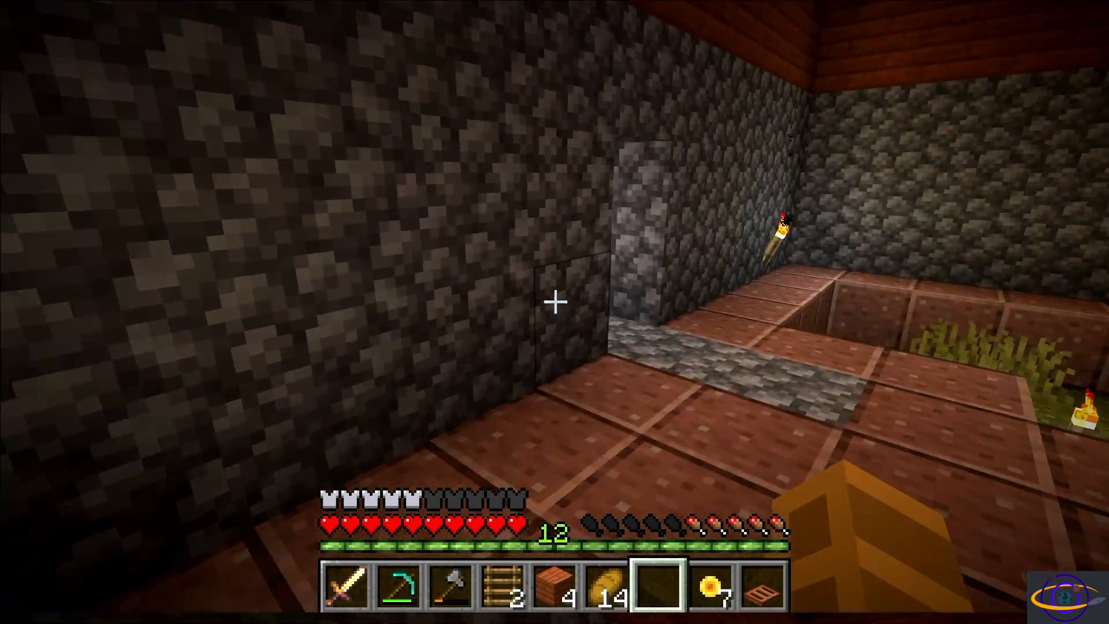
pyautogui.moveTo(554, 302)
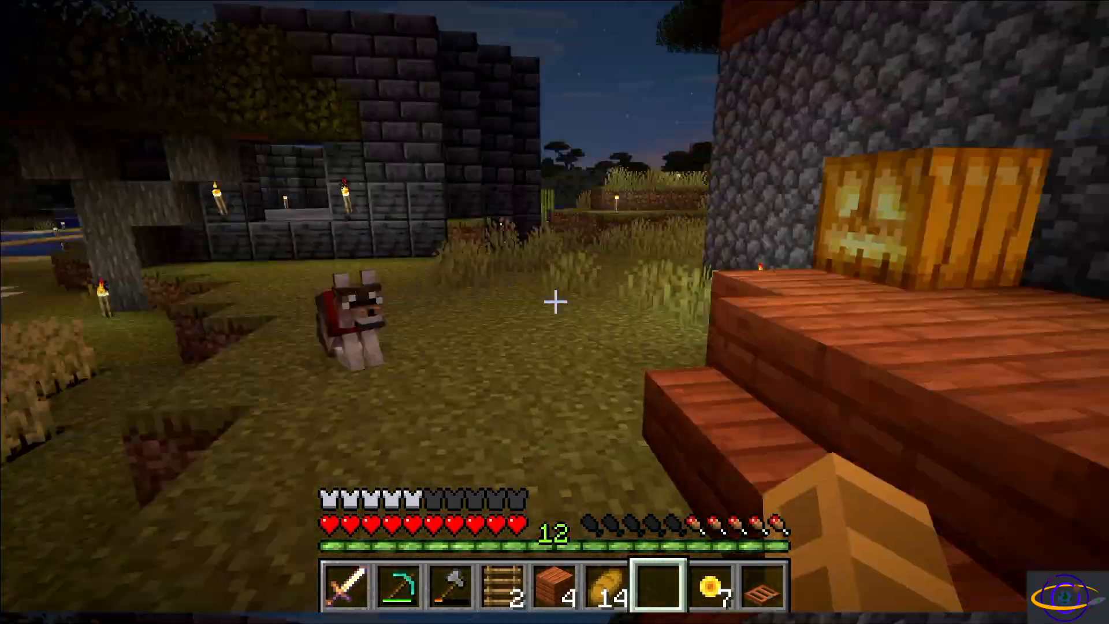
pyautogui.moveTo(555, 302)
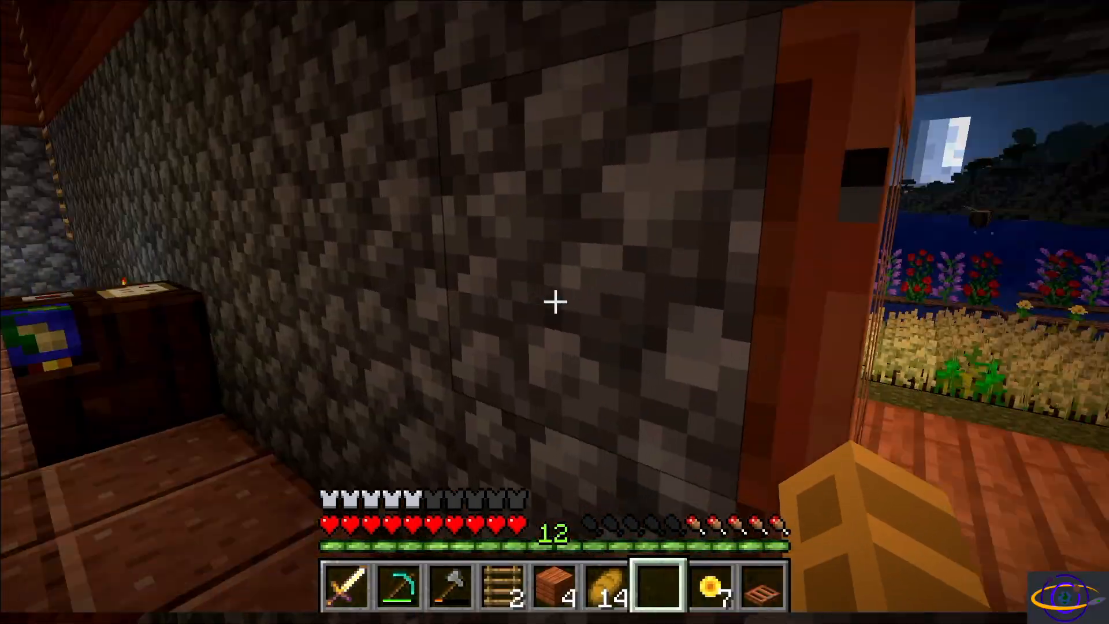
pyautogui.moveTo(554, 312)
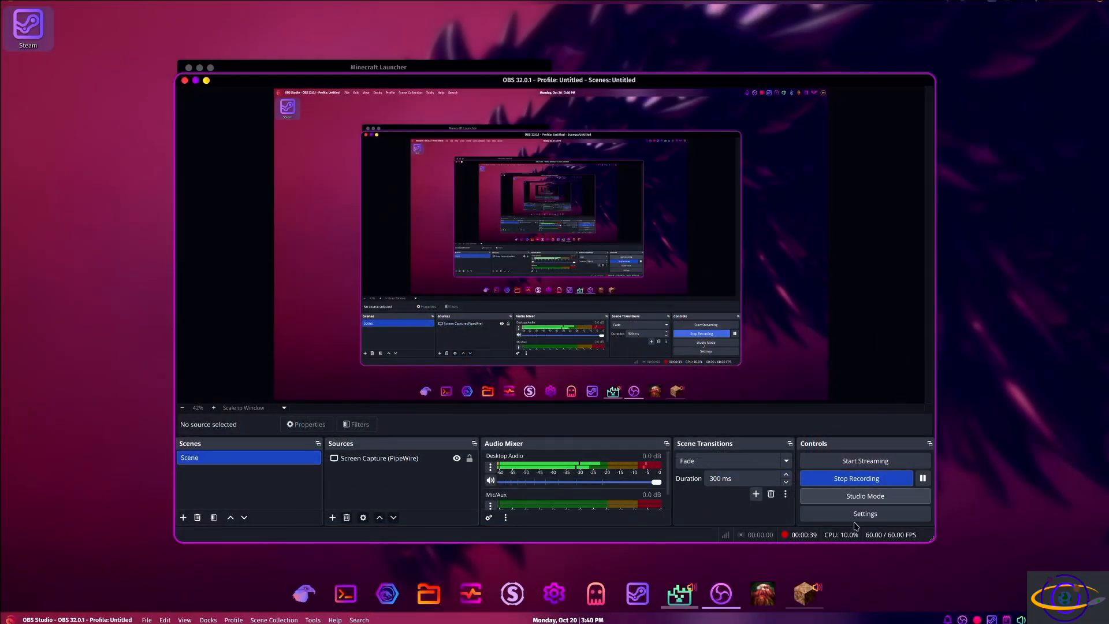
# Step: Stop the screen recording in OBS Studio's Controls panel
pyautogui.click(856, 479)
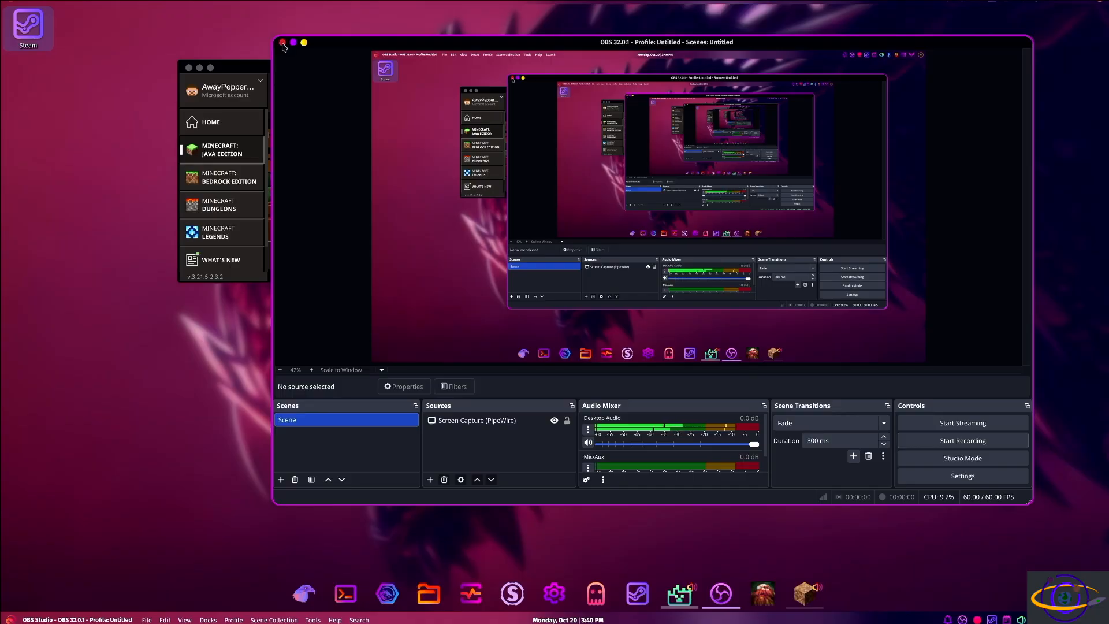
# Step: Close OBS, drag the launcher toward screen centre and restore the running Minecraft game
pyautogui.click(282, 43)
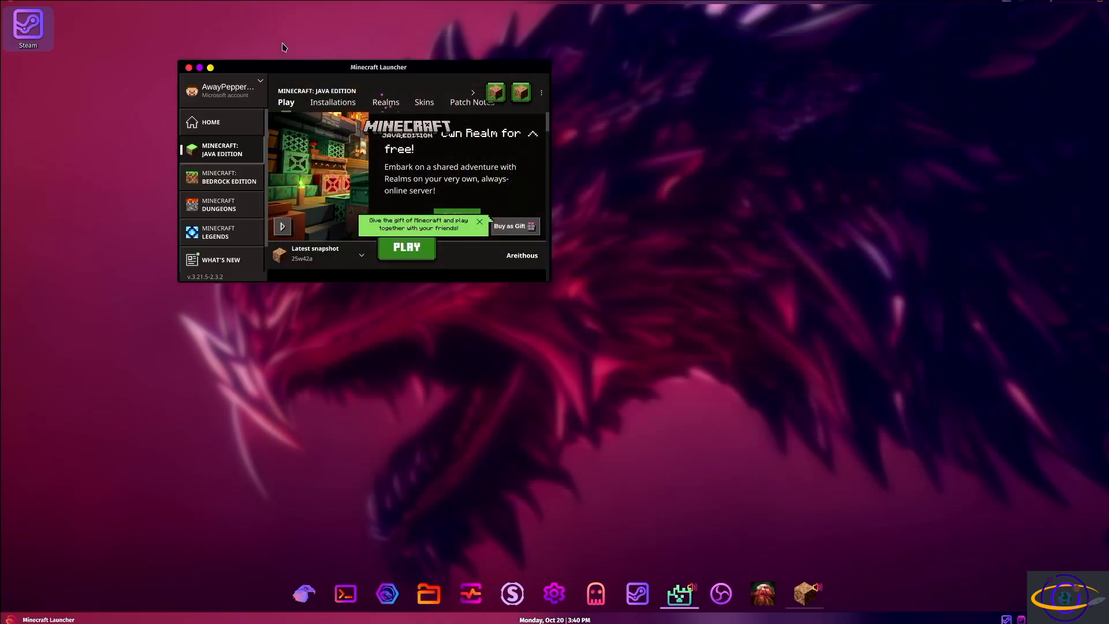
pyautogui.moveTo(347, 38)
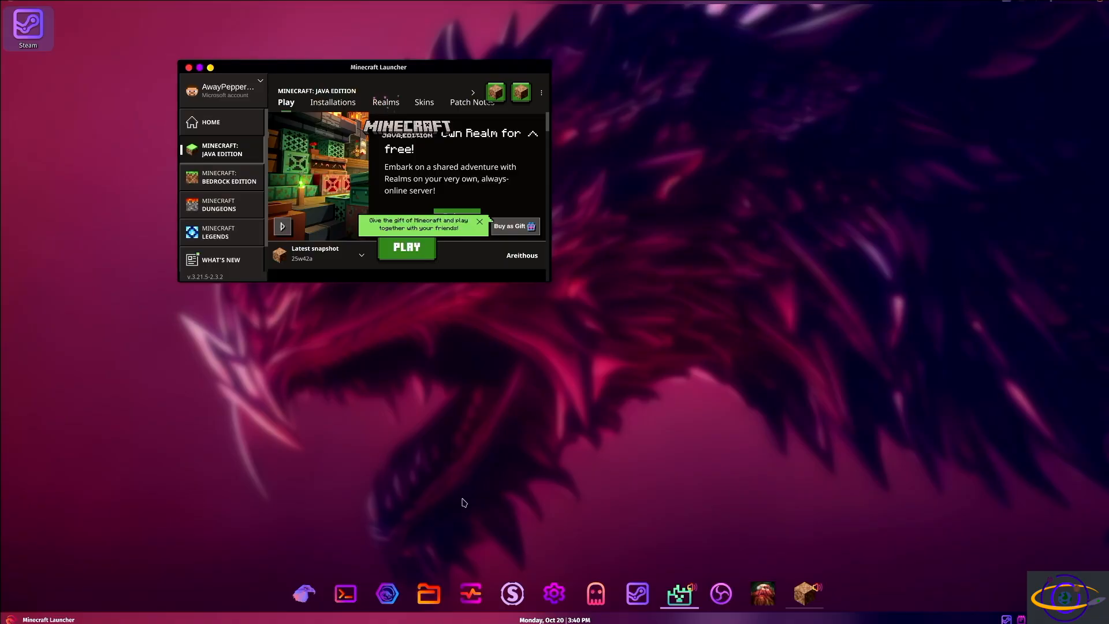
pyautogui.moveTo(414, 616)
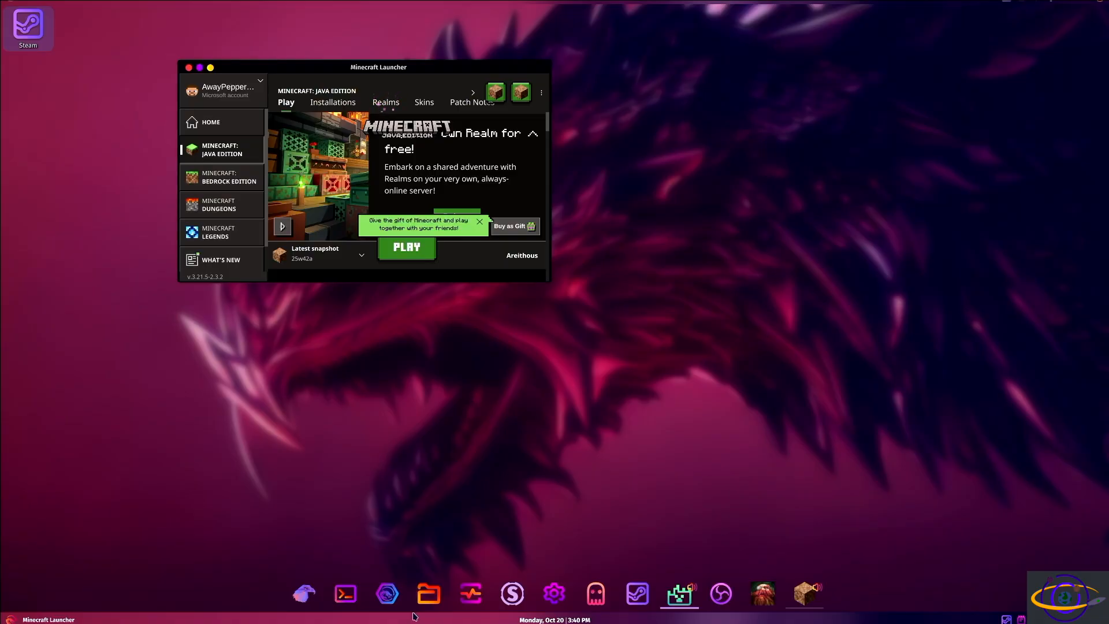
pyautogui.moveTo(378, 67); pyautogui.dragTo(424, 150)
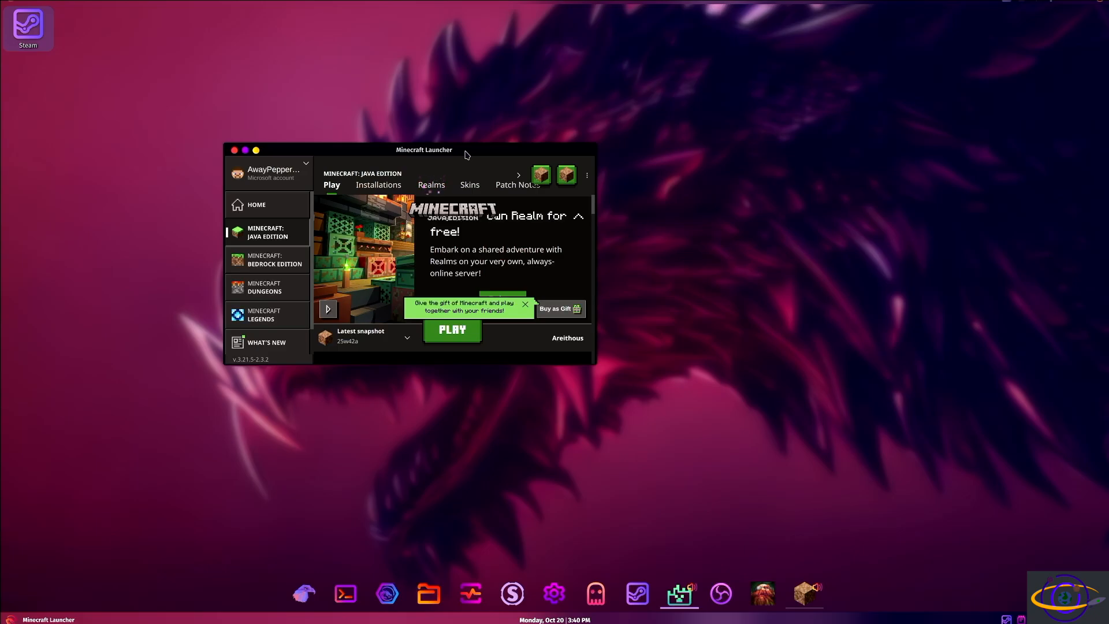
pyautogui.moveTo(440, 112)
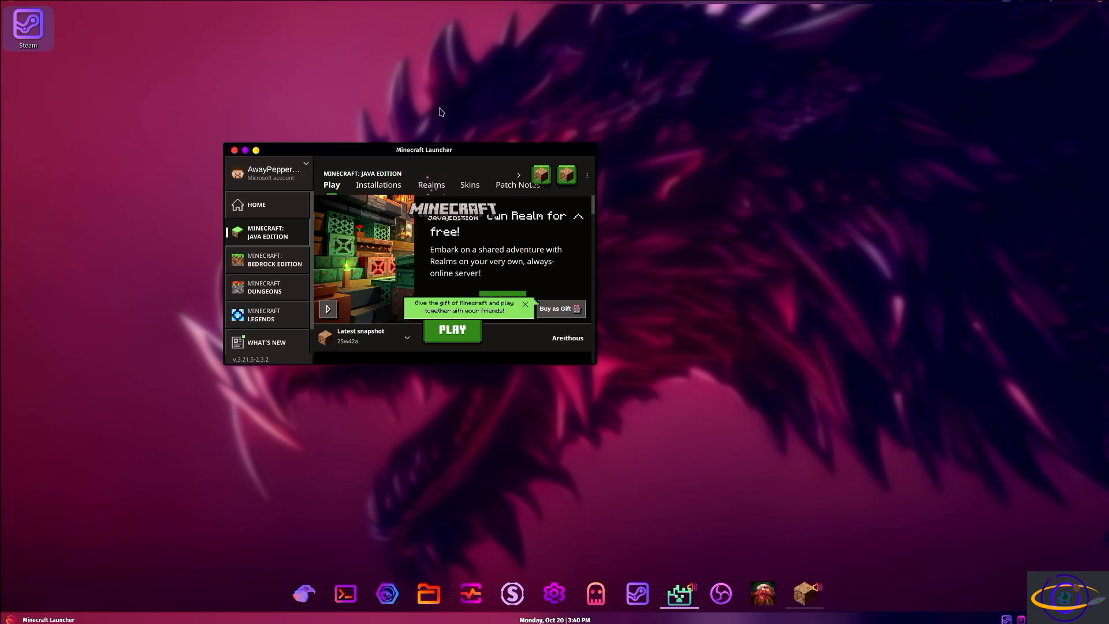
pyautogui.moveTo(787, 547)
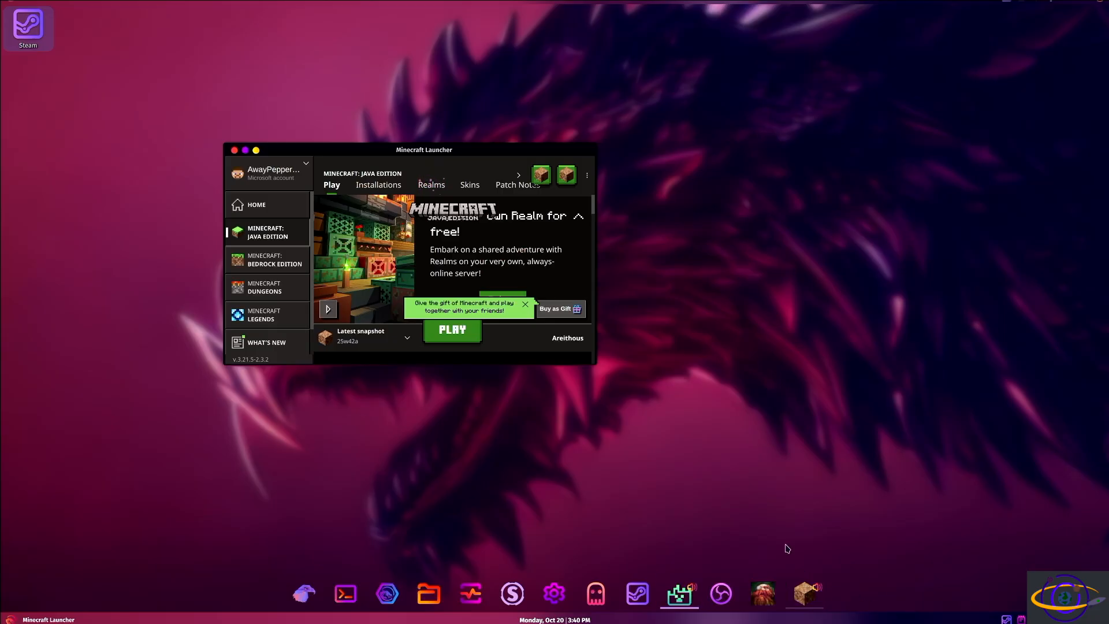
pyautogui.click(452, 329)
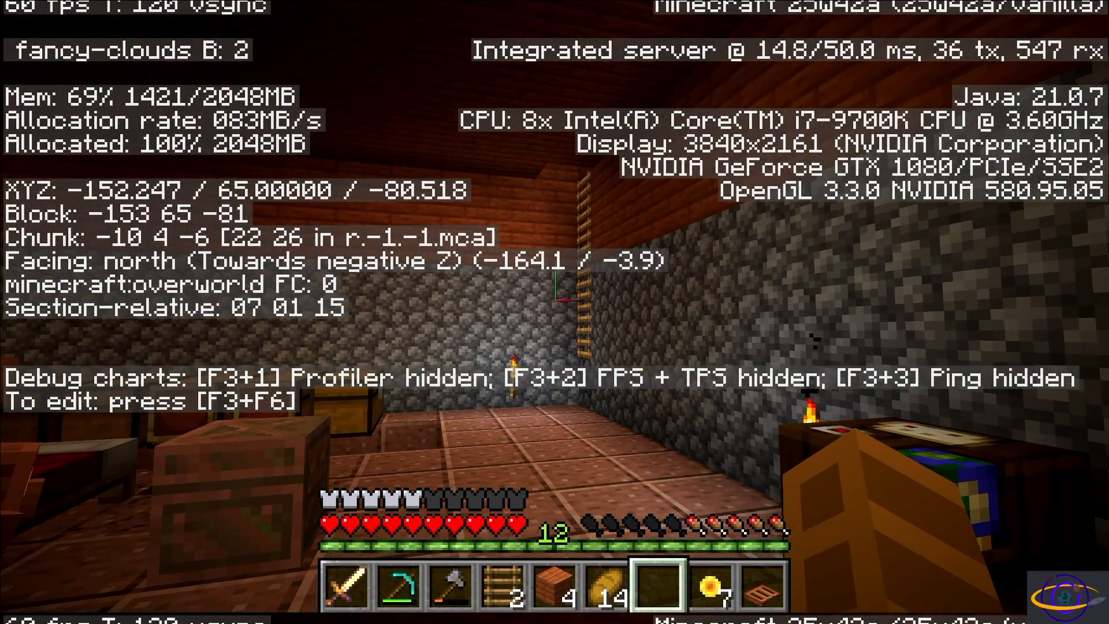
# Step: Toggle the F3 debug overlay, resume and quit Minecraft, then close the launcher window
pyautogui.press('F3')
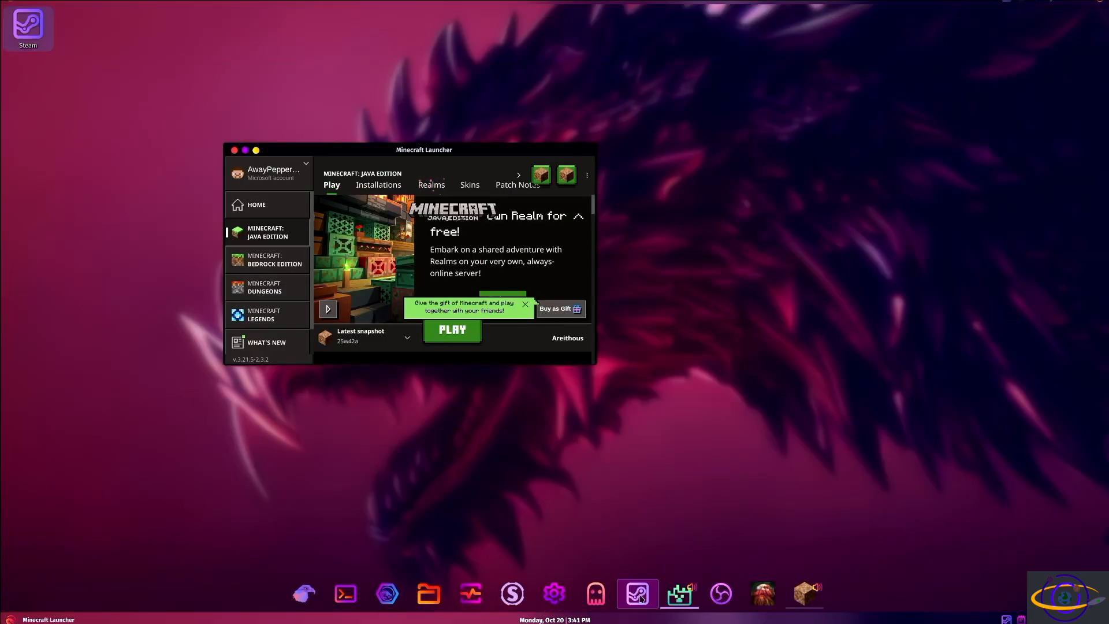
pyautogui.click(452, 329)
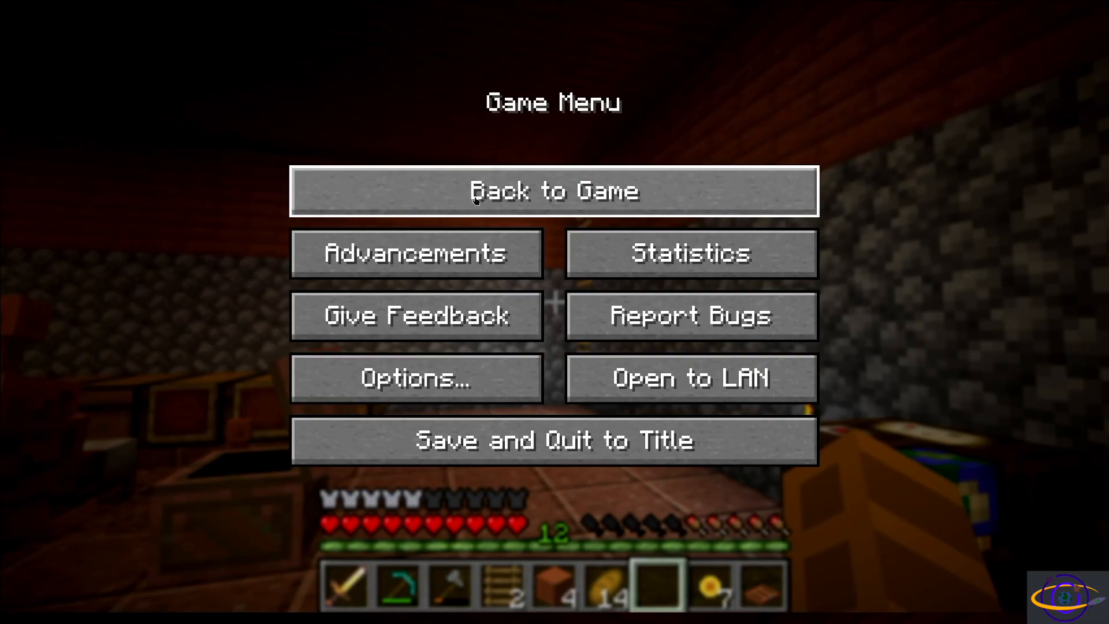
pyautogui.click(553, 191)
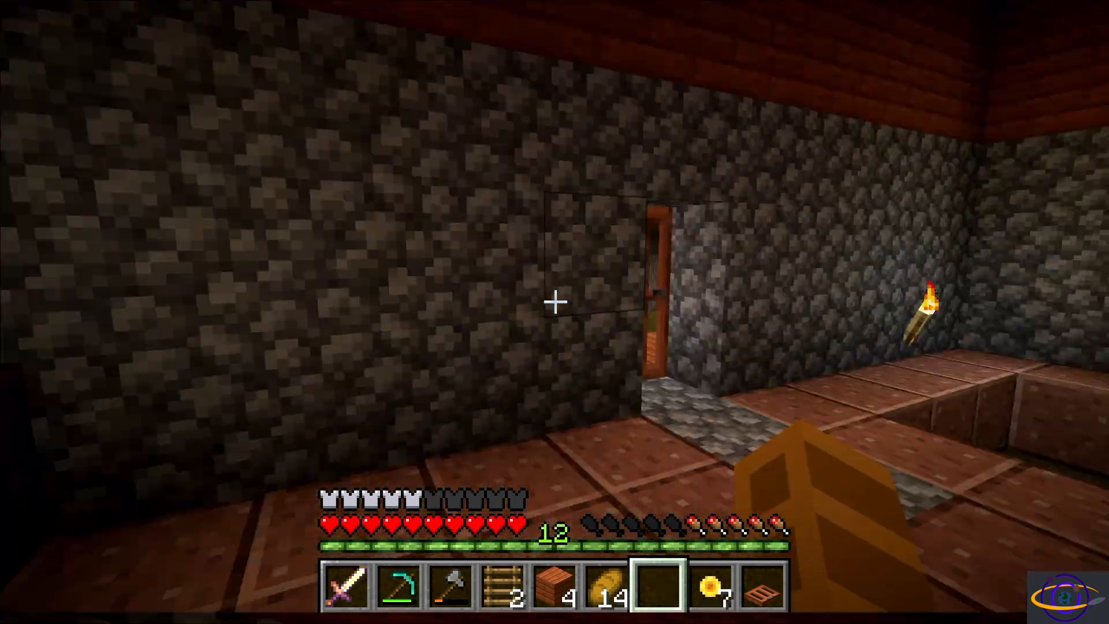
pyautogui.moveTo(554, 305)
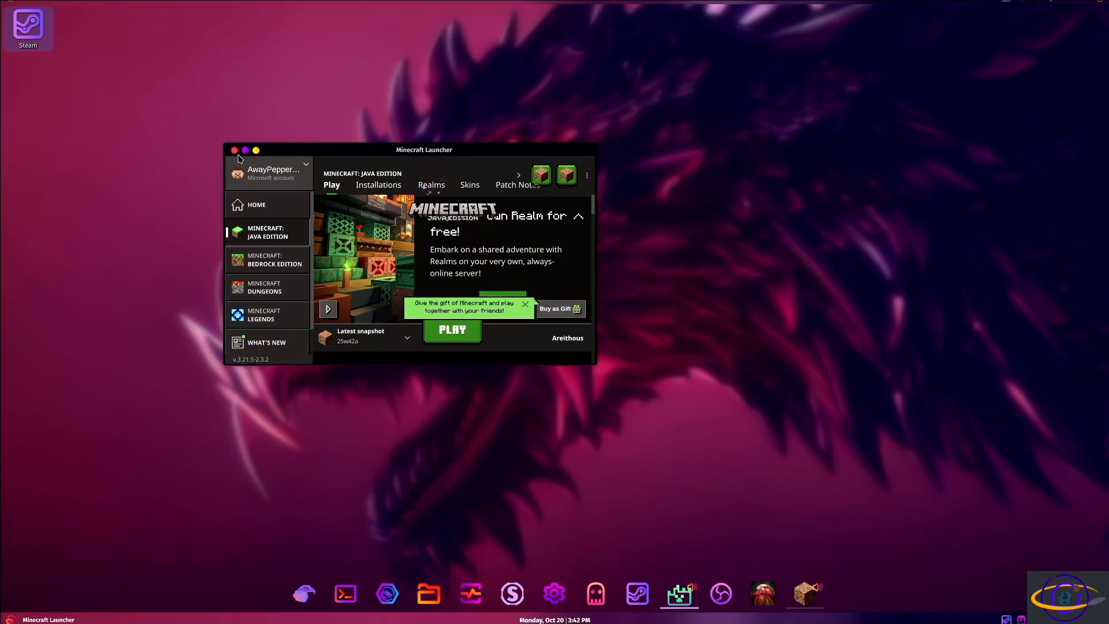
pyautogui.click(234, 150)
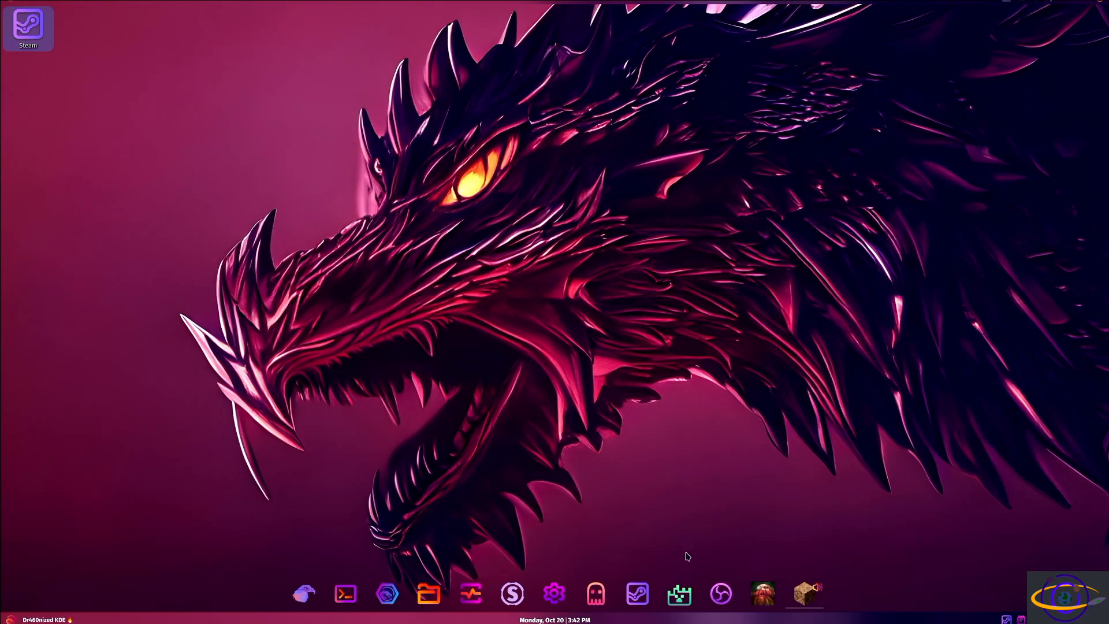
pyautogui.moveTo(595, 594)
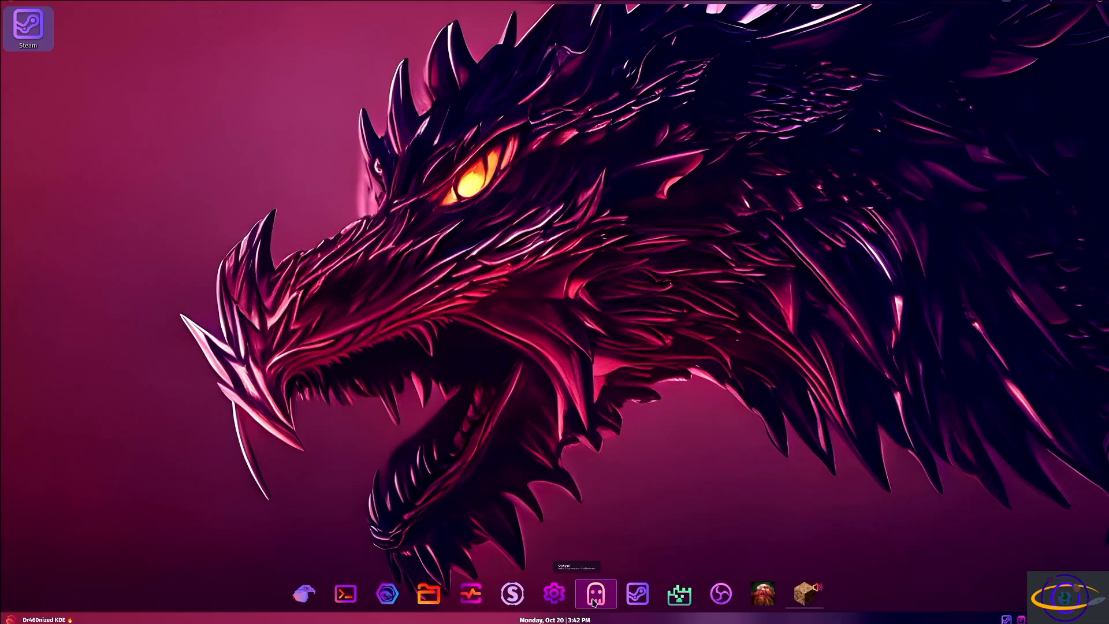
pyautogui.click(595, 594)
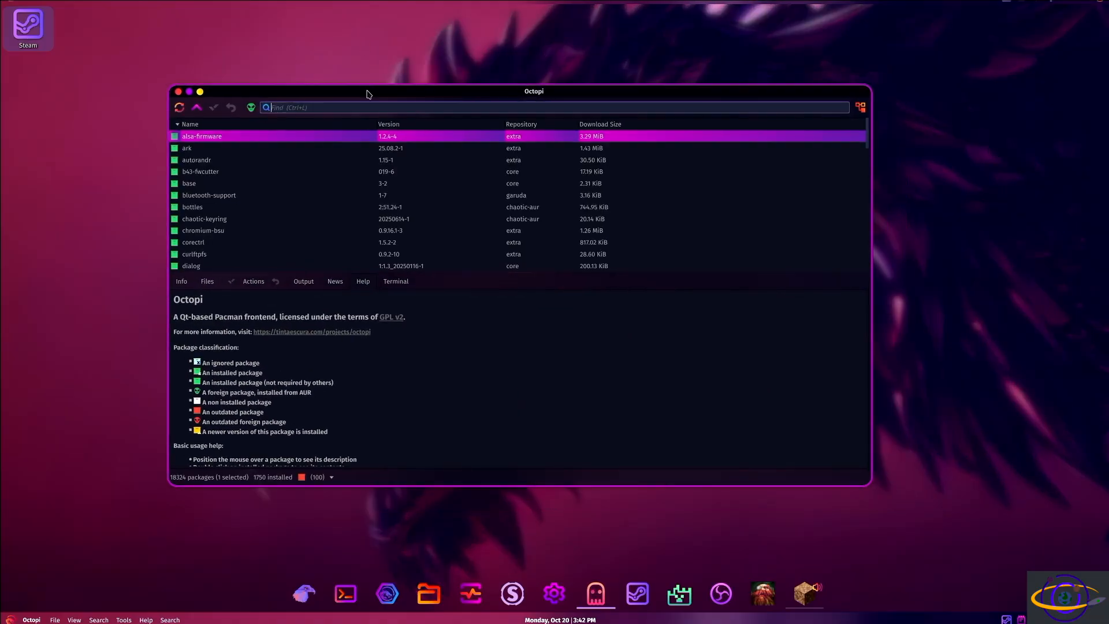
pyautogui.moveTo(397, 310)
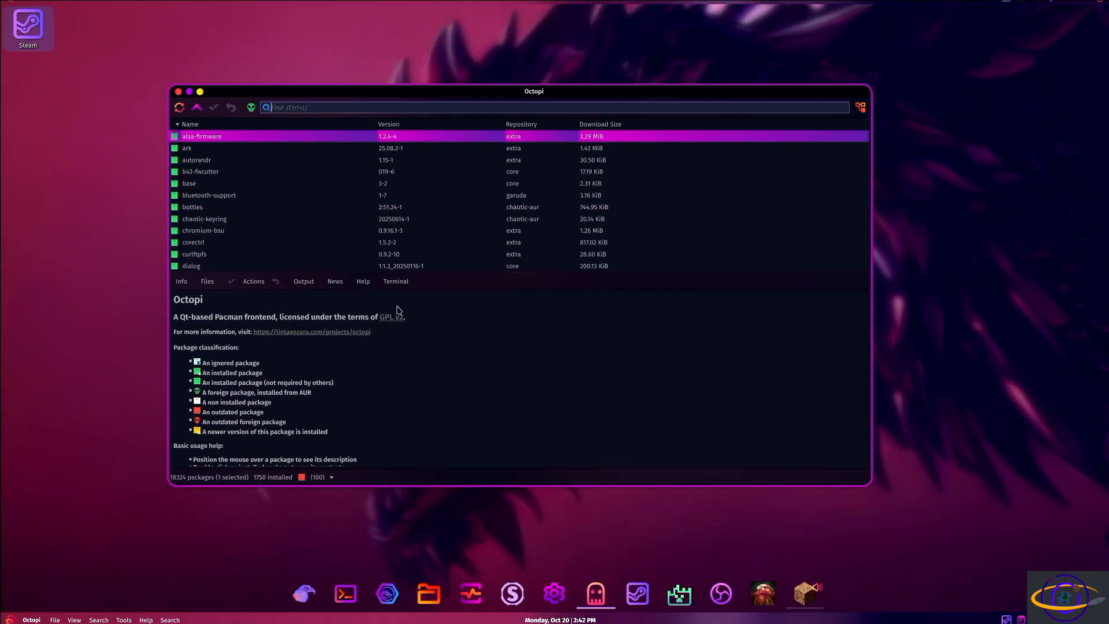
pyautogui.moveTo(207, 312)
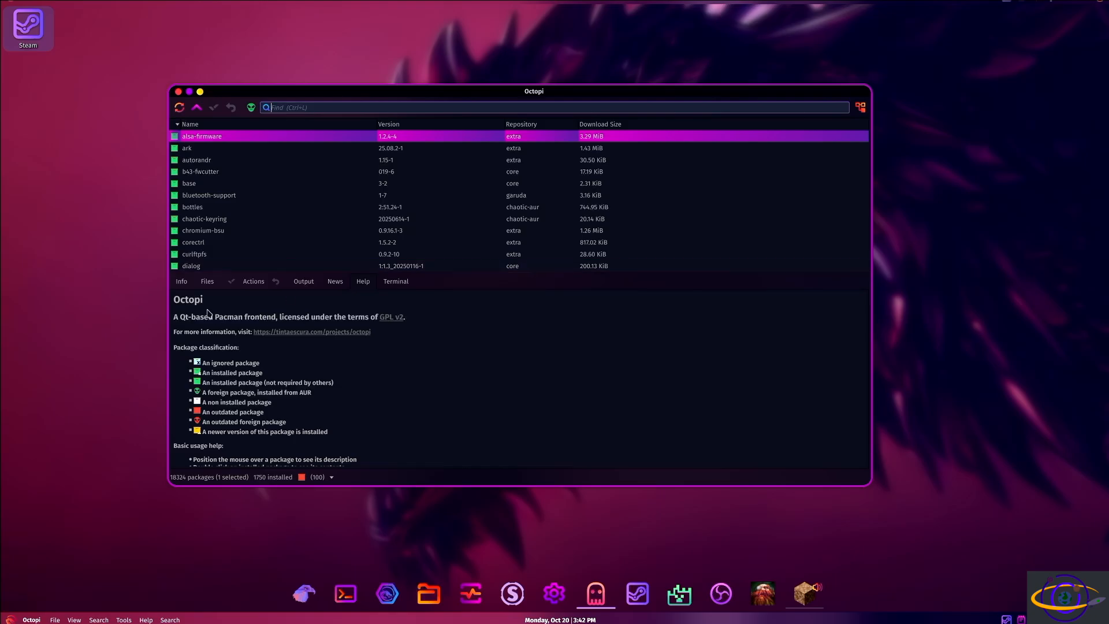
pyautogui.moveTo(239, 346)
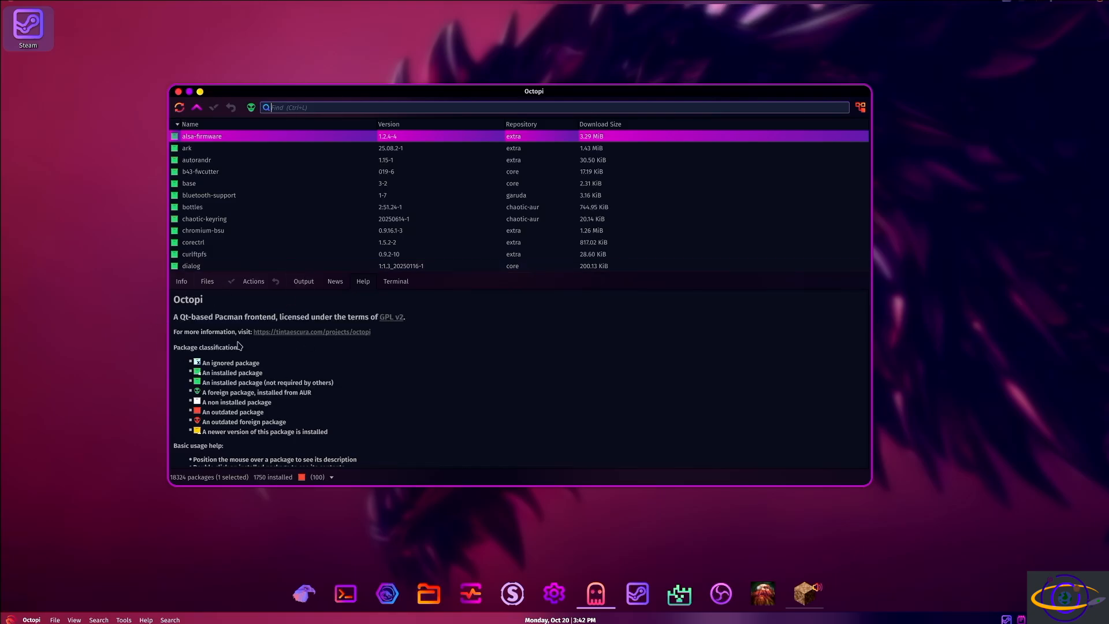
pyautogui.moveTo(242, 316)
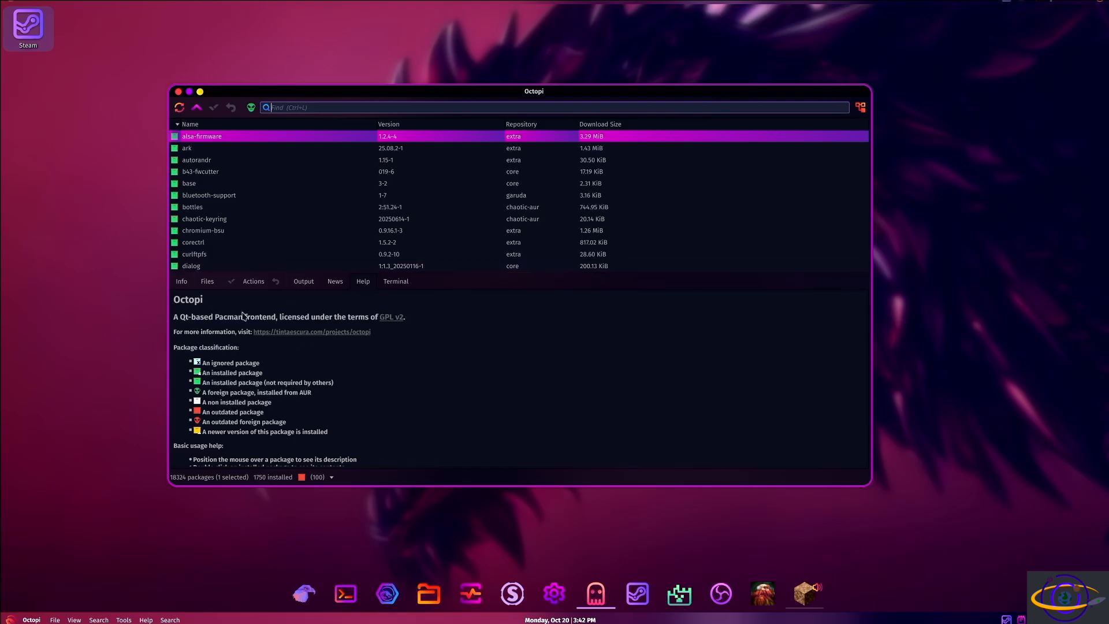
pyautogui.moveTo(322, 118)
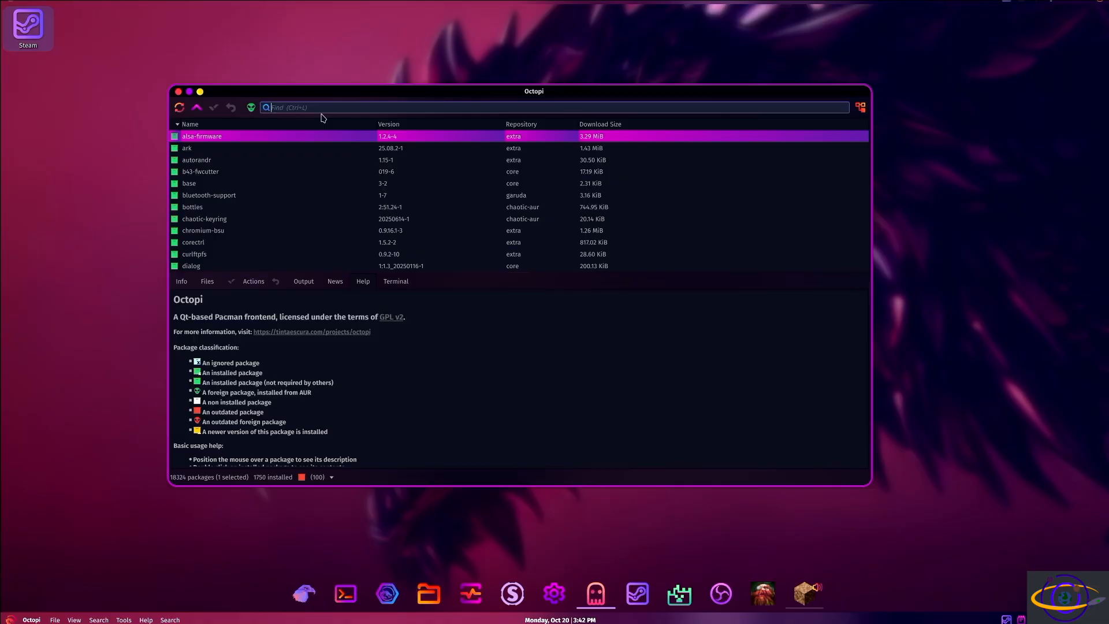
pyautogui.write('gimp')
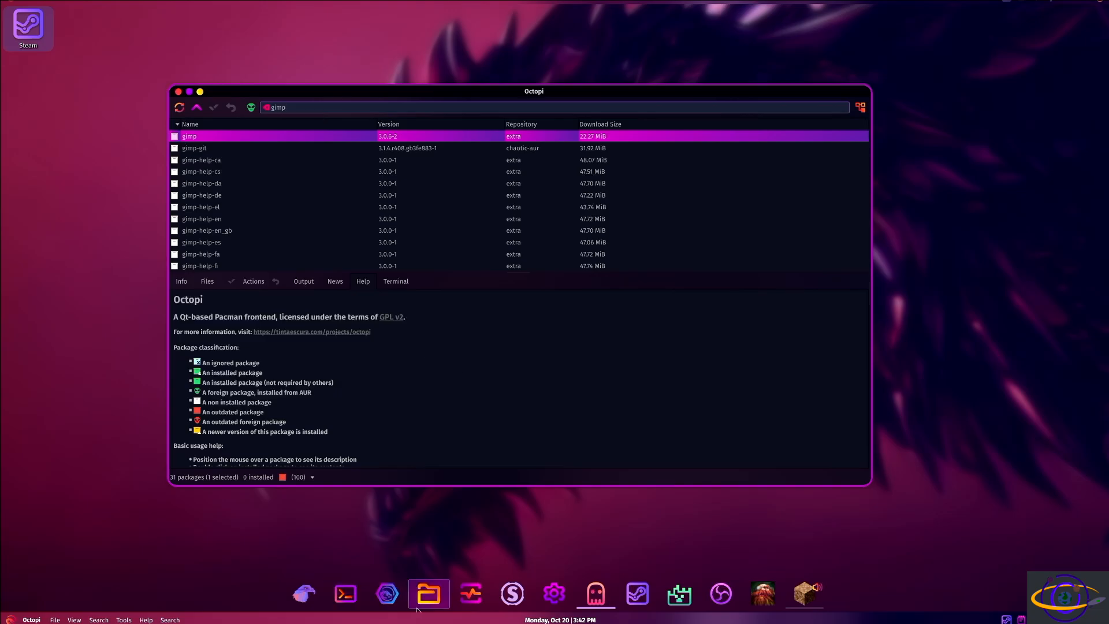
pyautogui.moveTo(622, 492)
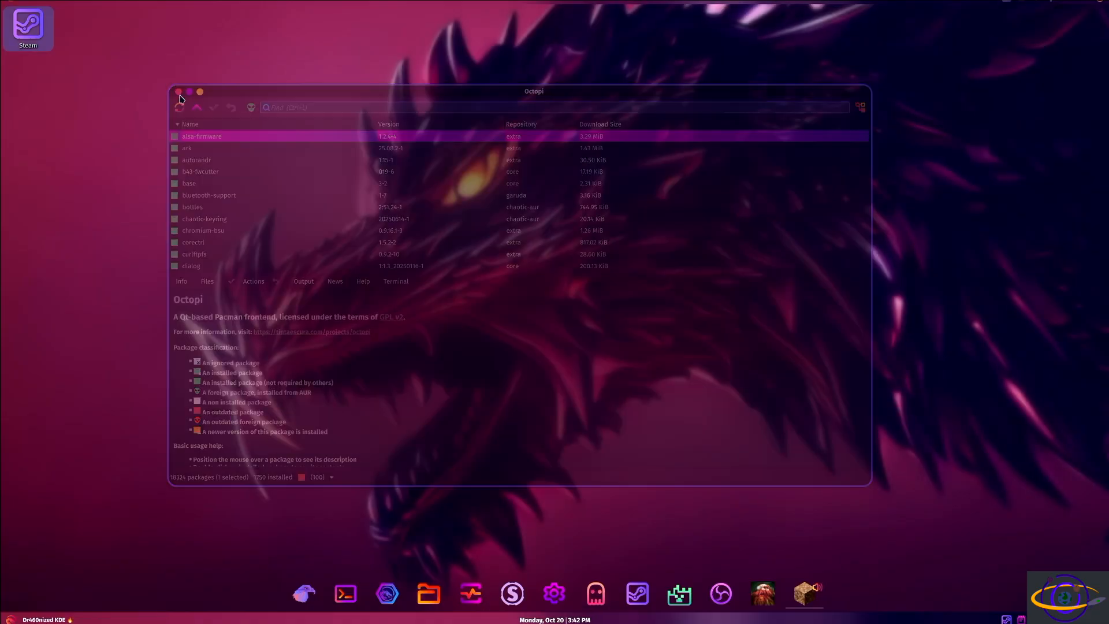
pyautogui.click(178, 92)
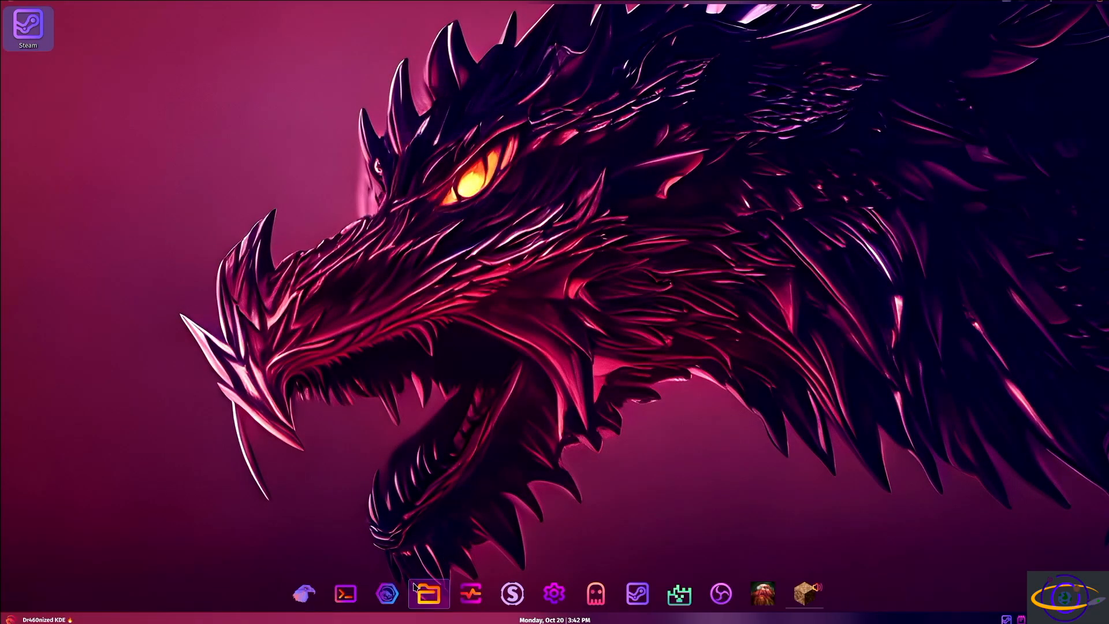
pyautogui.click(302, 593)
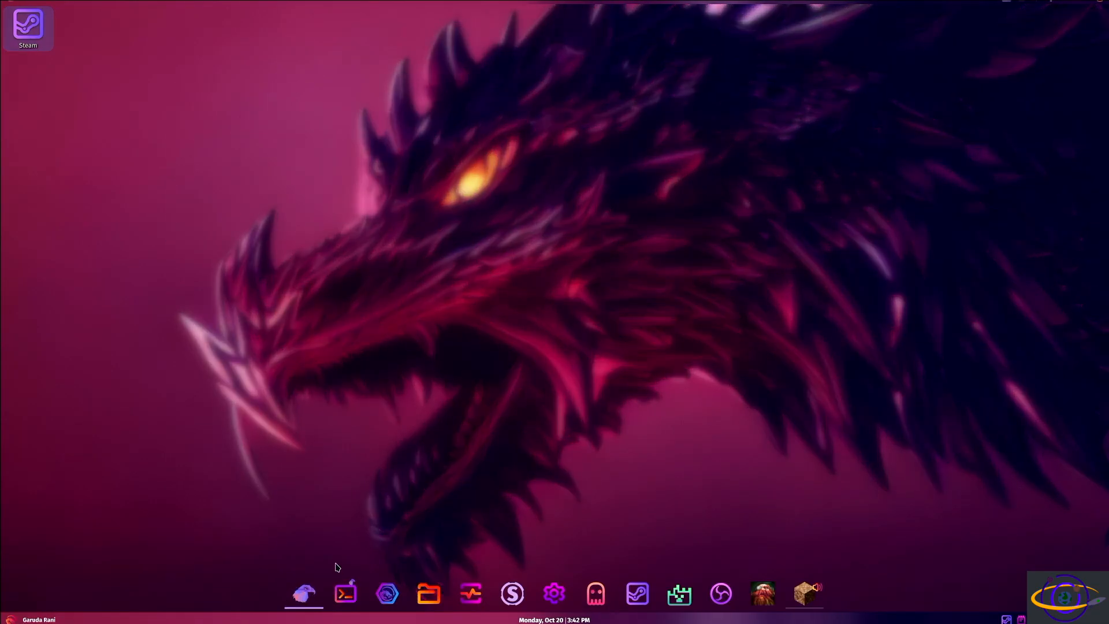
pyautogui.click(304, 593)
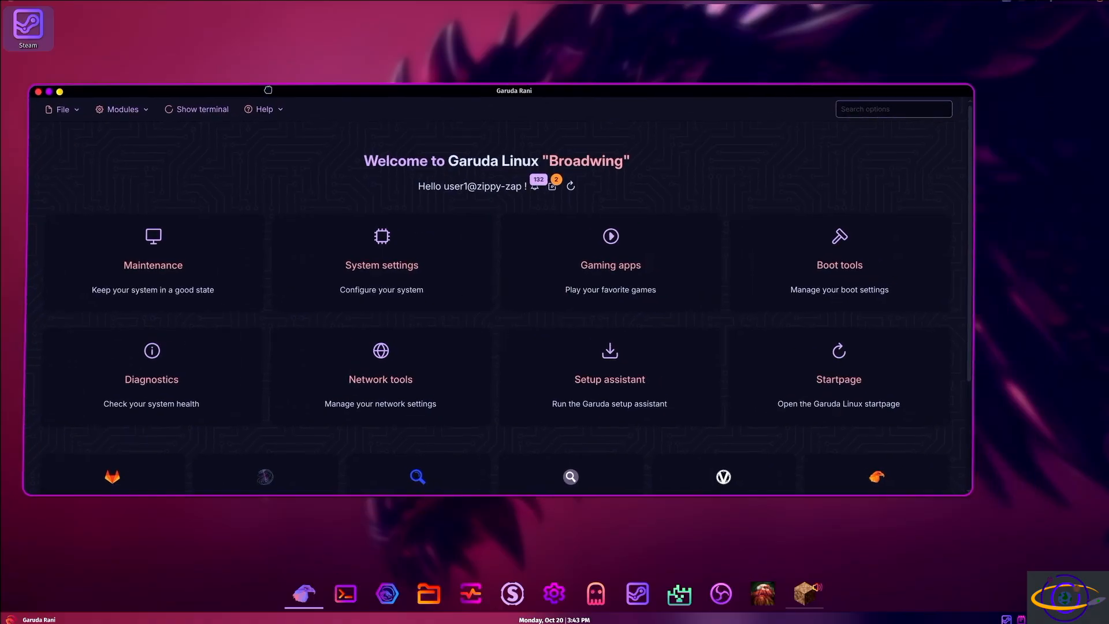
pyautogui.click(120, 108)
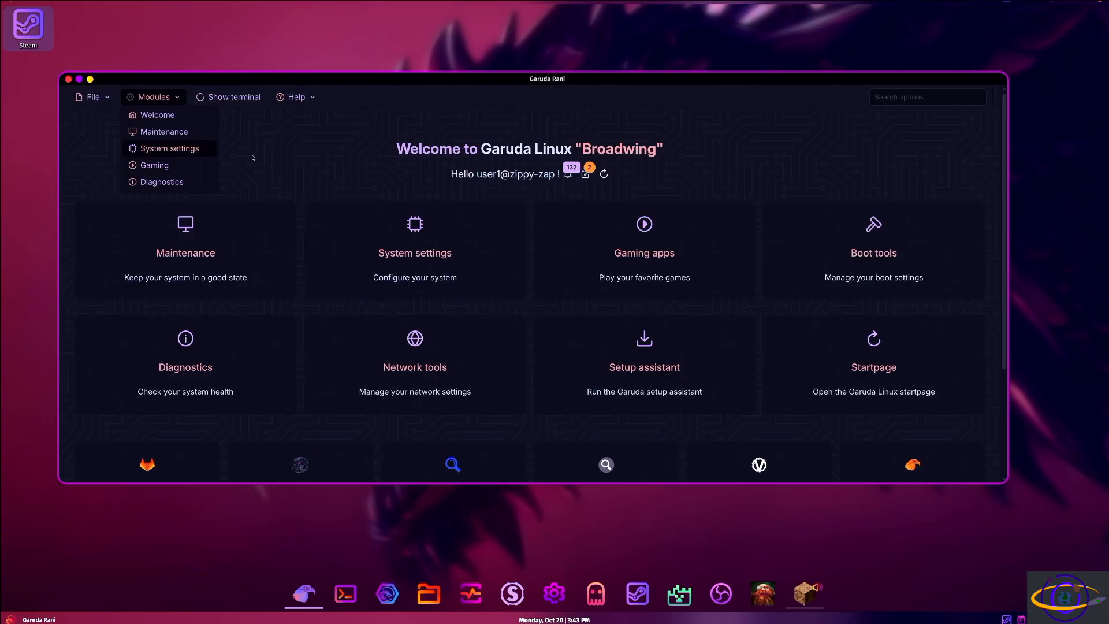
pyautogui.moveTo(338, 179)
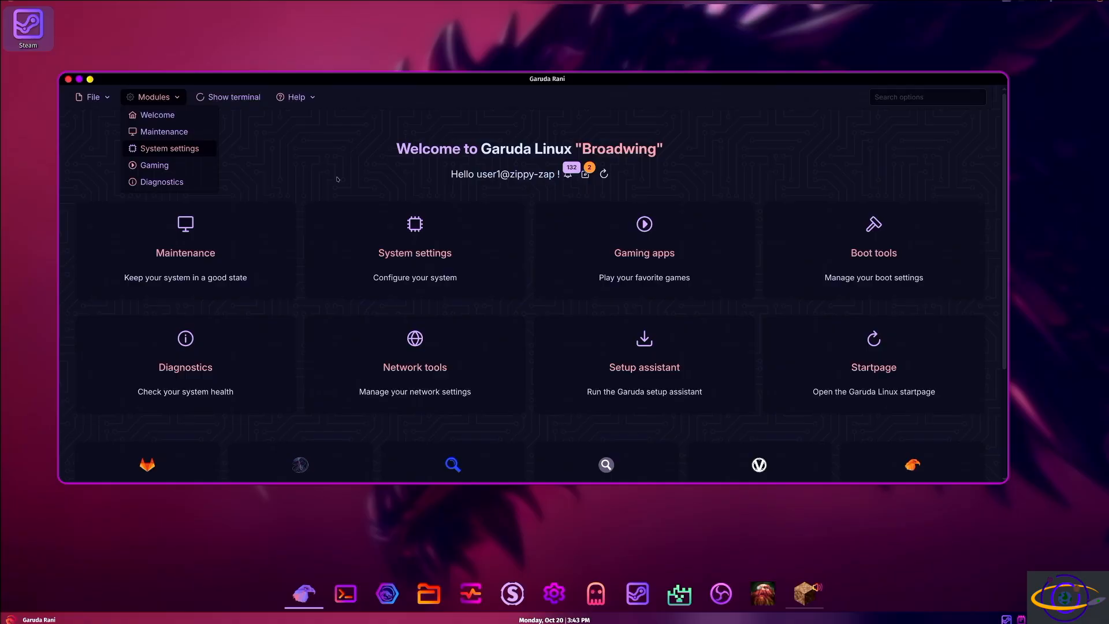
pyautogui.moveTo(153, 79)
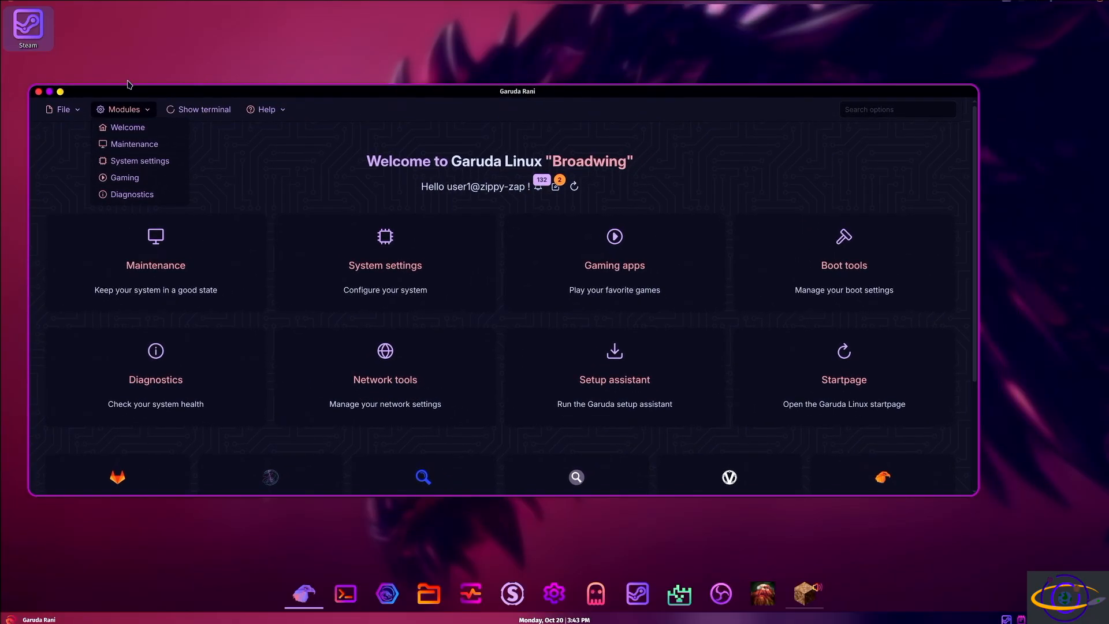
pyautogui.moveTo(272, 361)
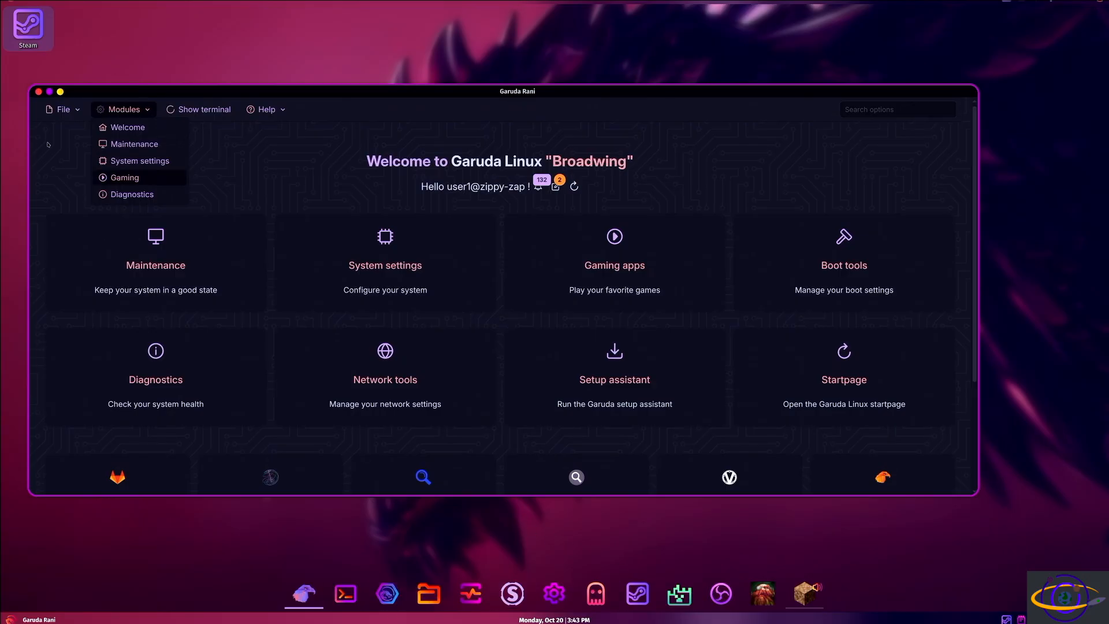
pyautogui.click(63, 109)
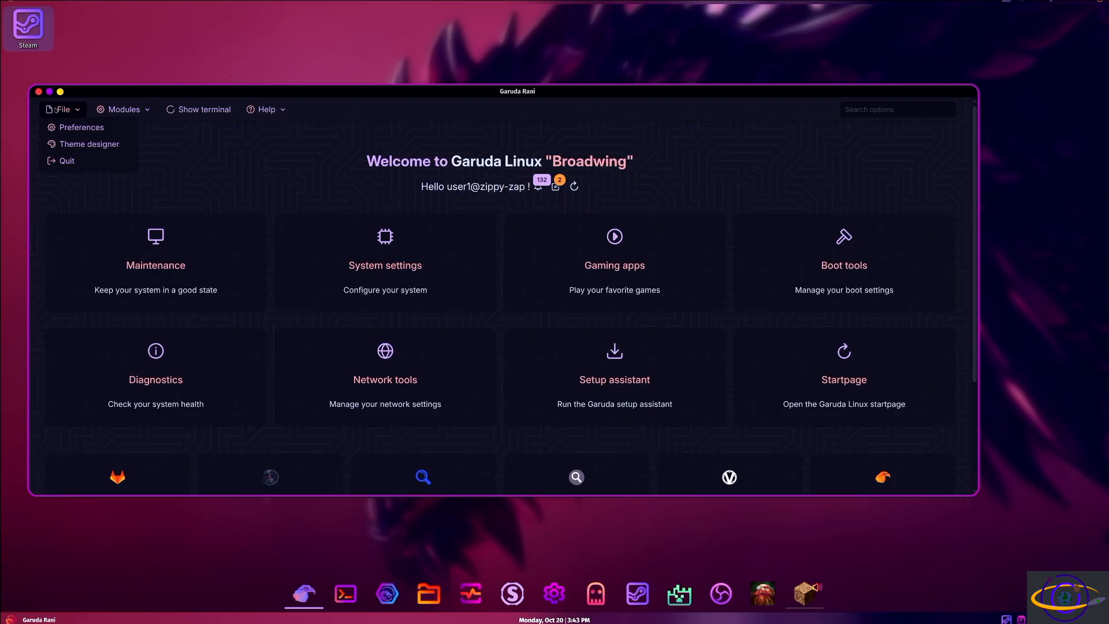
pyautogui.click(66, 161)
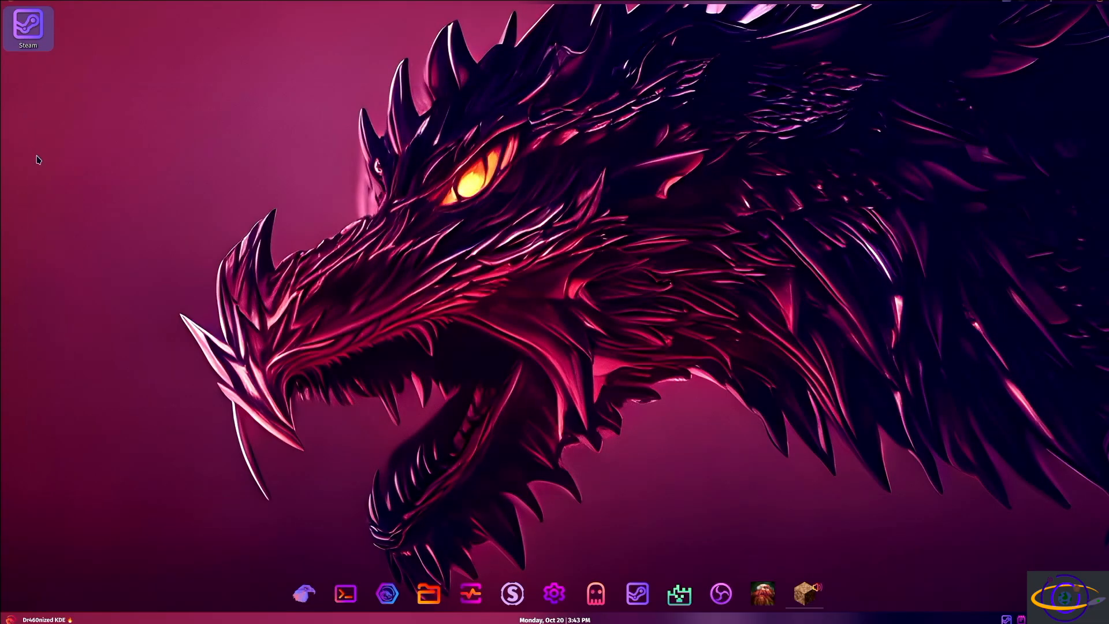
pyautogui.moveTo(31, 155)
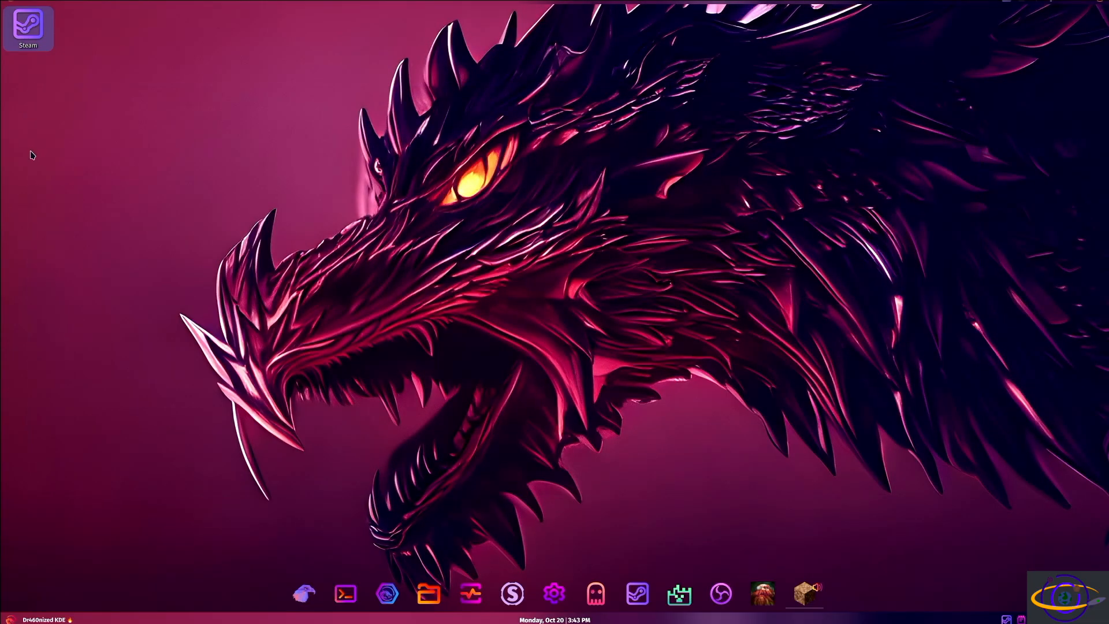
pyautogui.moveTo(345, 594)
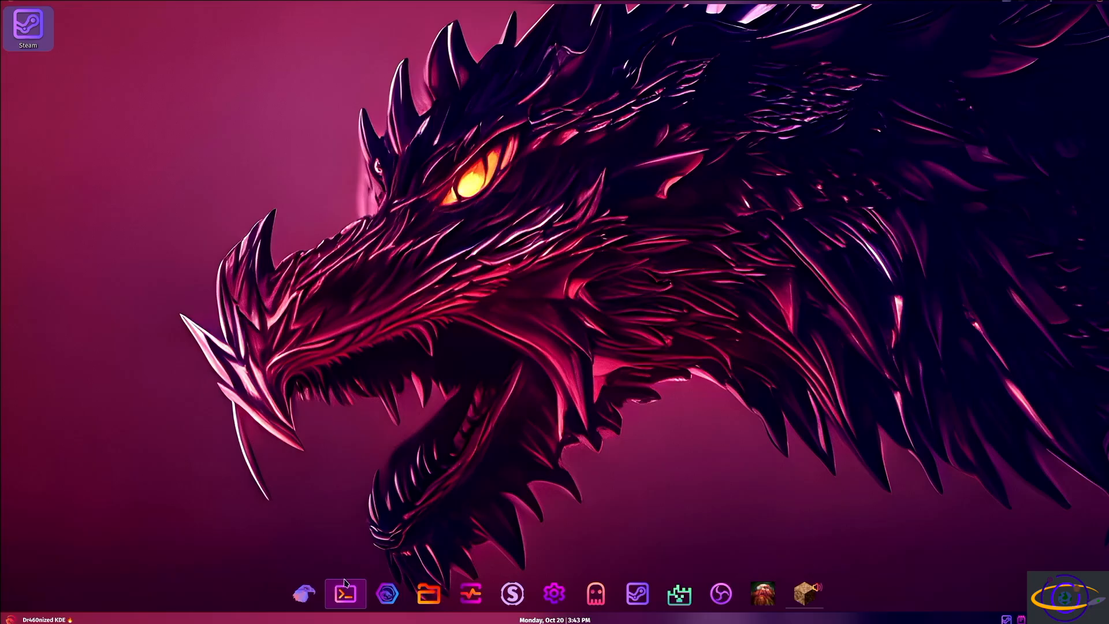
# Step: Open a Konsole terminal showing the fastfetch system summary
pyautogui.click(345, 594)
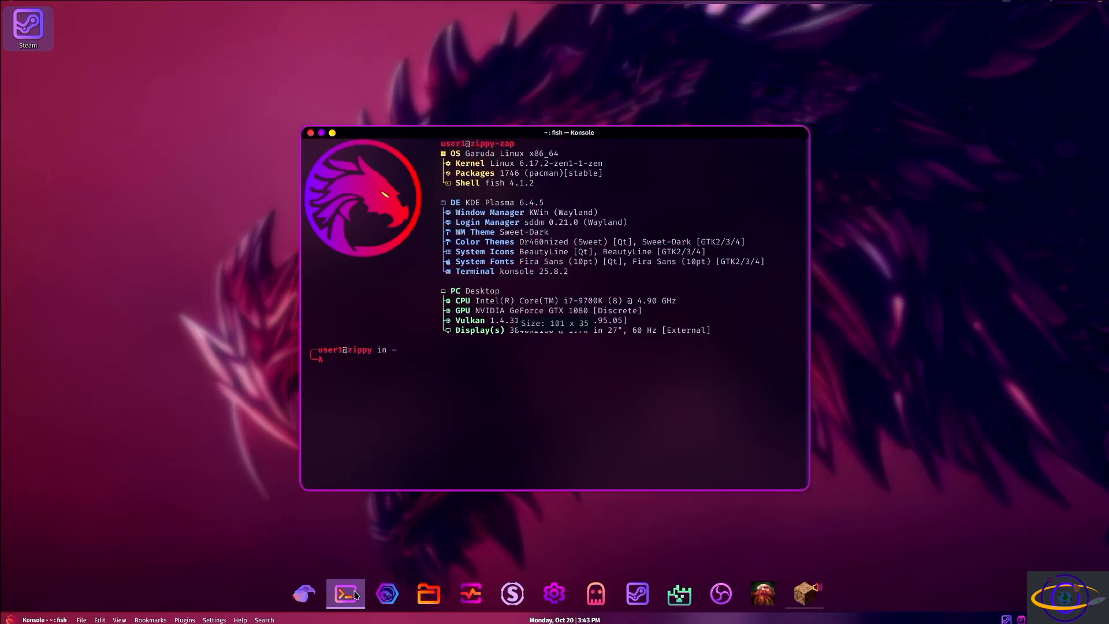
pyautogui.moveTo(346, 594)
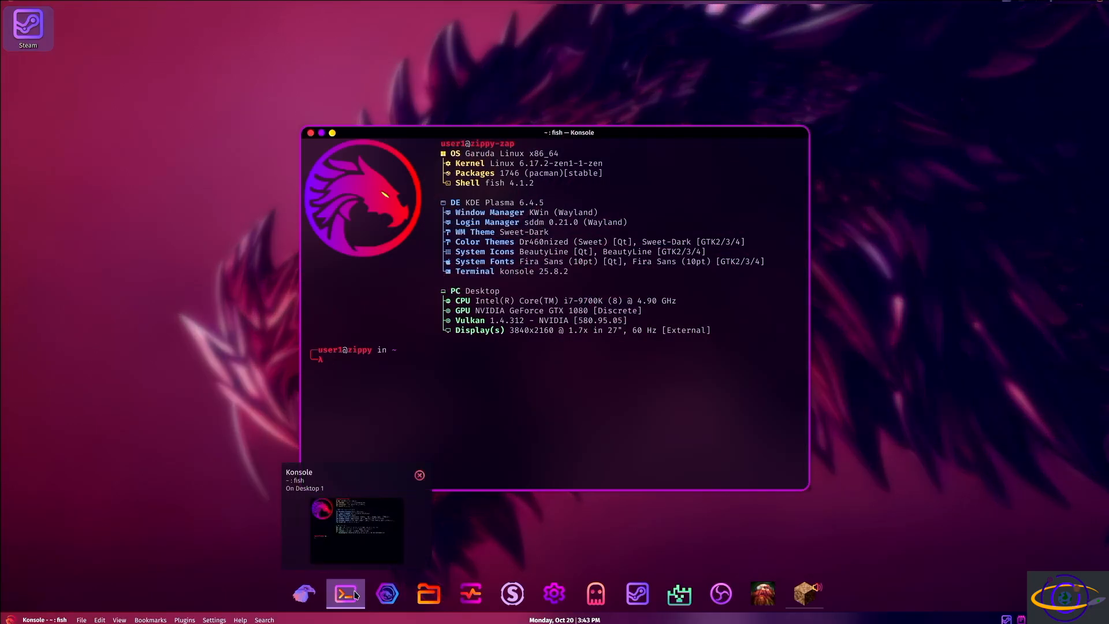
pyautogui.moveTo(346, 594)
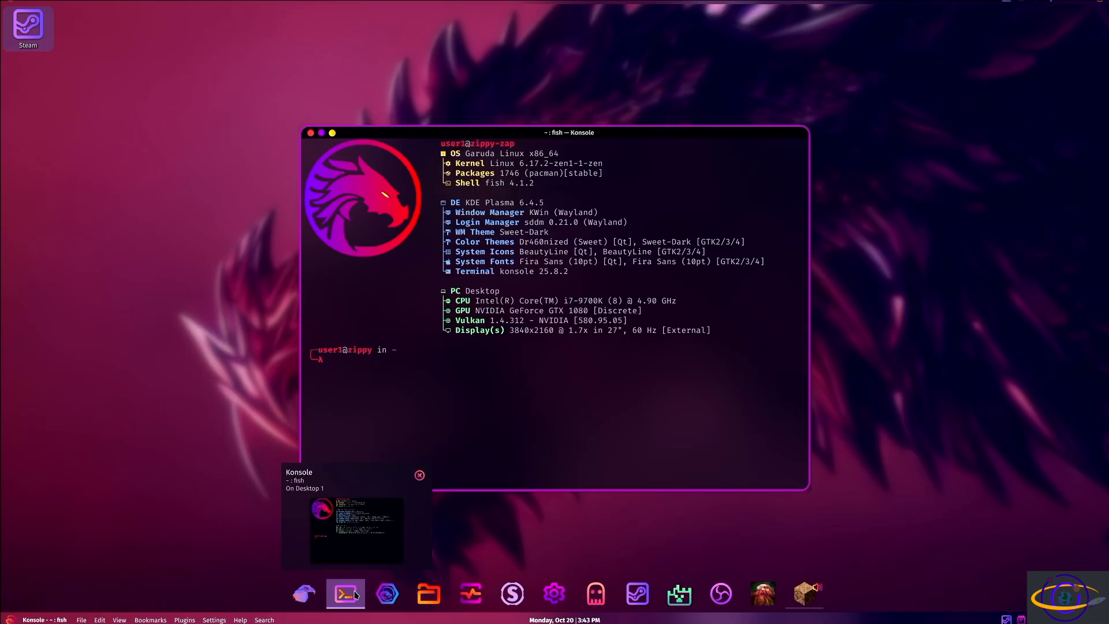